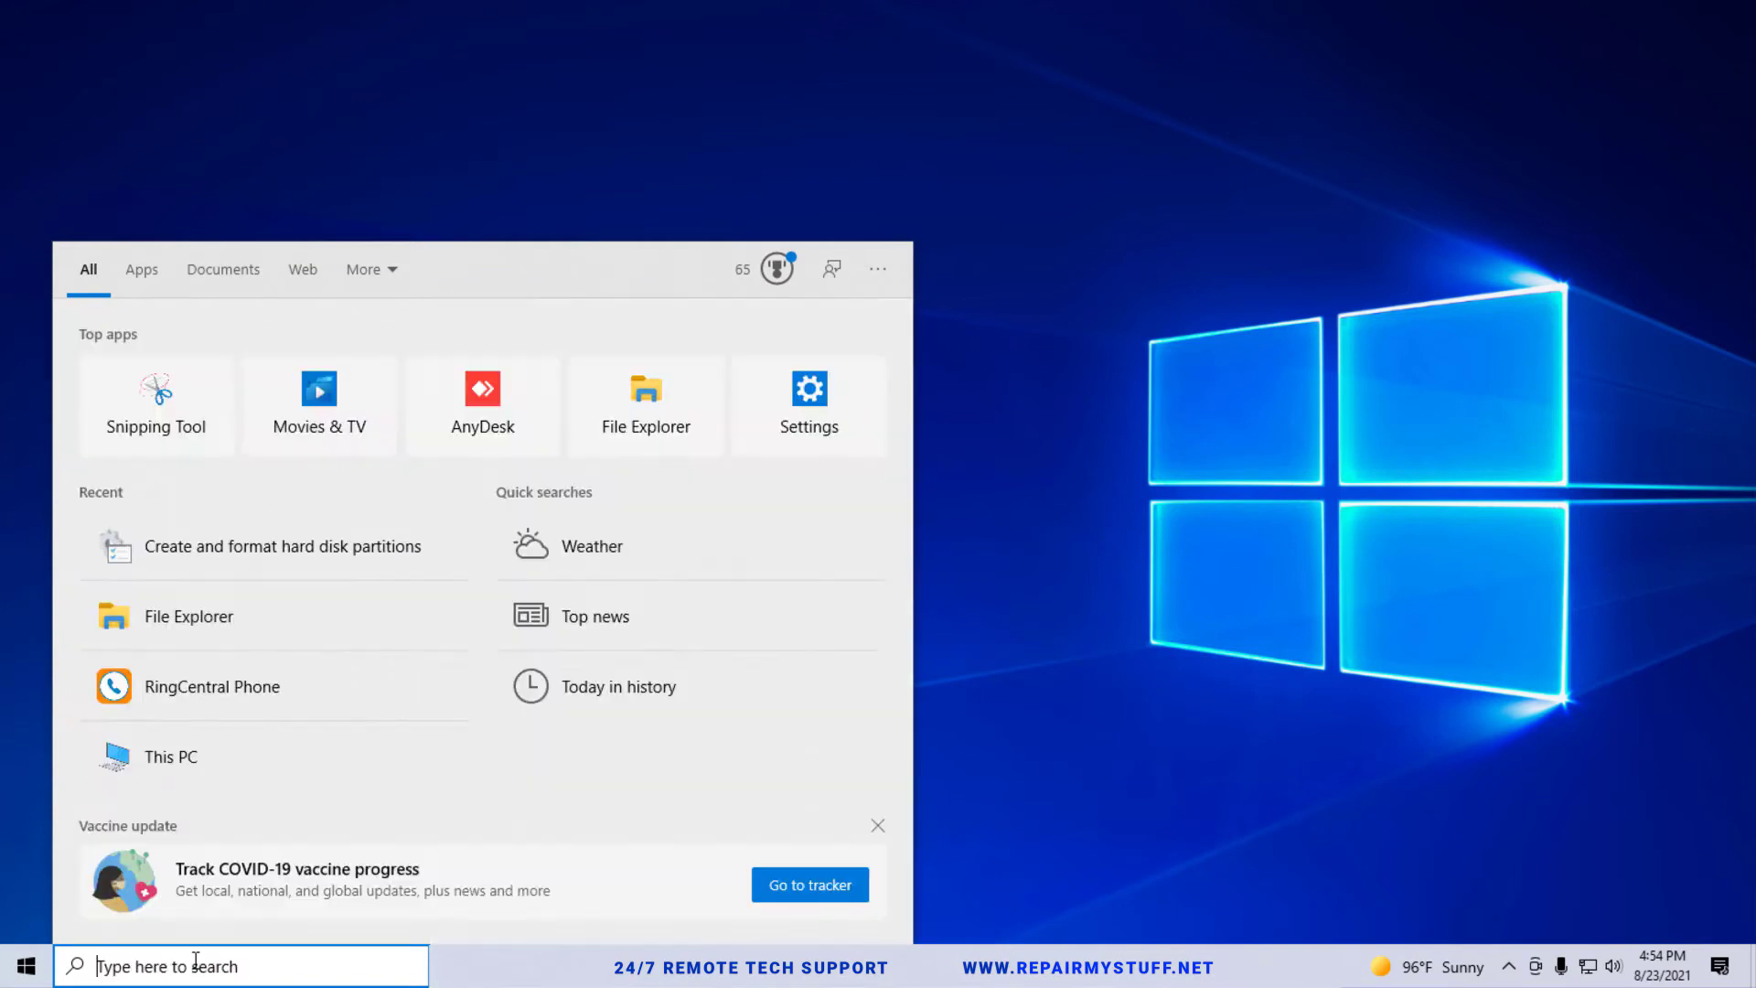
- Search for regedit and launch Registry Editor from the Best match result
text(regedit)
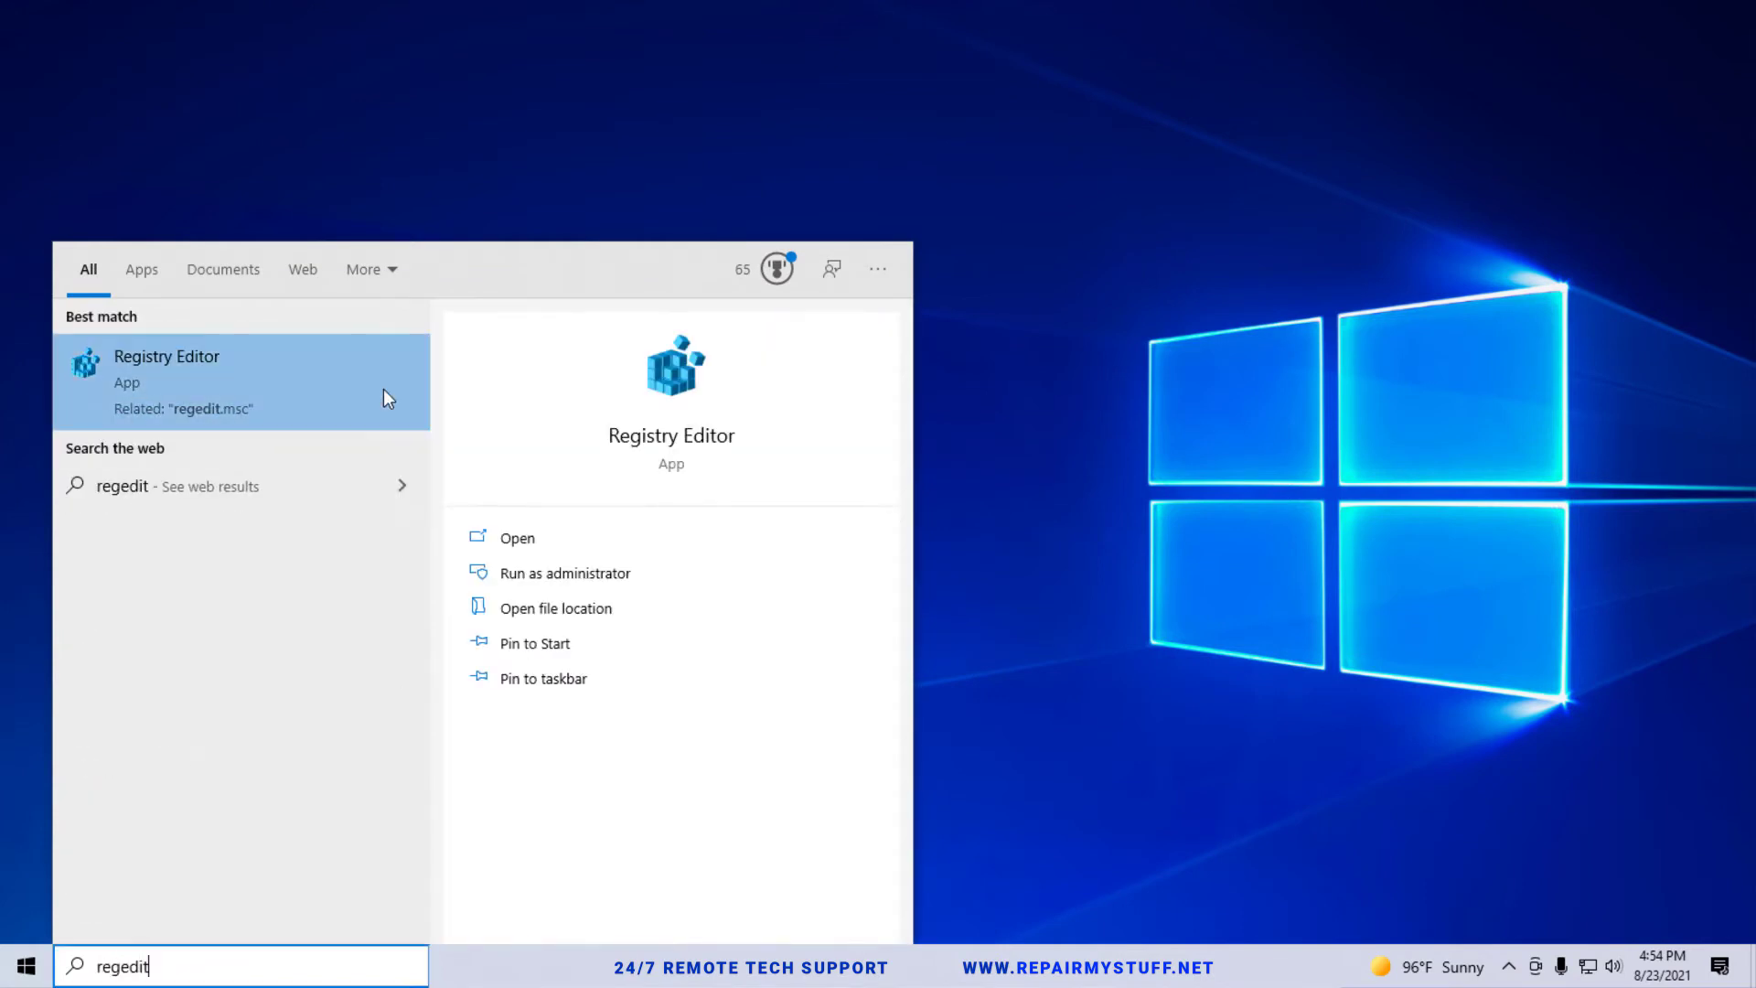
click(515, 538)
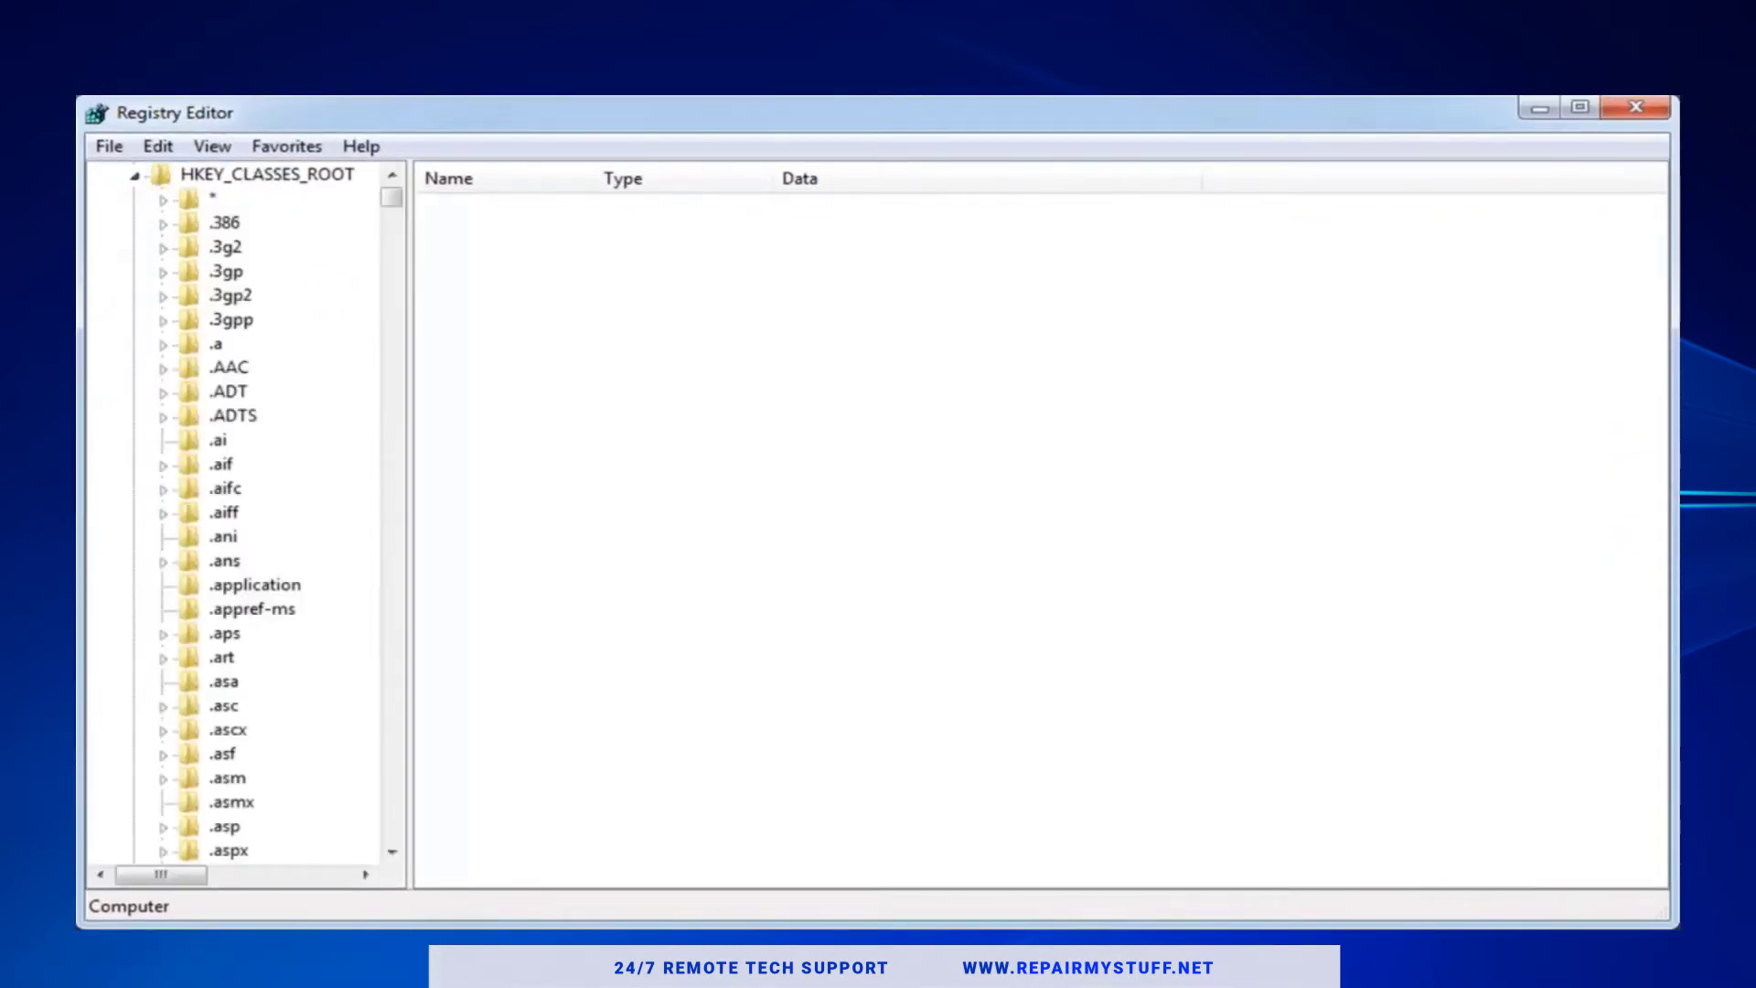
- Select the HKEY_CLASSES_ROOT\.exe key to show its Default value exefile and Content Type
scroll(down, 3)
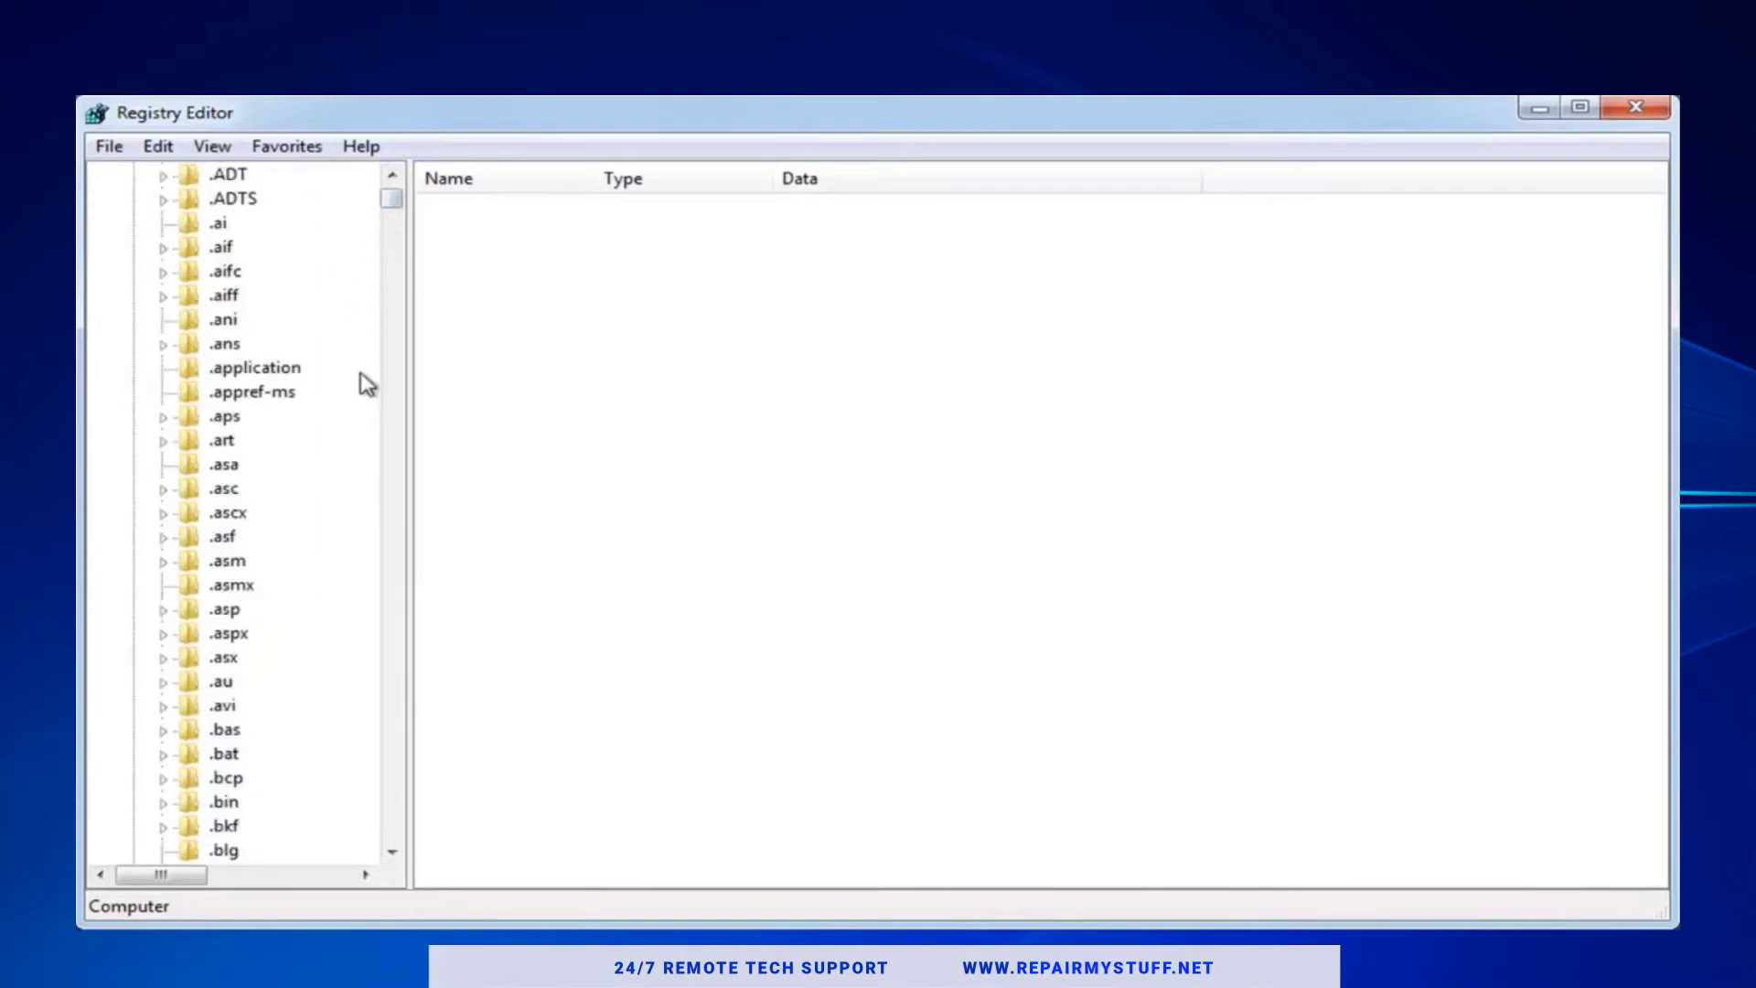
scroll(down, 3)
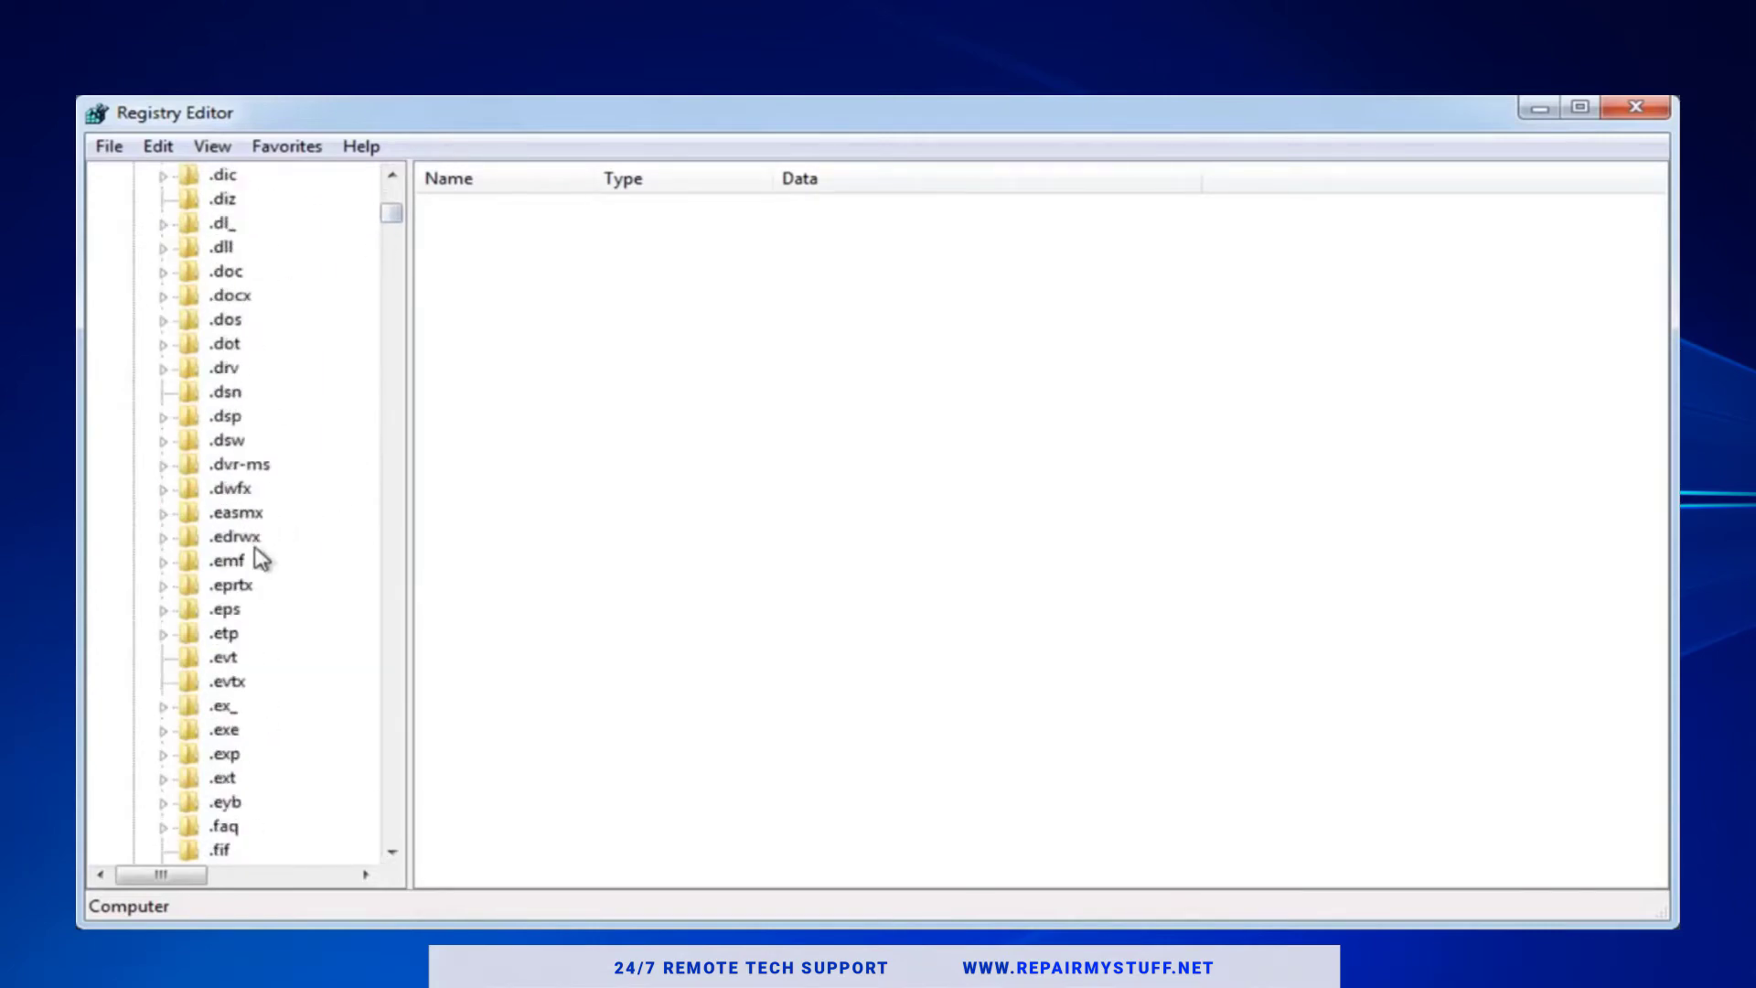
click(223, 656)
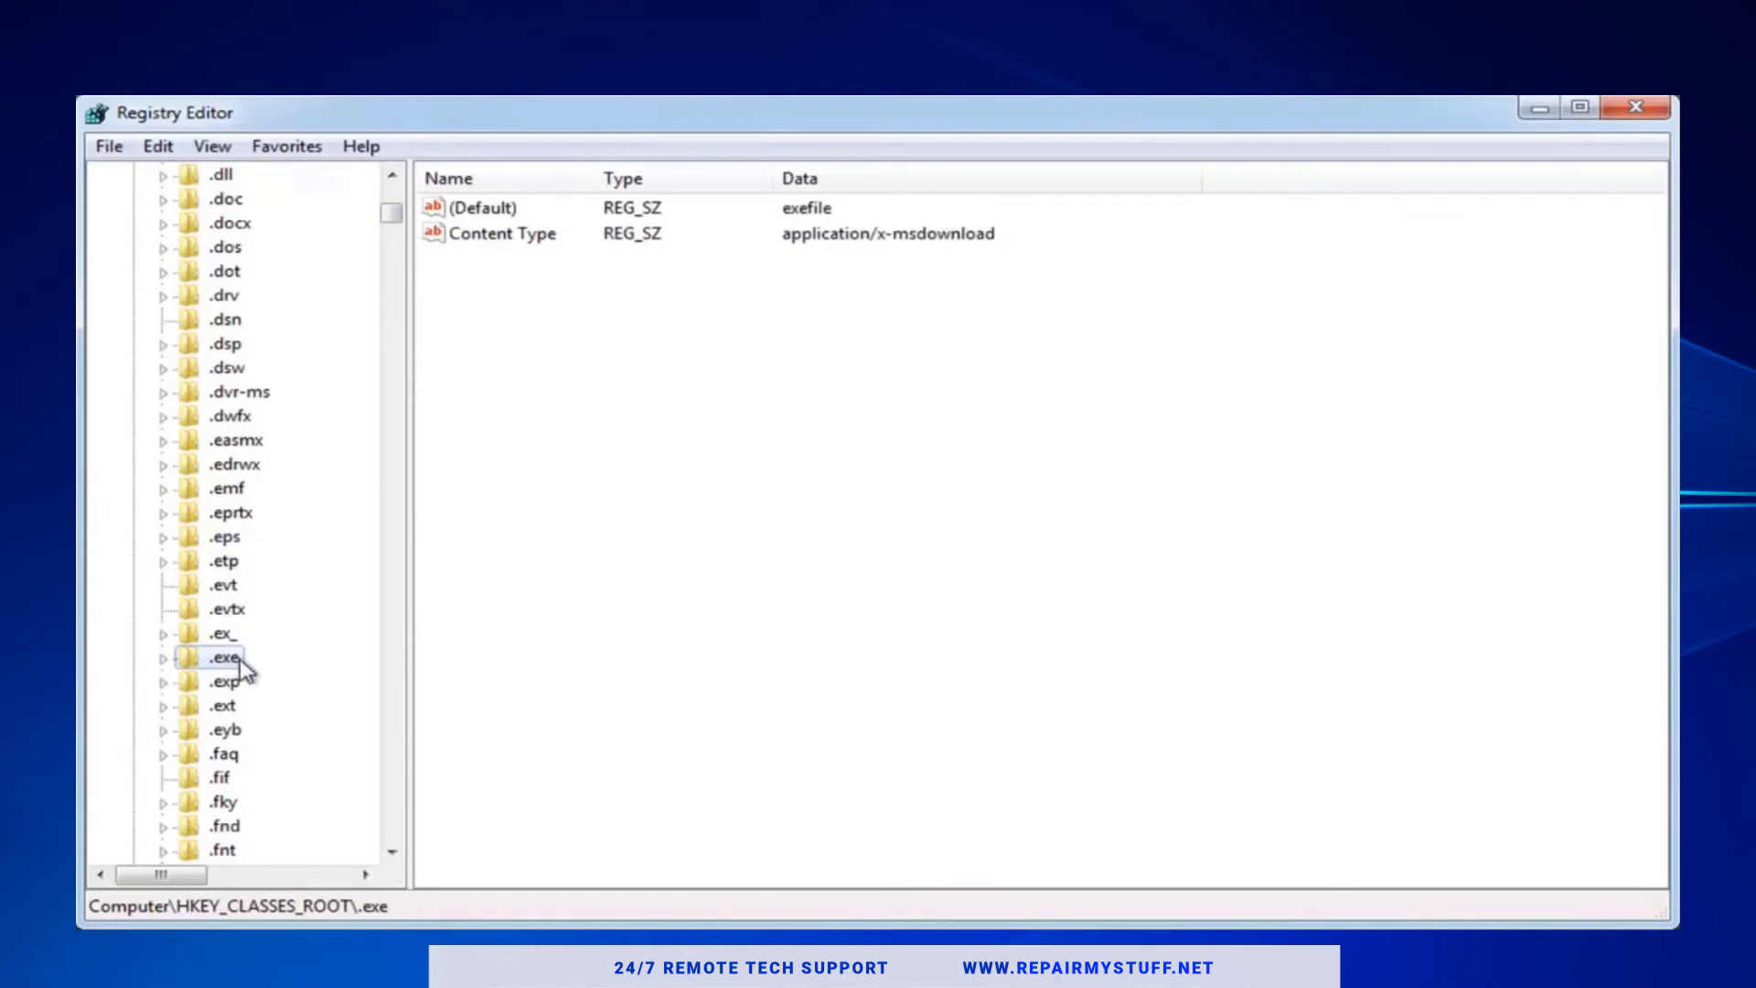
mouse_move(238, 680)
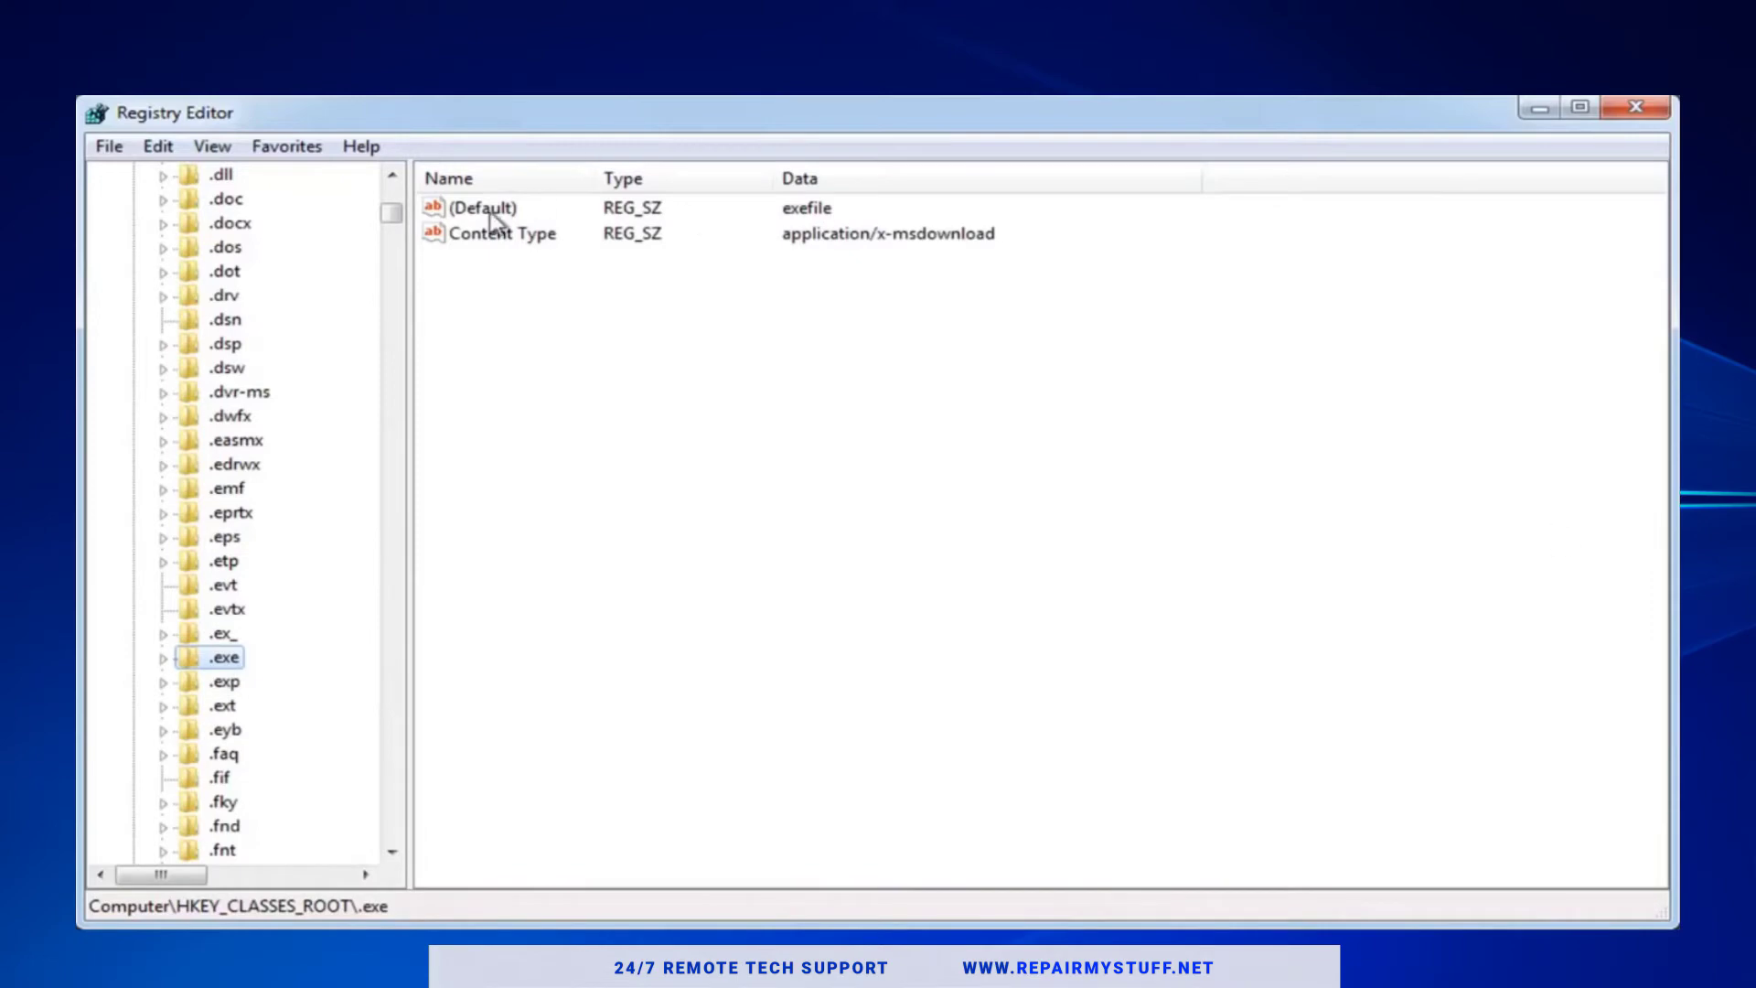
right_click(476, 207)
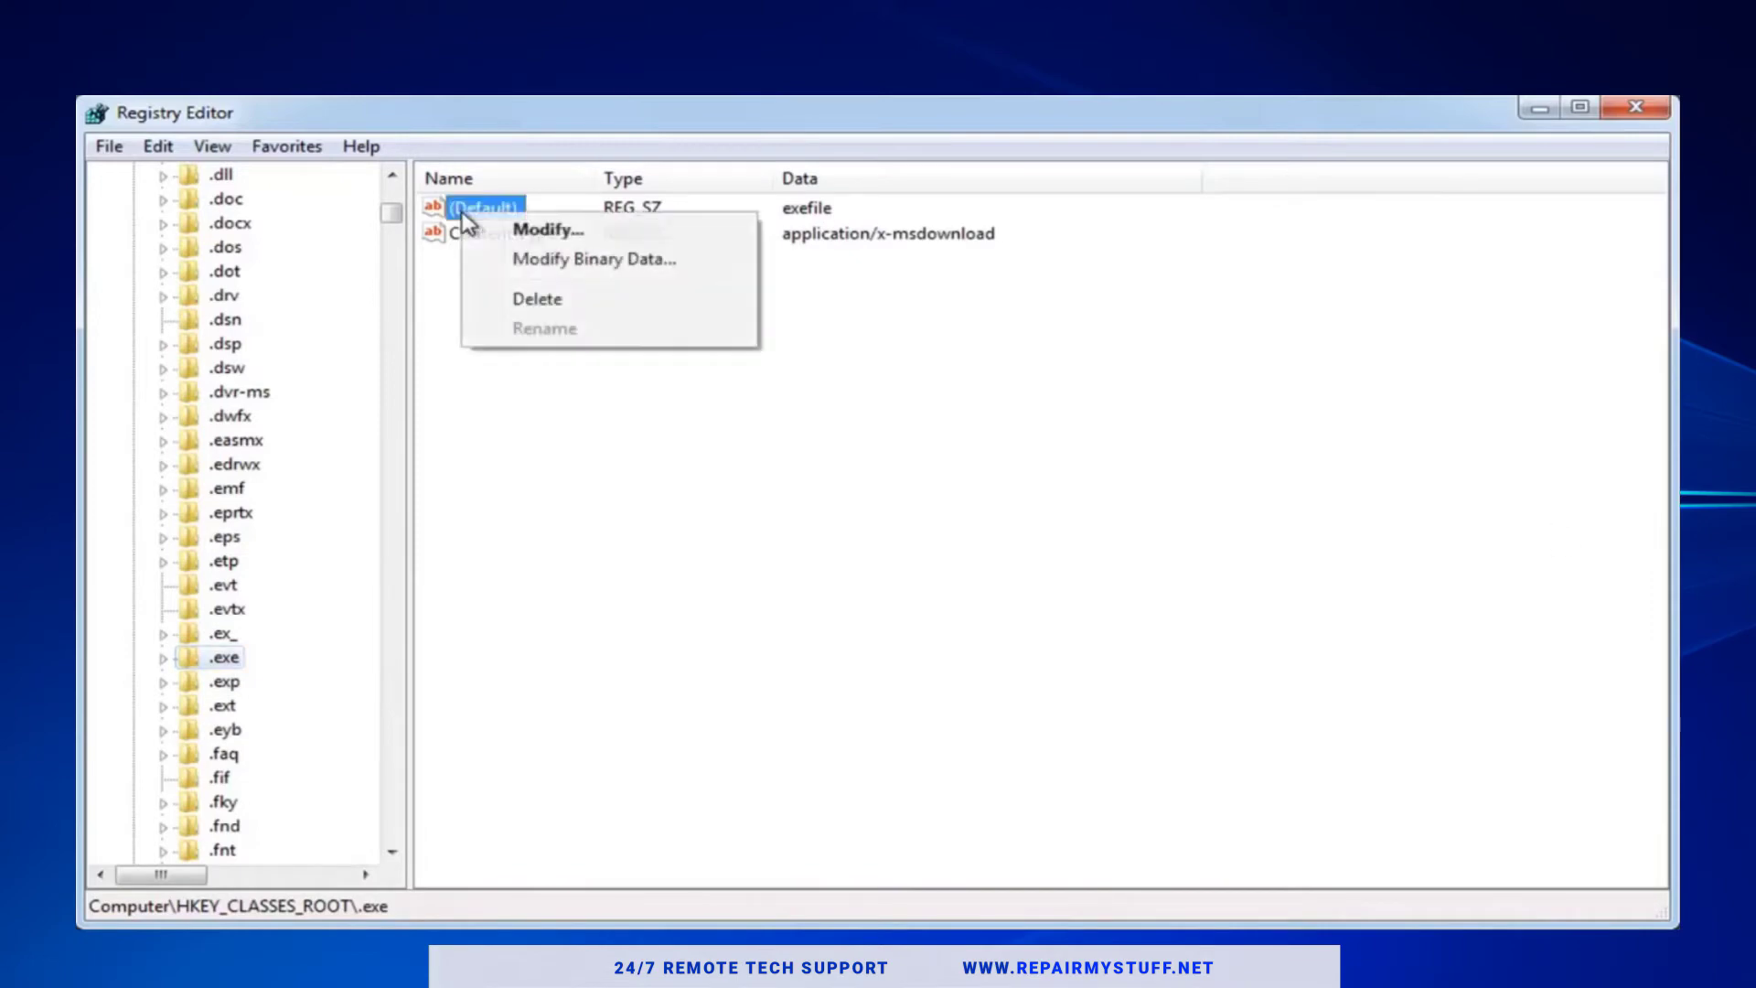
mouse_move(503, 231)
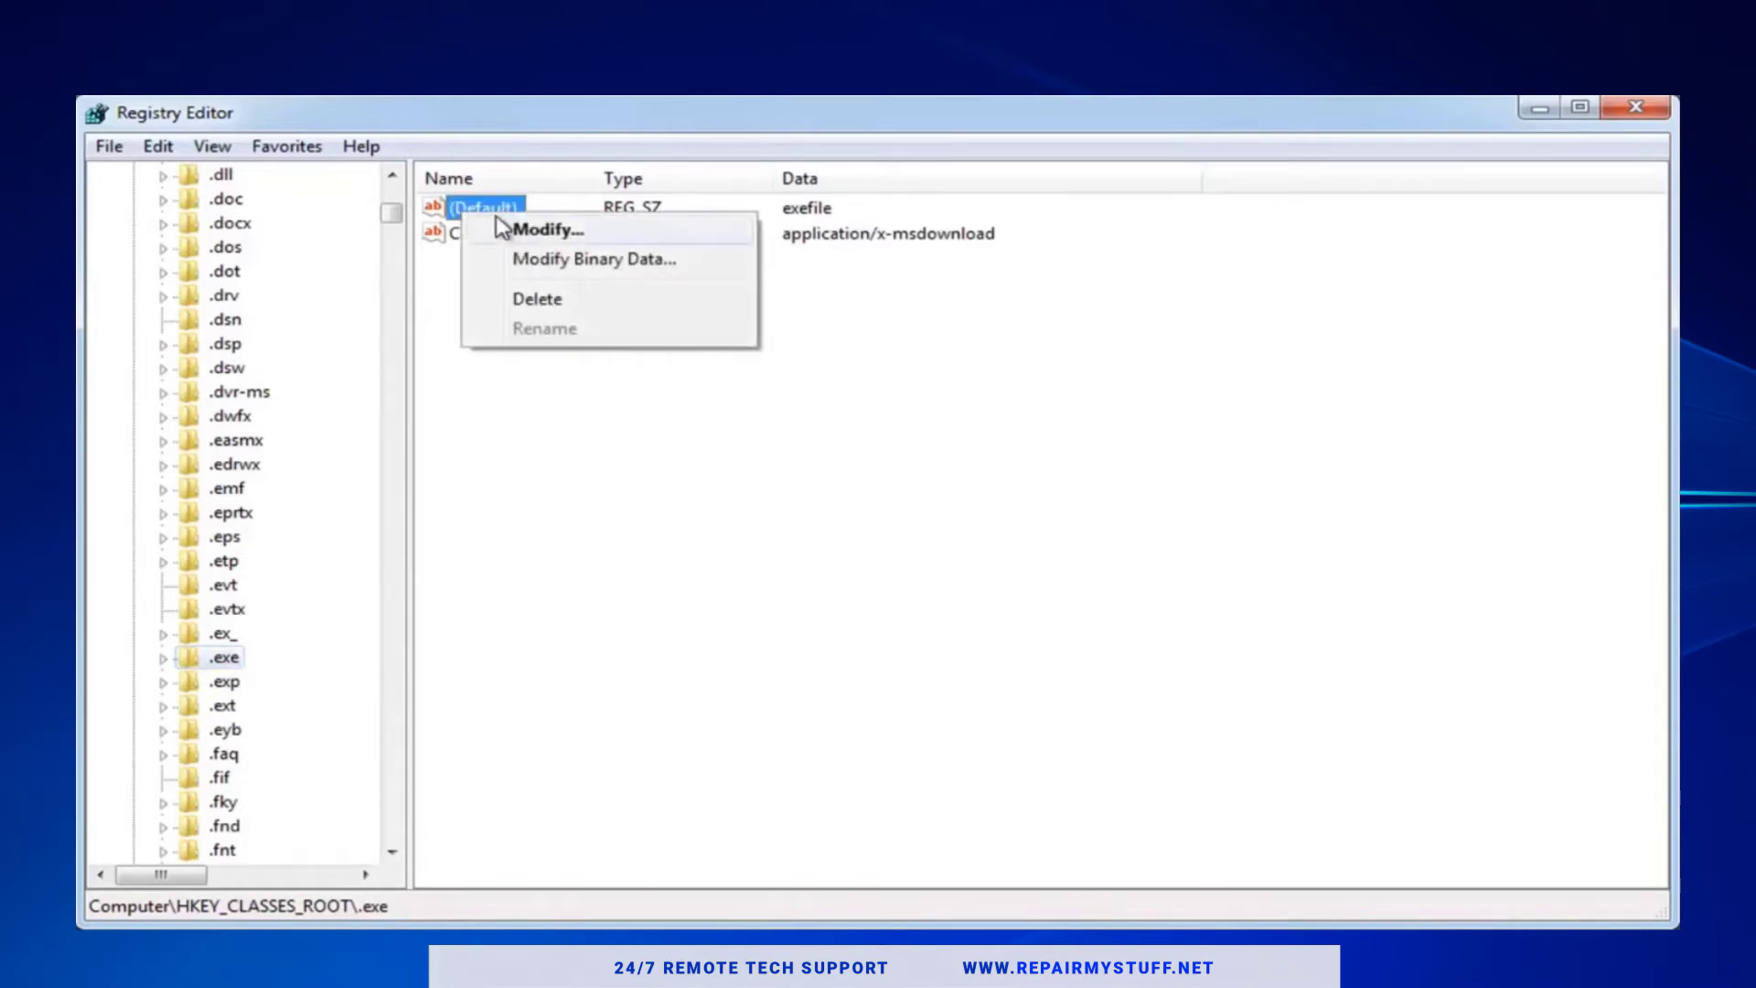
click(547, 230)
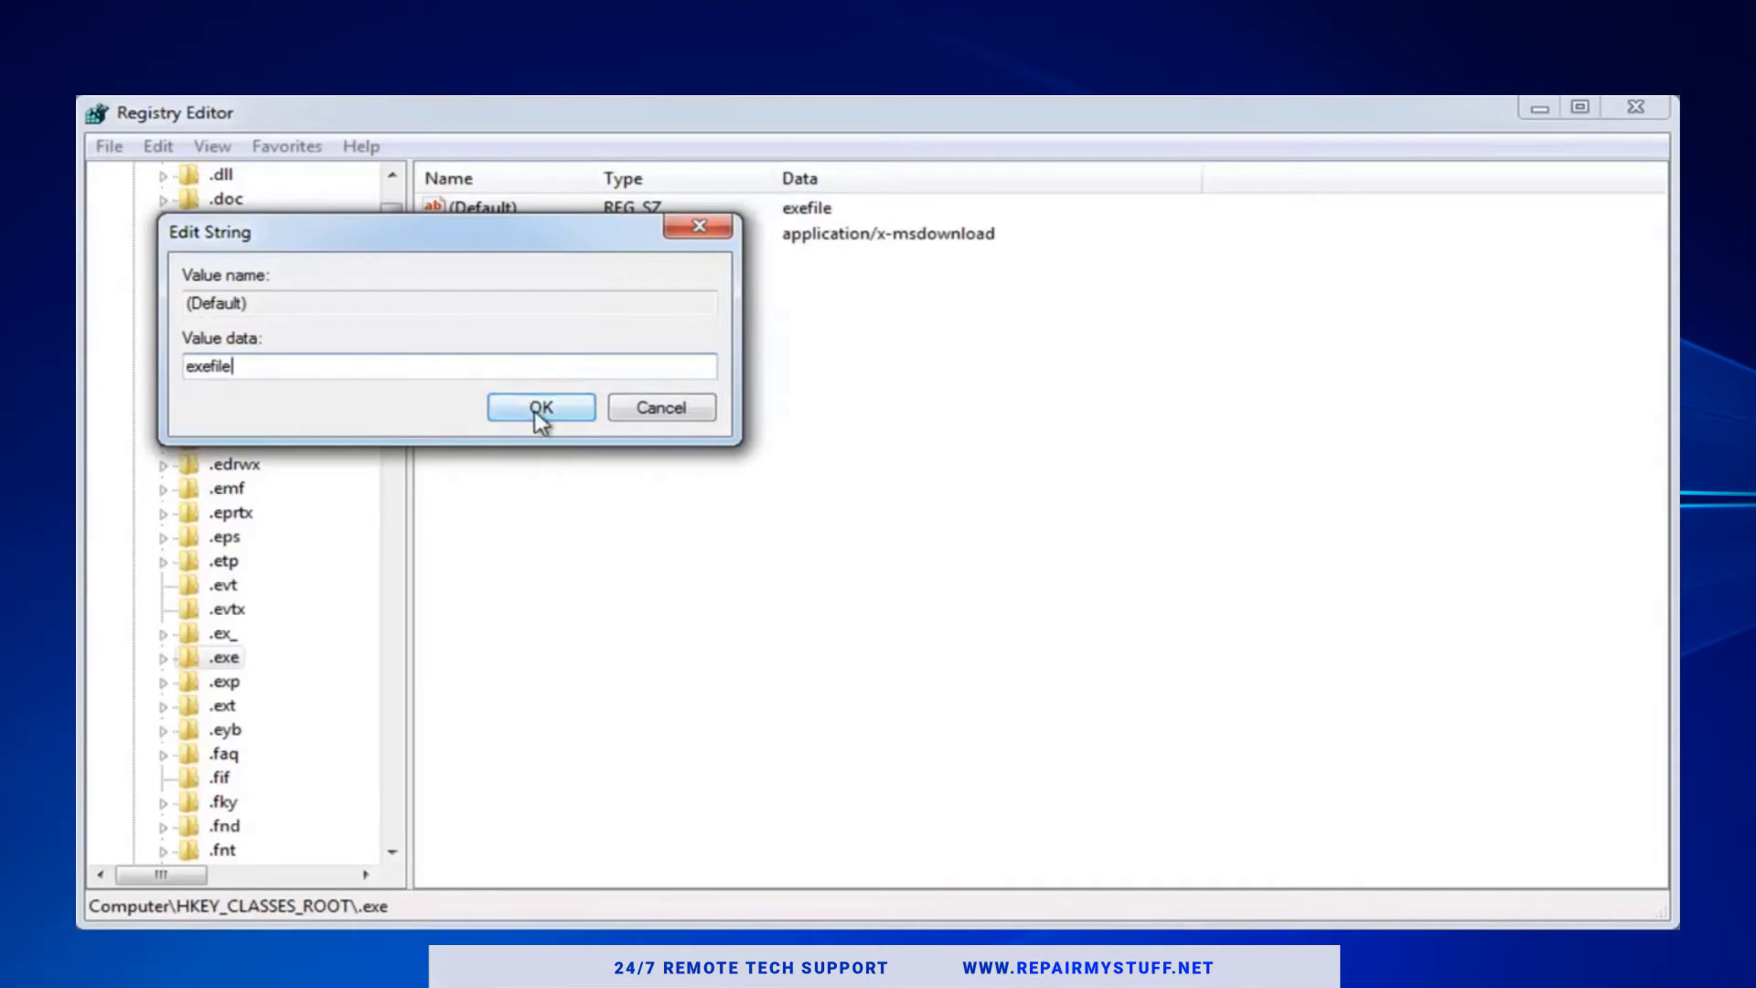
click(541, 406)
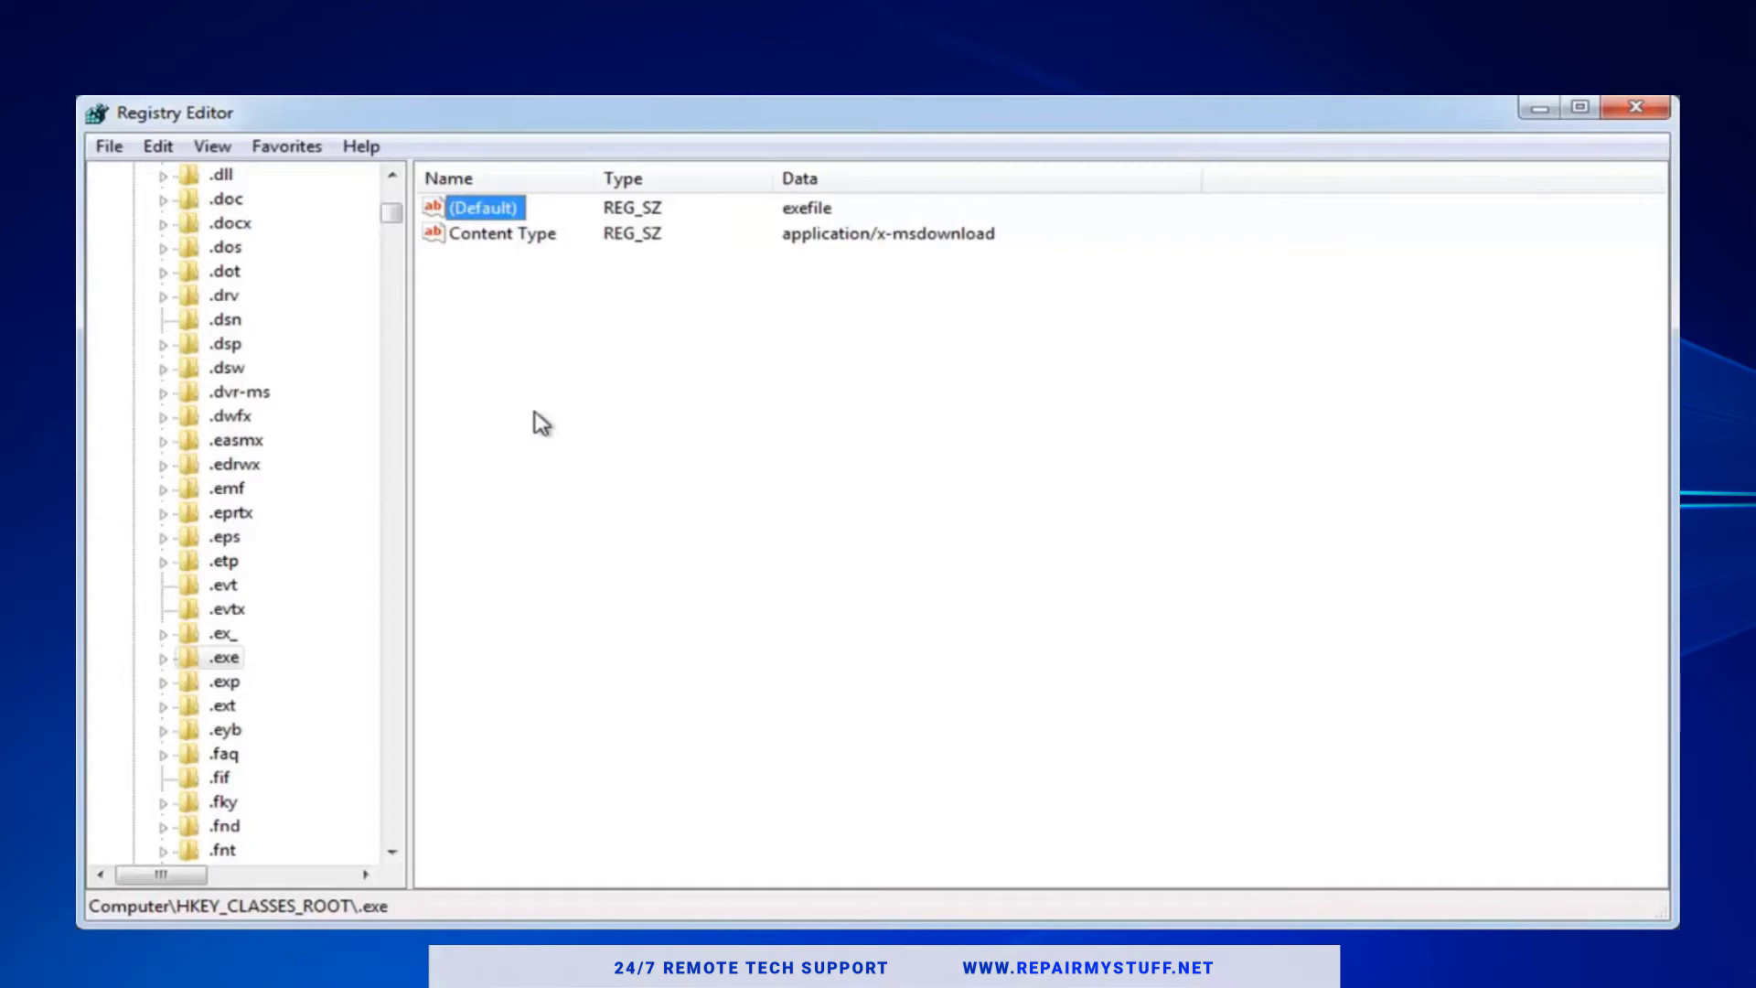
mouse_move(284, 446)
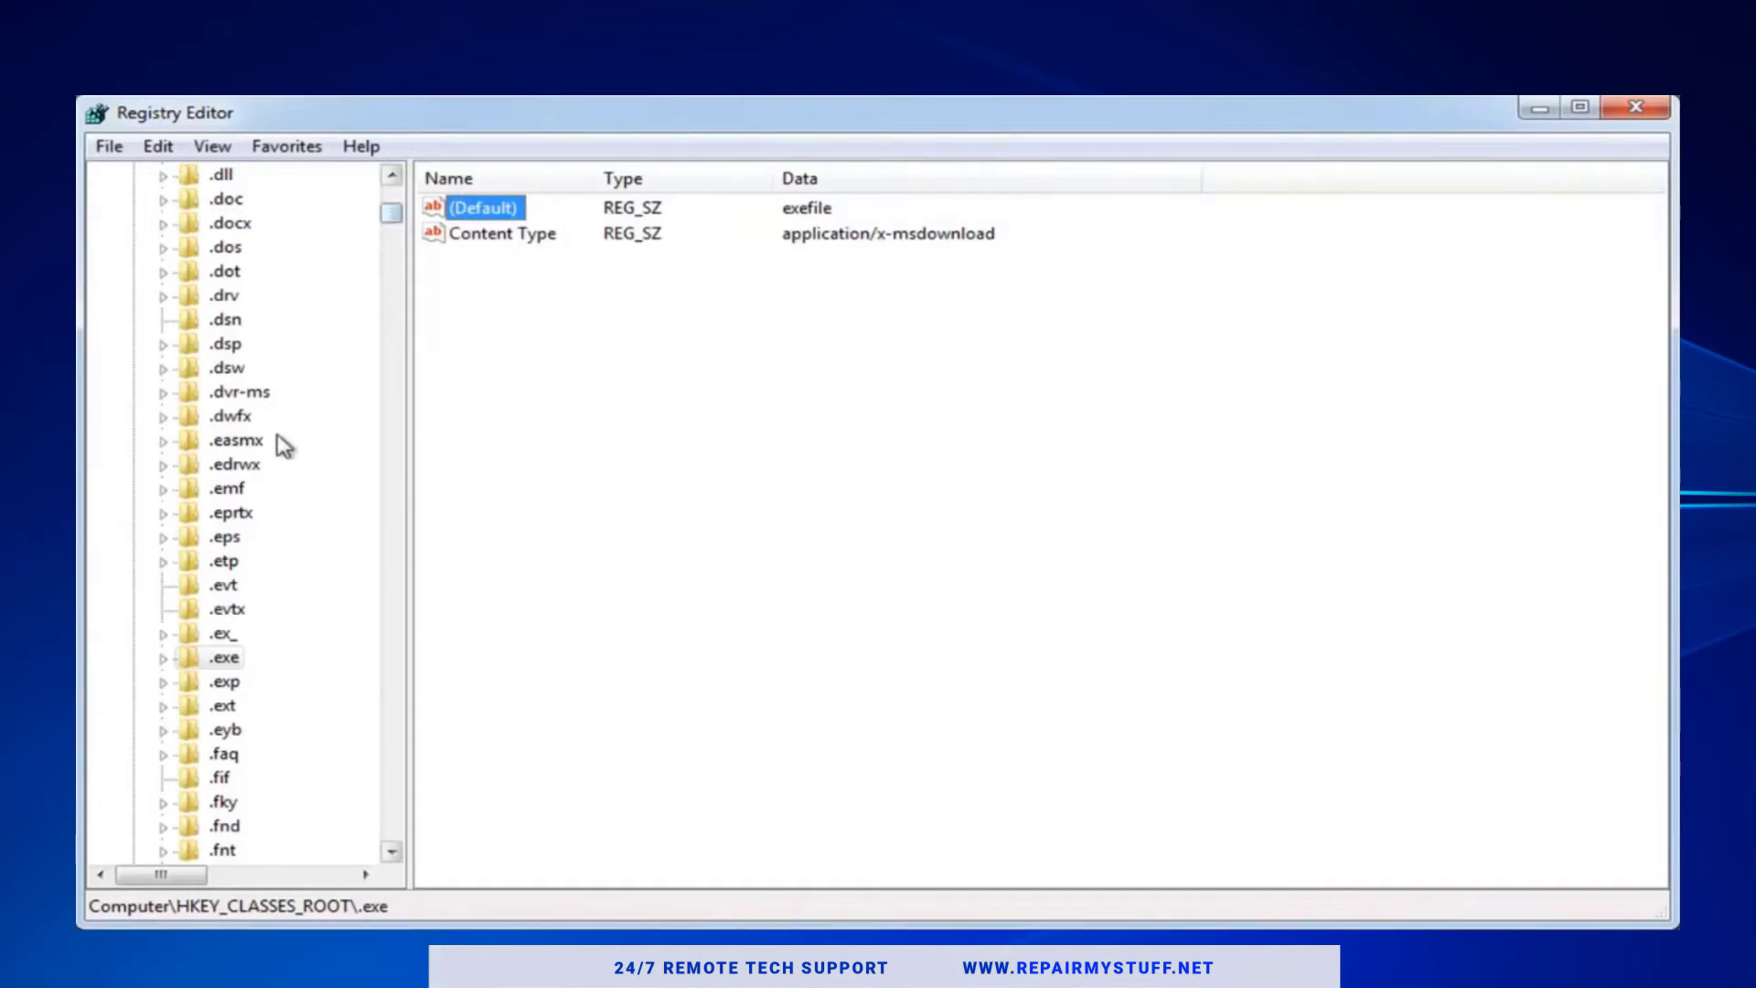
- Select the exefile key to show its Default value Application, EditFlags and FriendlyTypeName
scroll(down, 3)
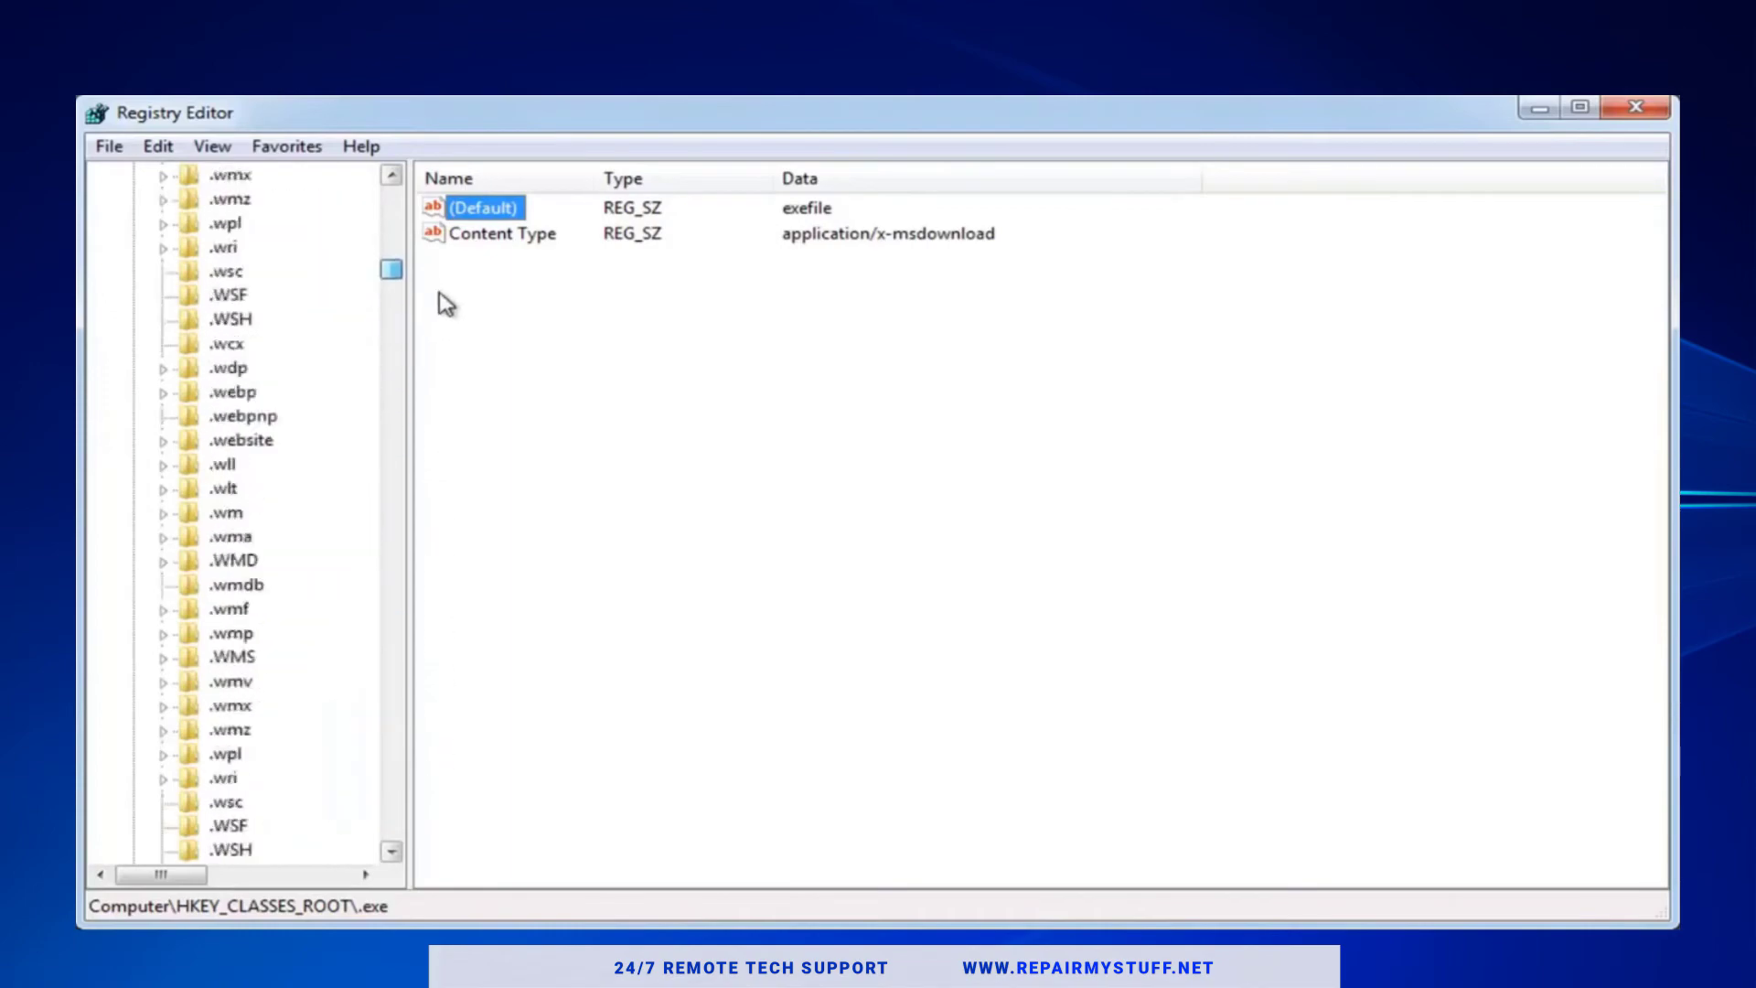
scroll(down, 3)
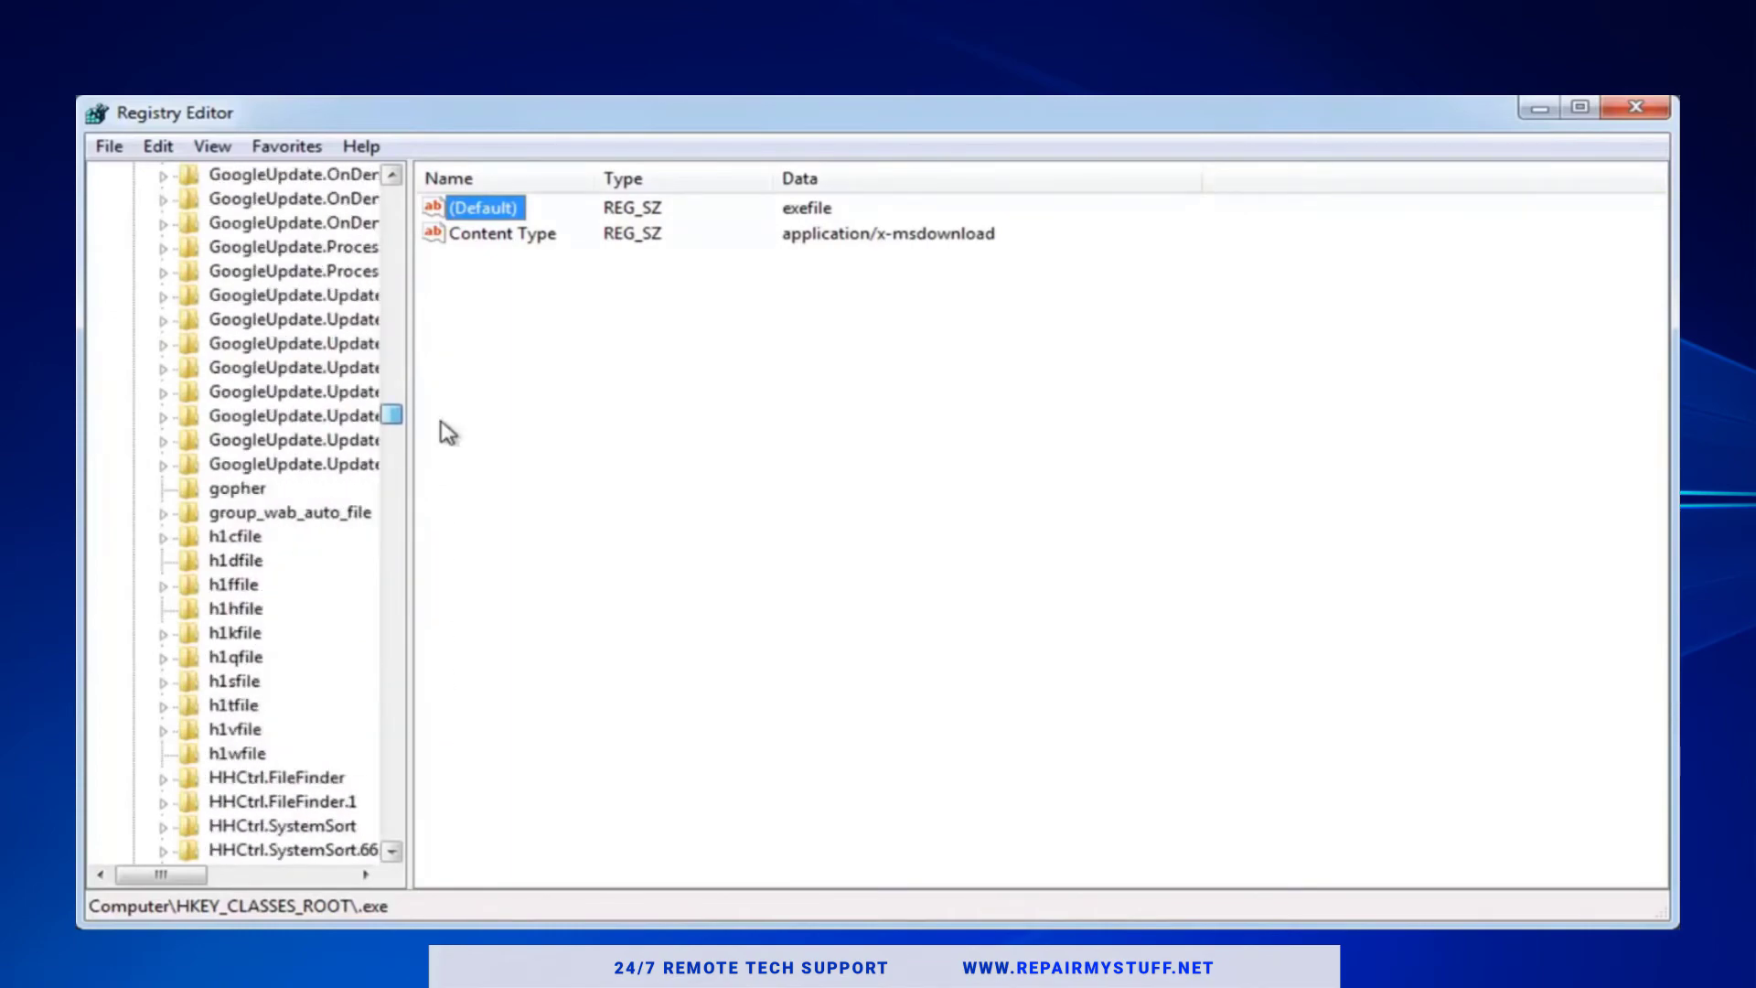
scroll(up, 3)
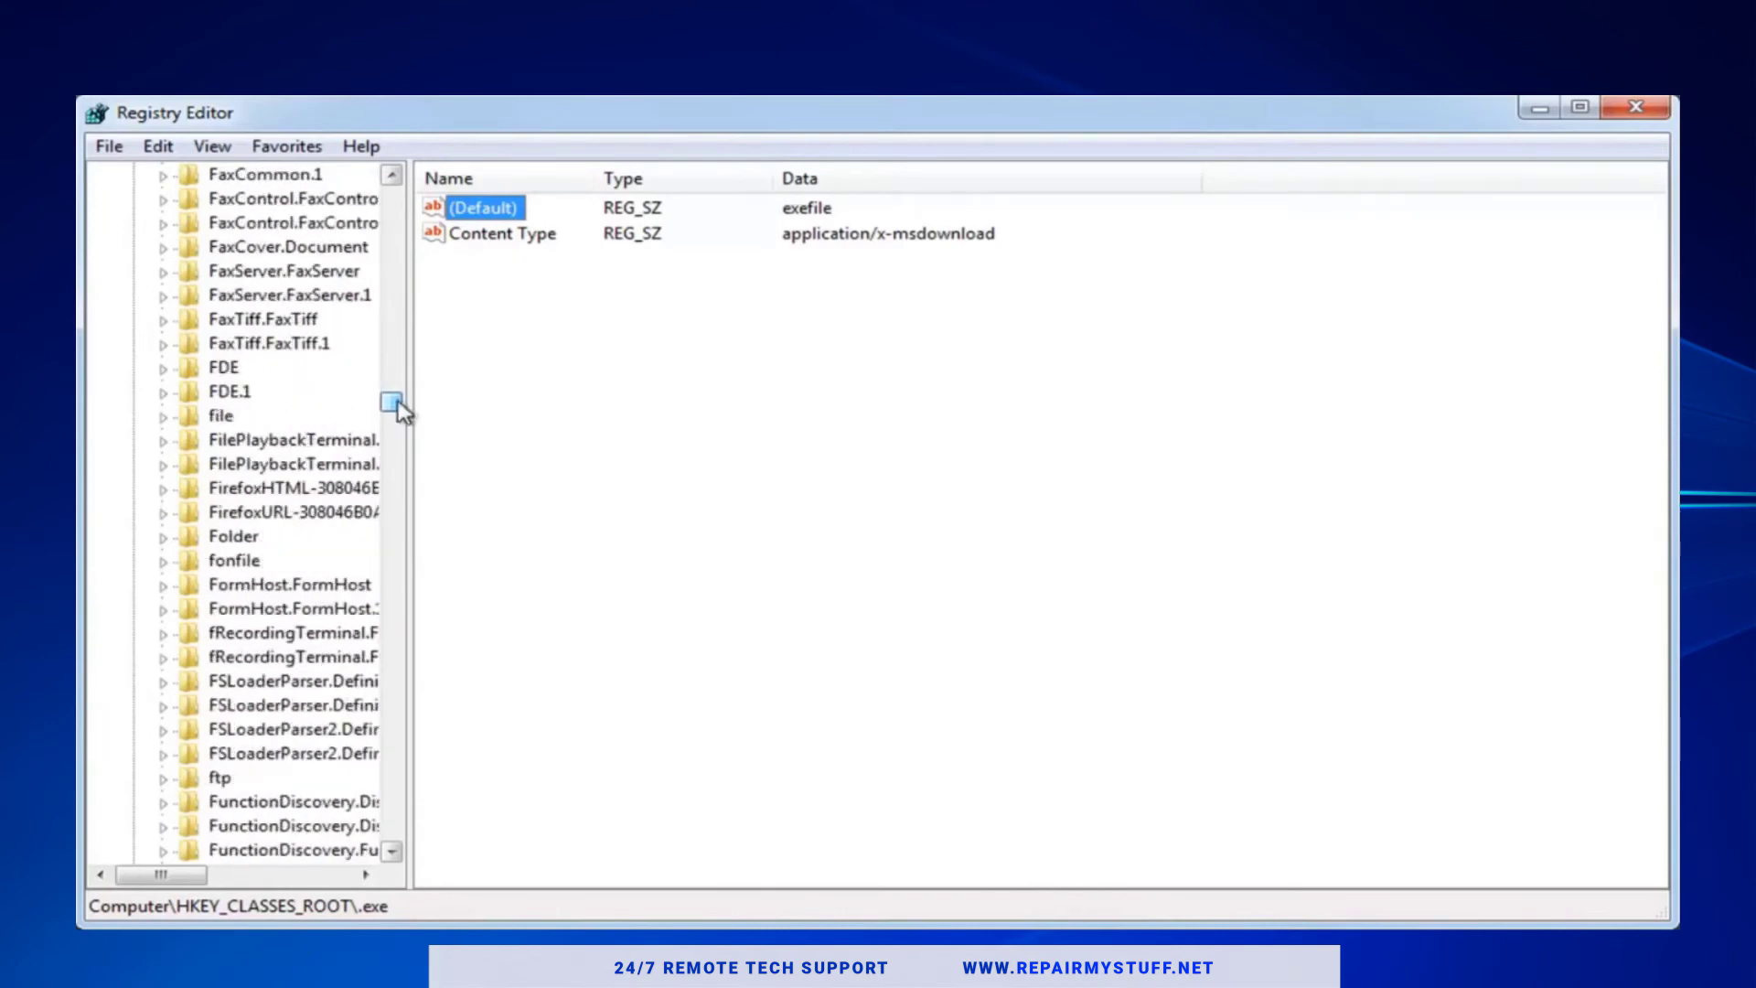
scroll(up, 3)
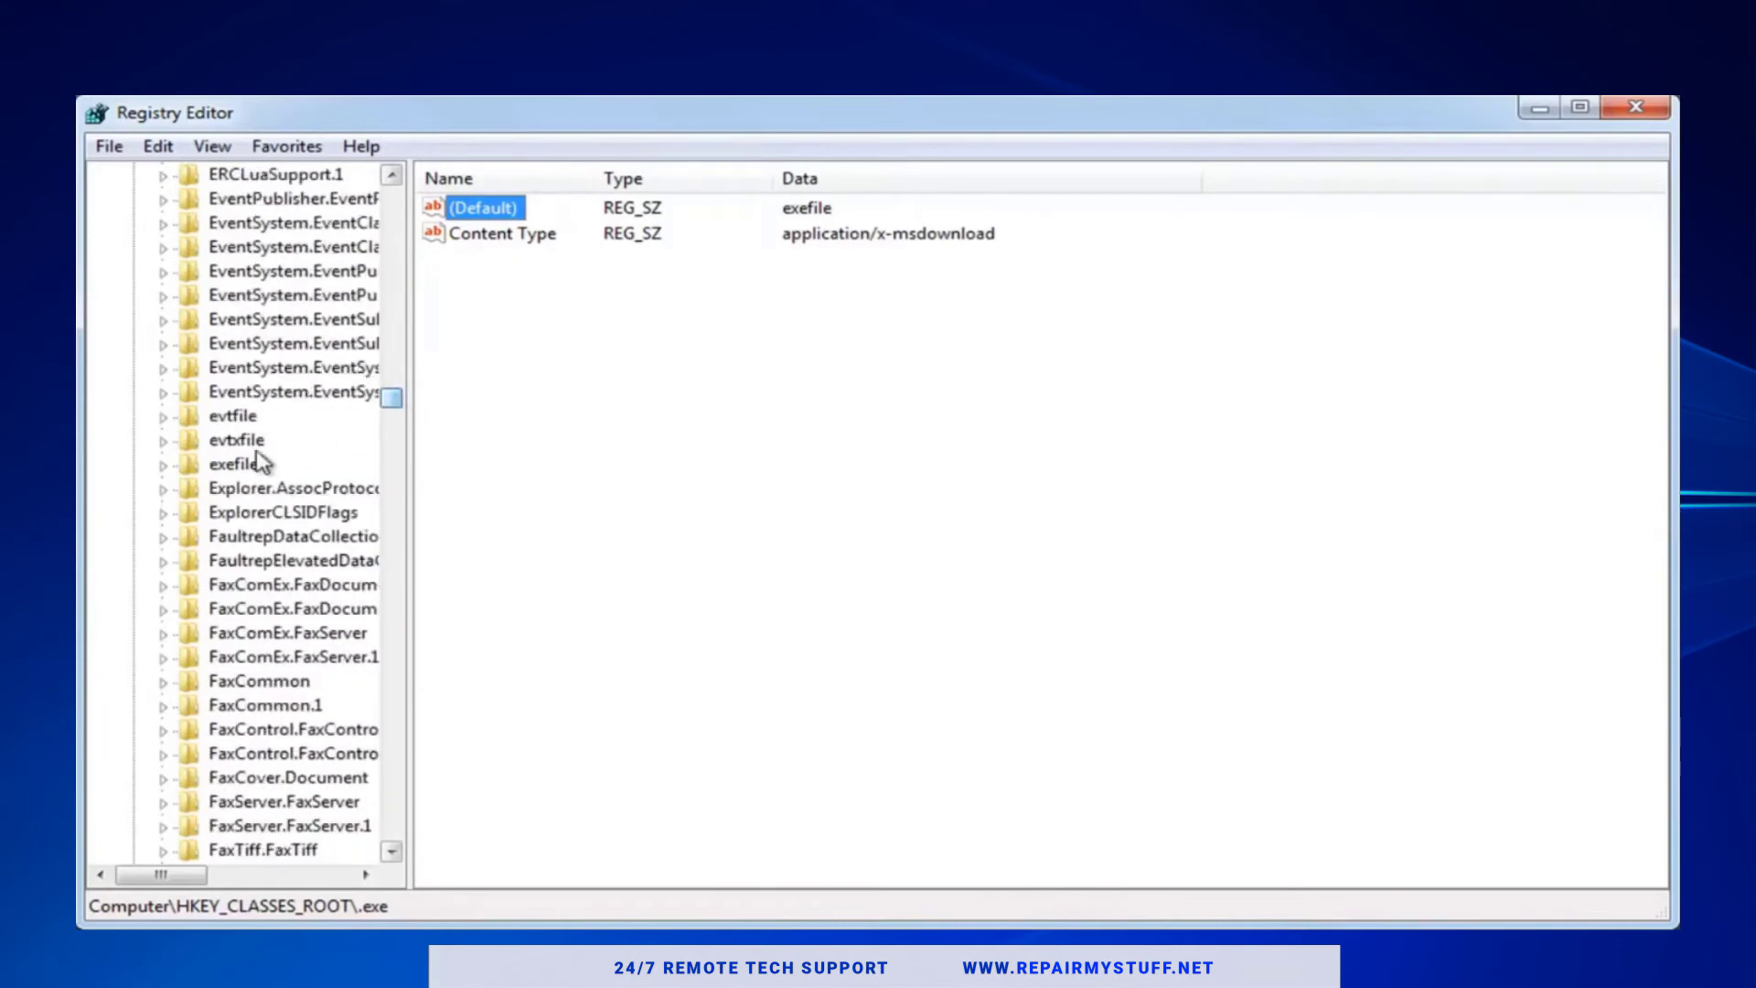
click(236, 463)
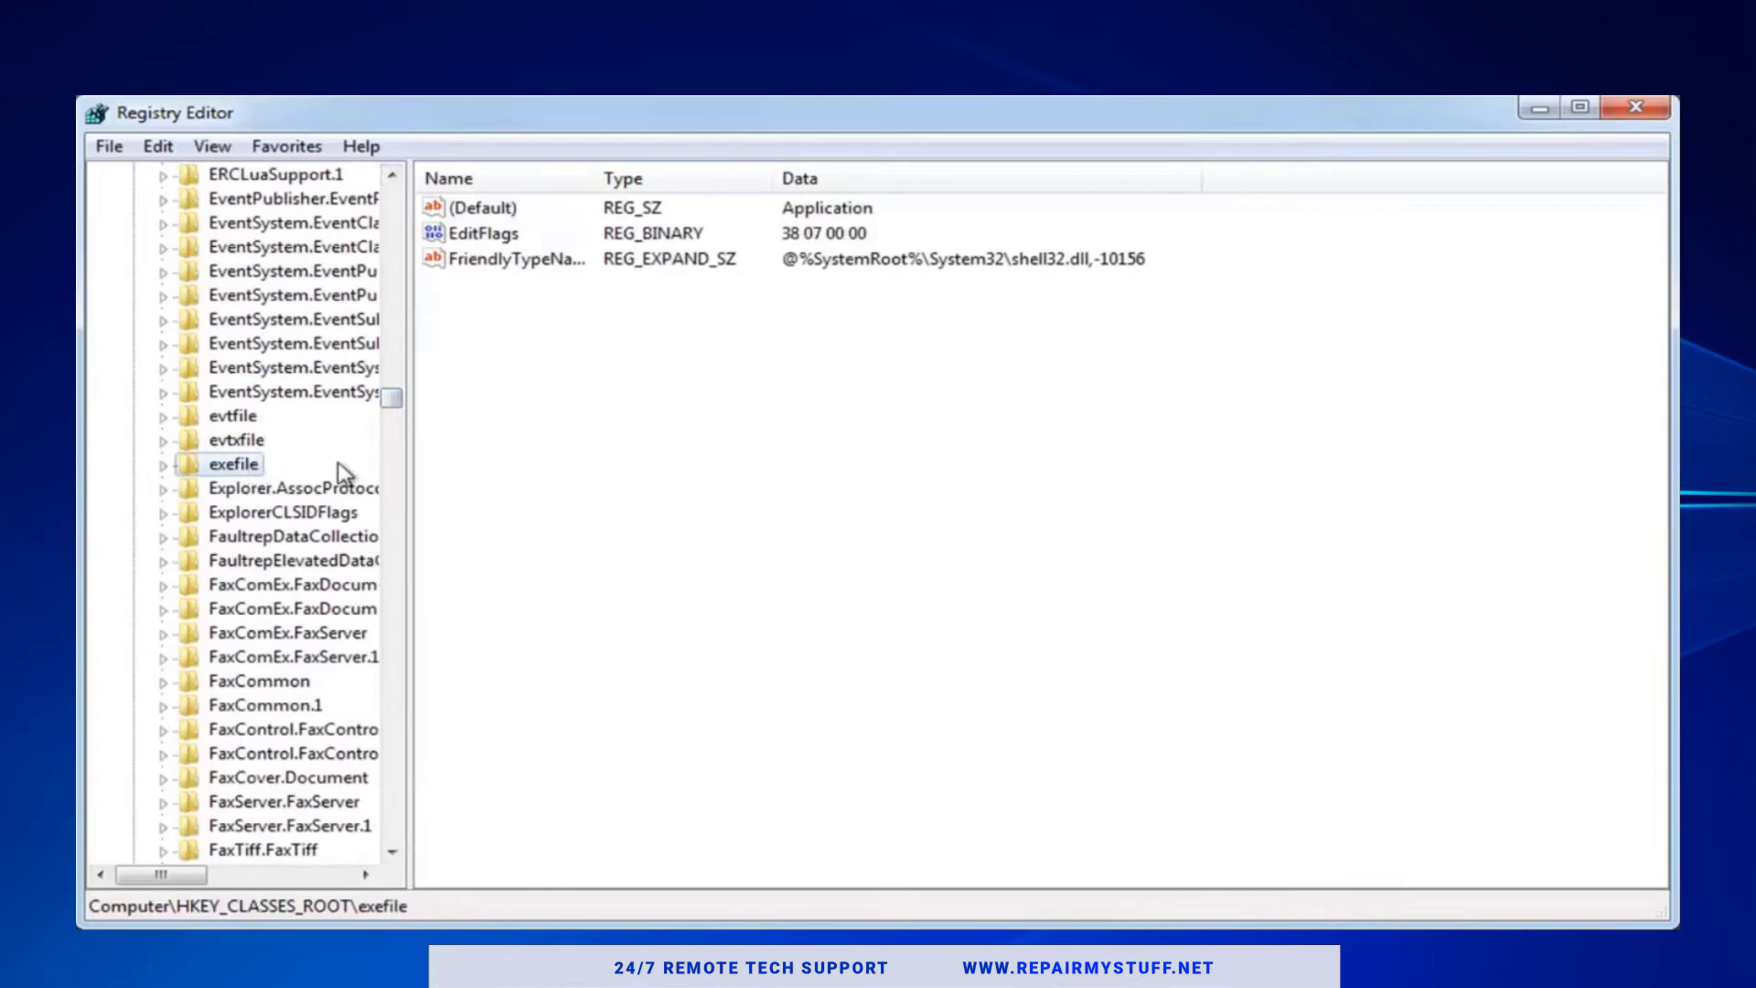
mouse_move(487, 230)
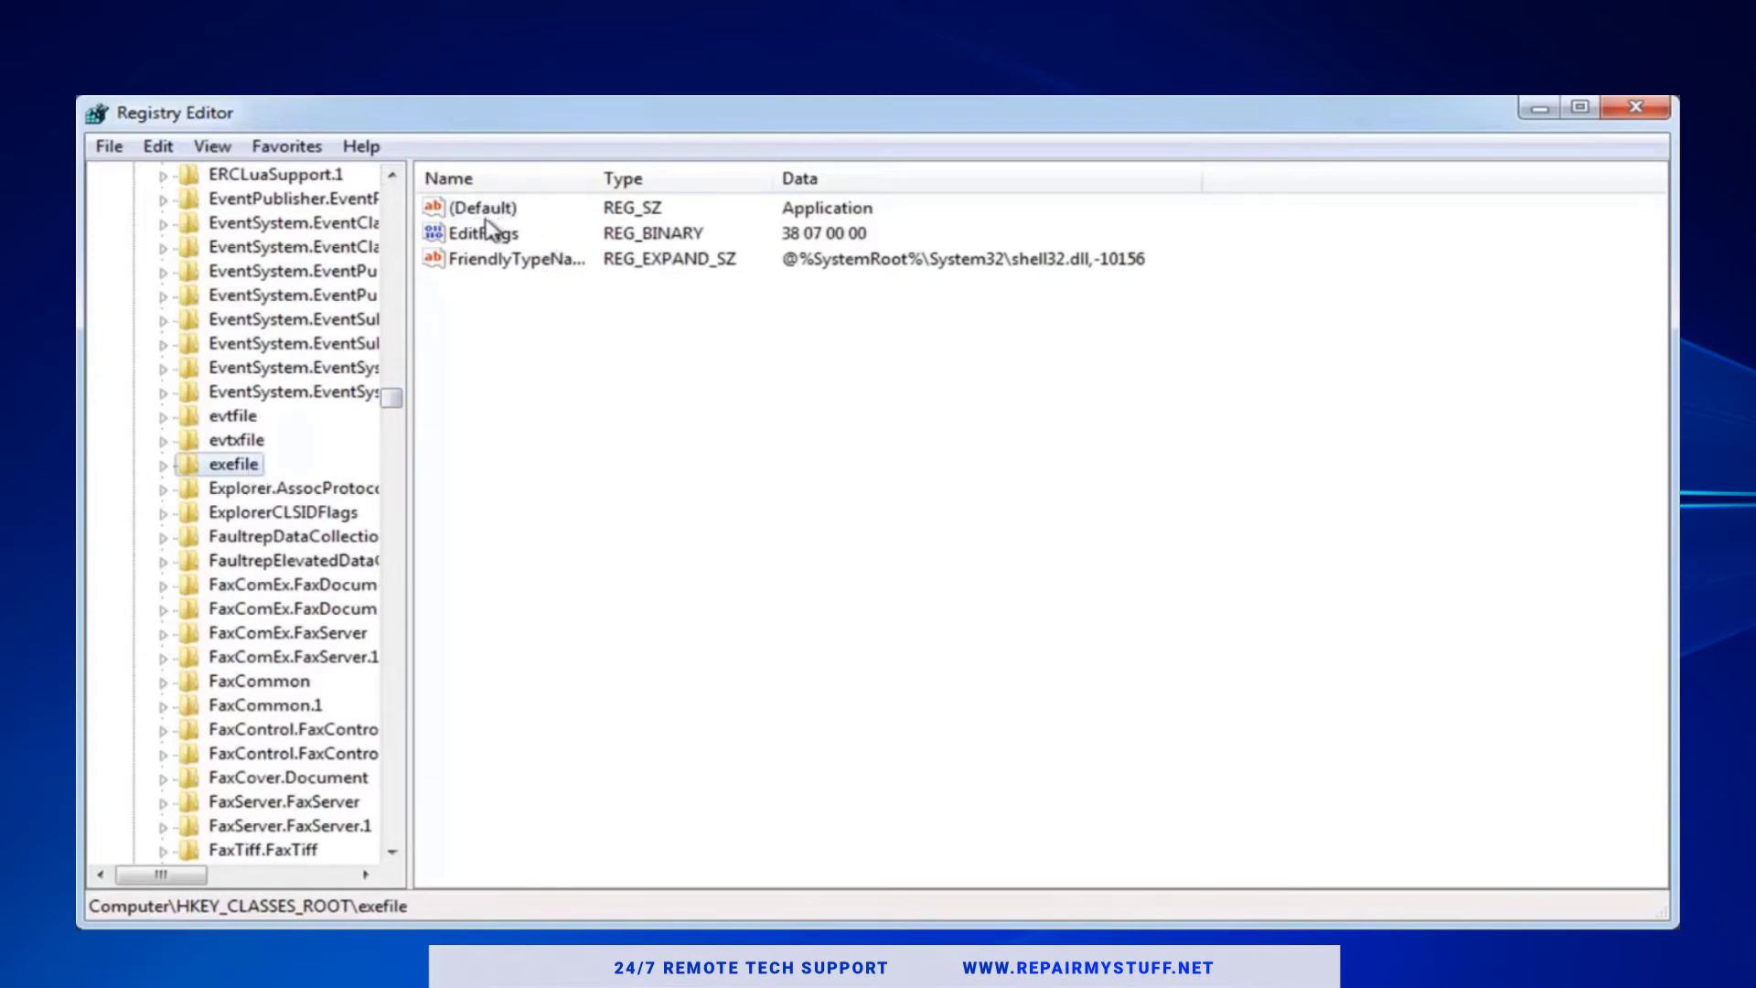
- Change exefile's (Default) value data from Application to "%1"%* and confirm
double_click(479, 206)
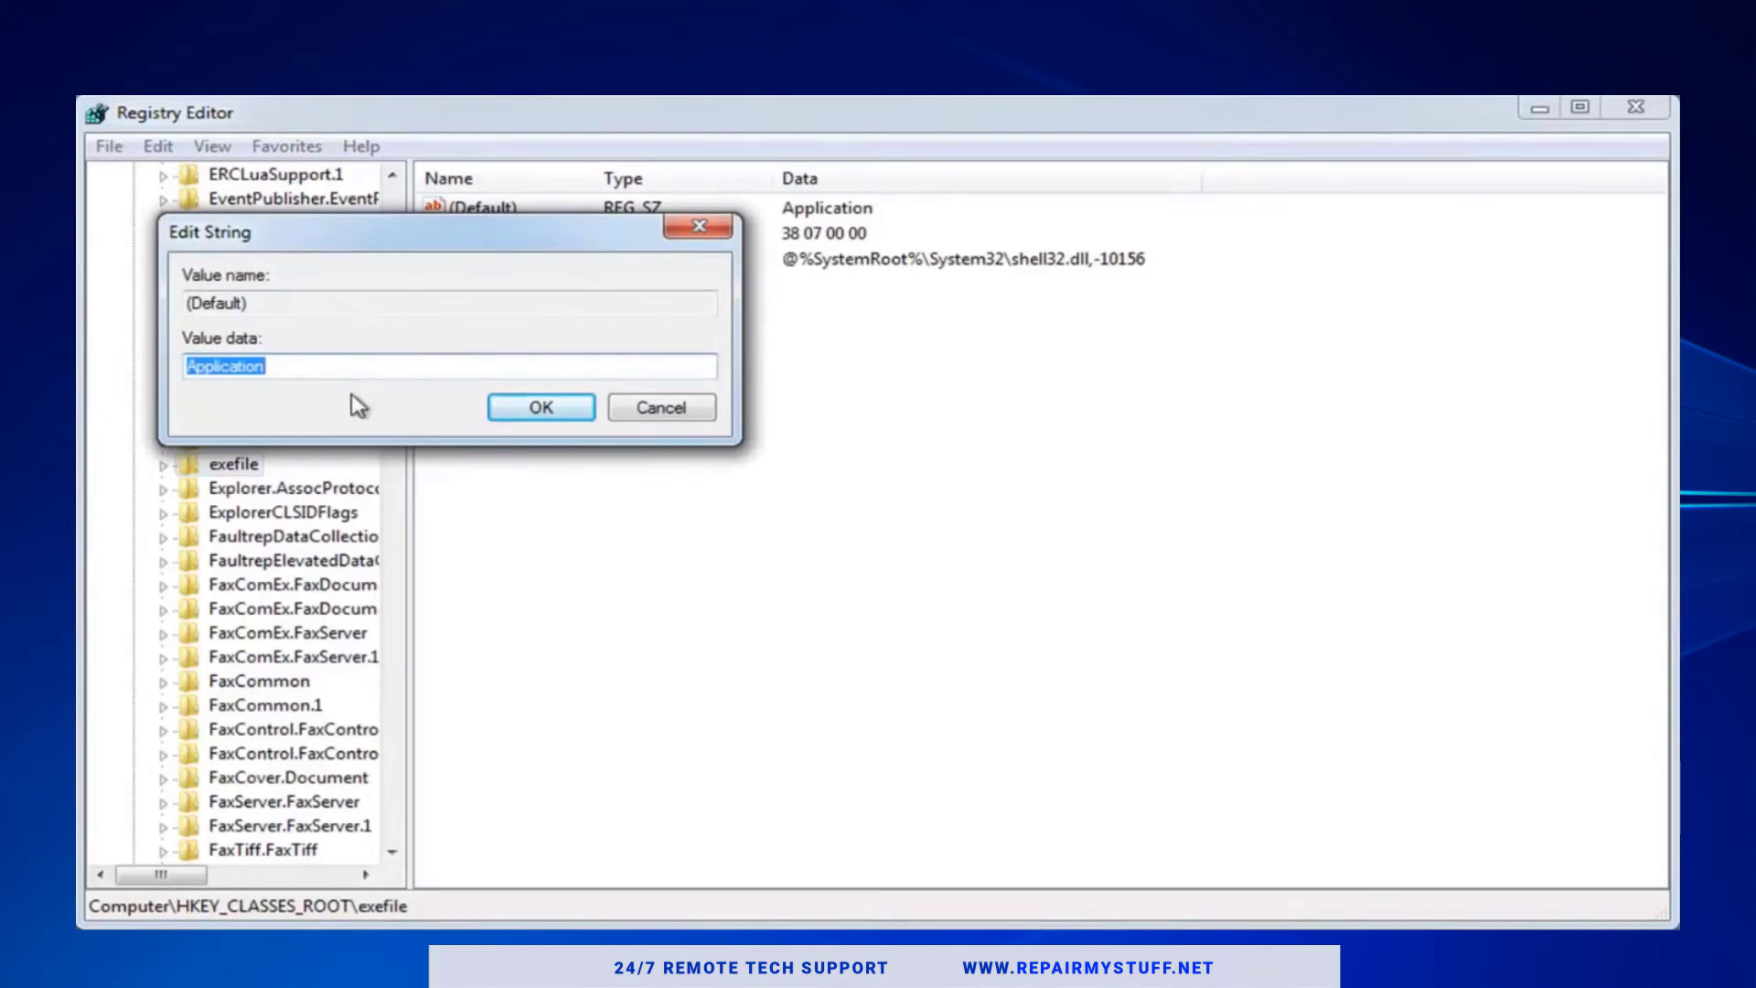
mouse_move(111, 377)
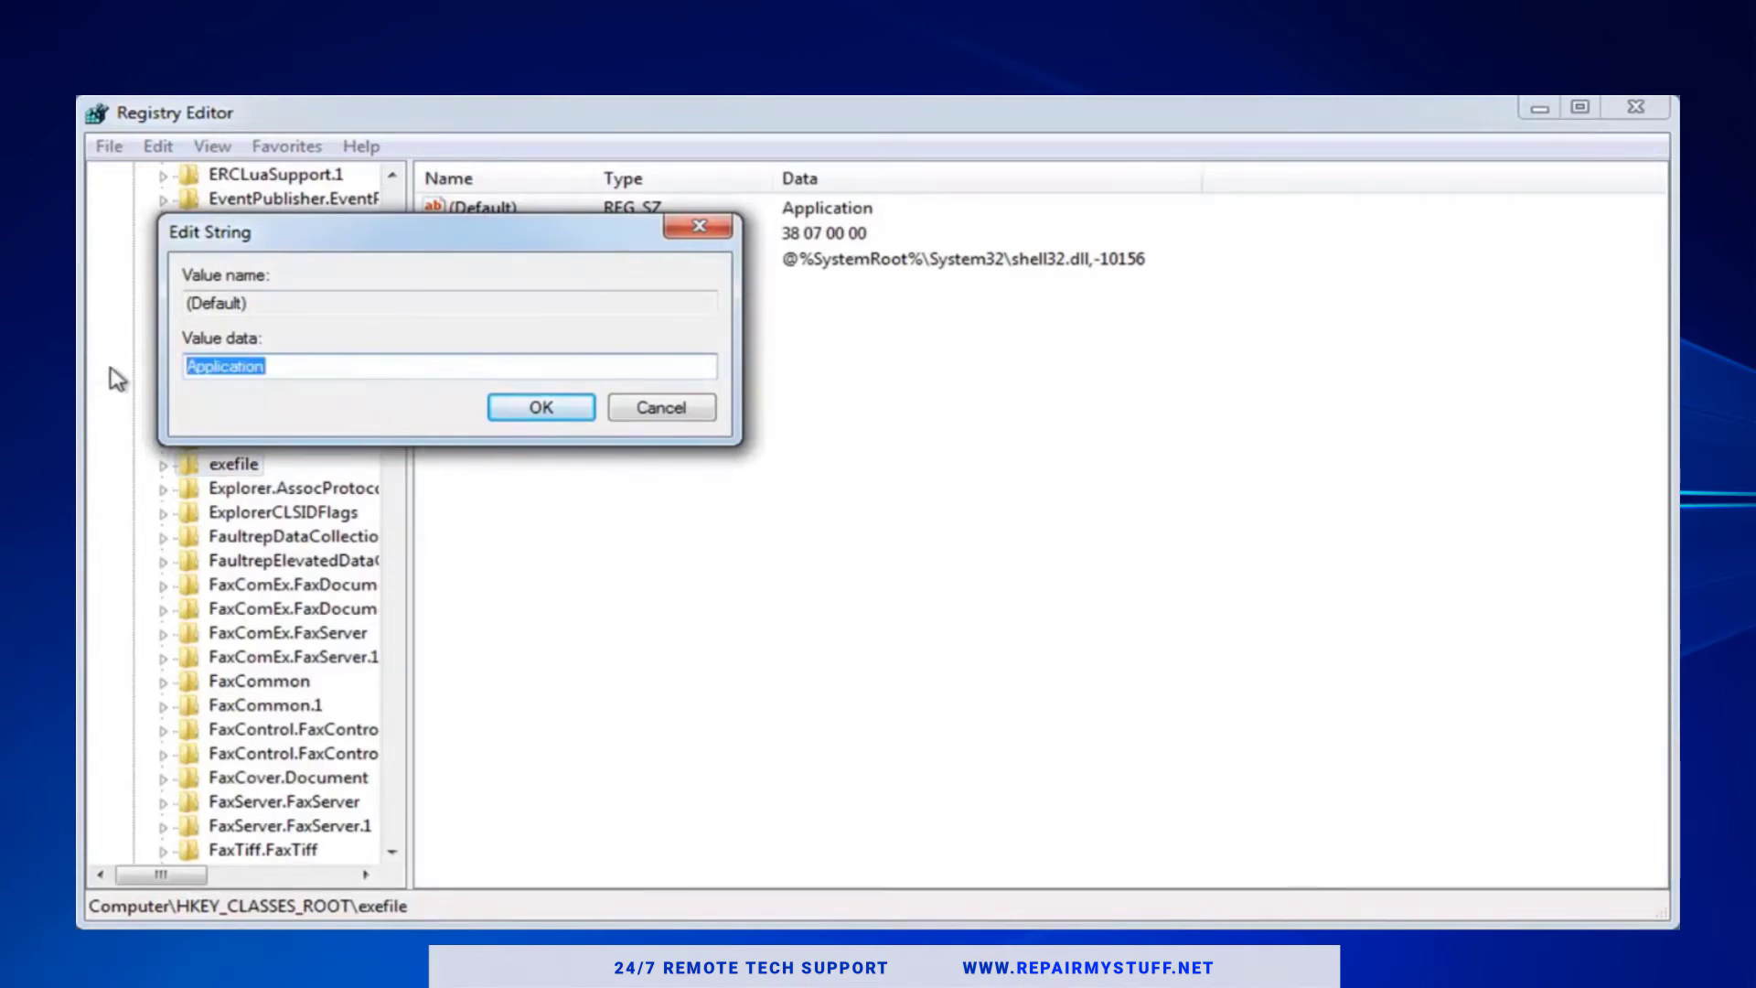
text(1)
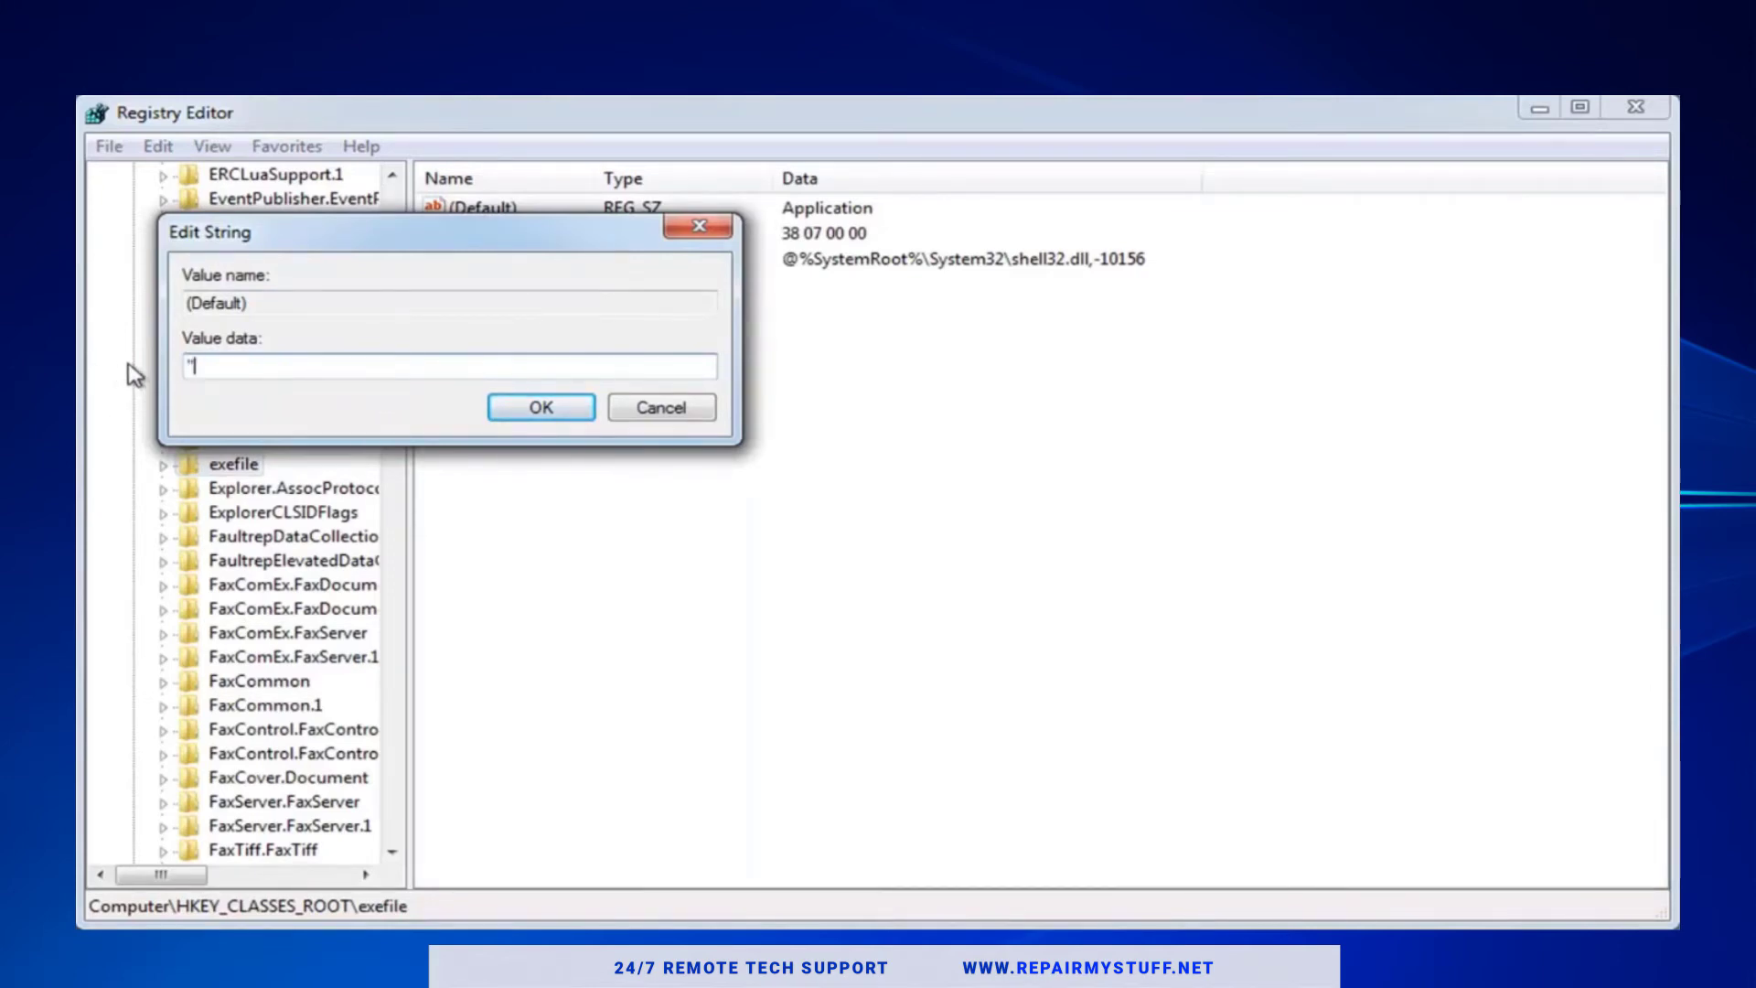
text("%)
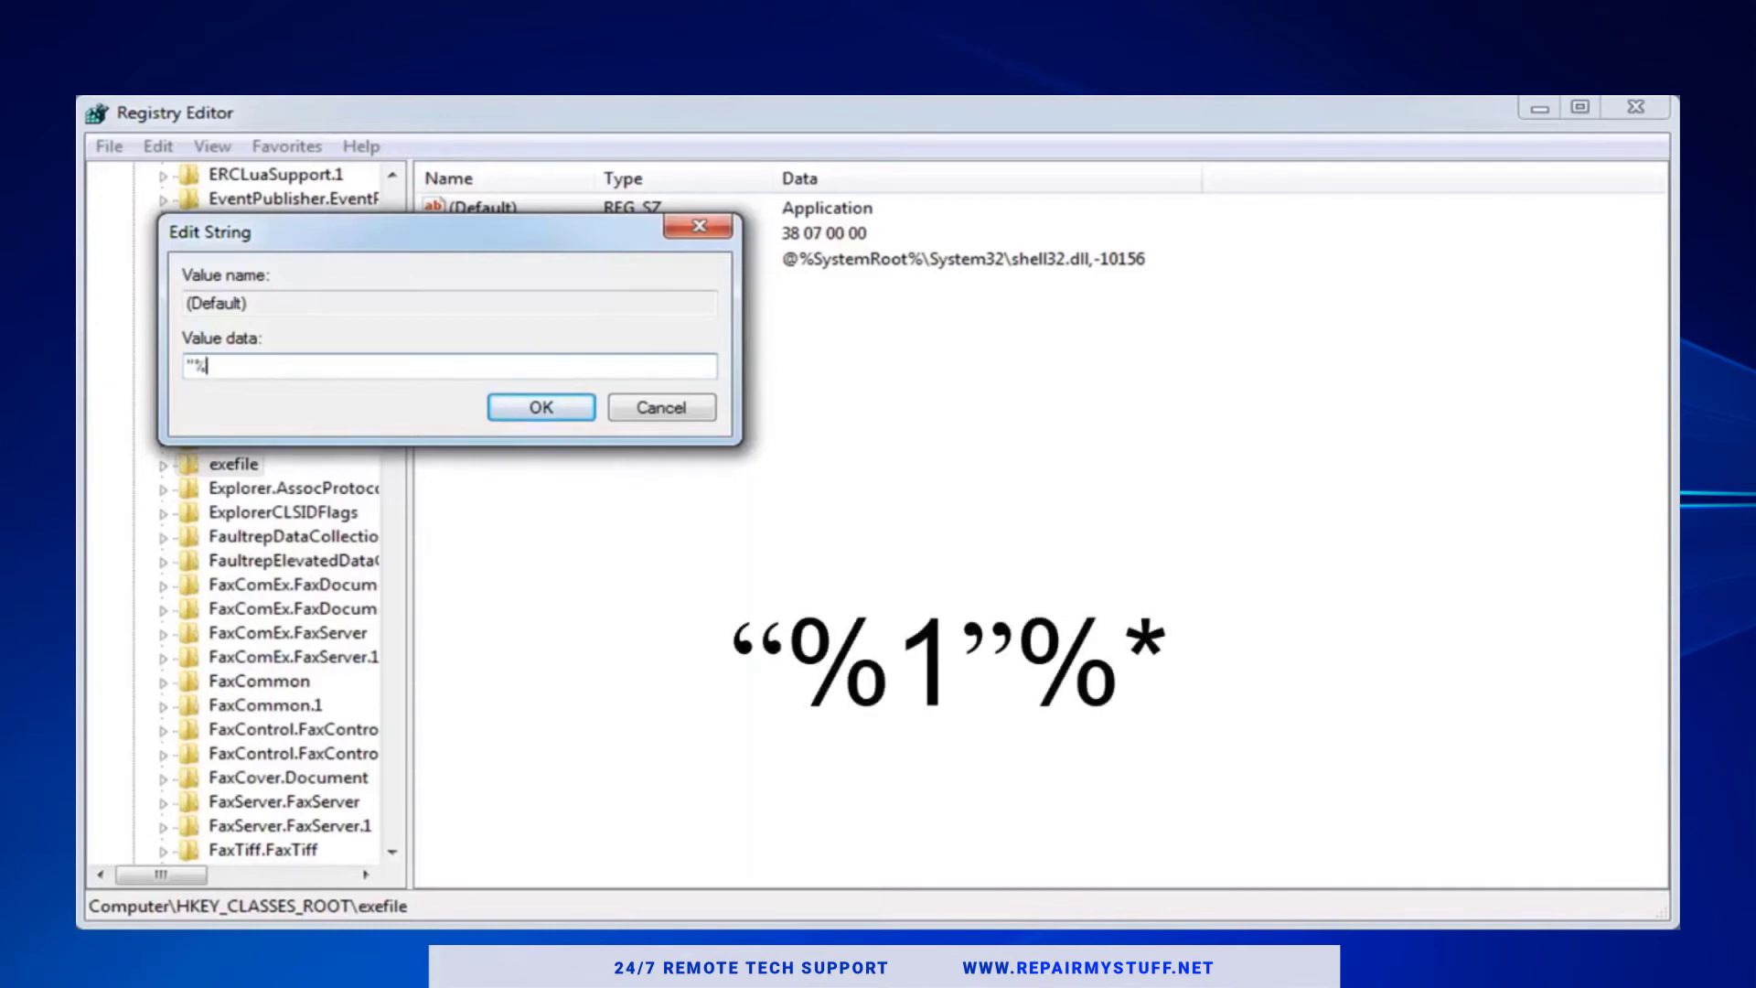
text(1)
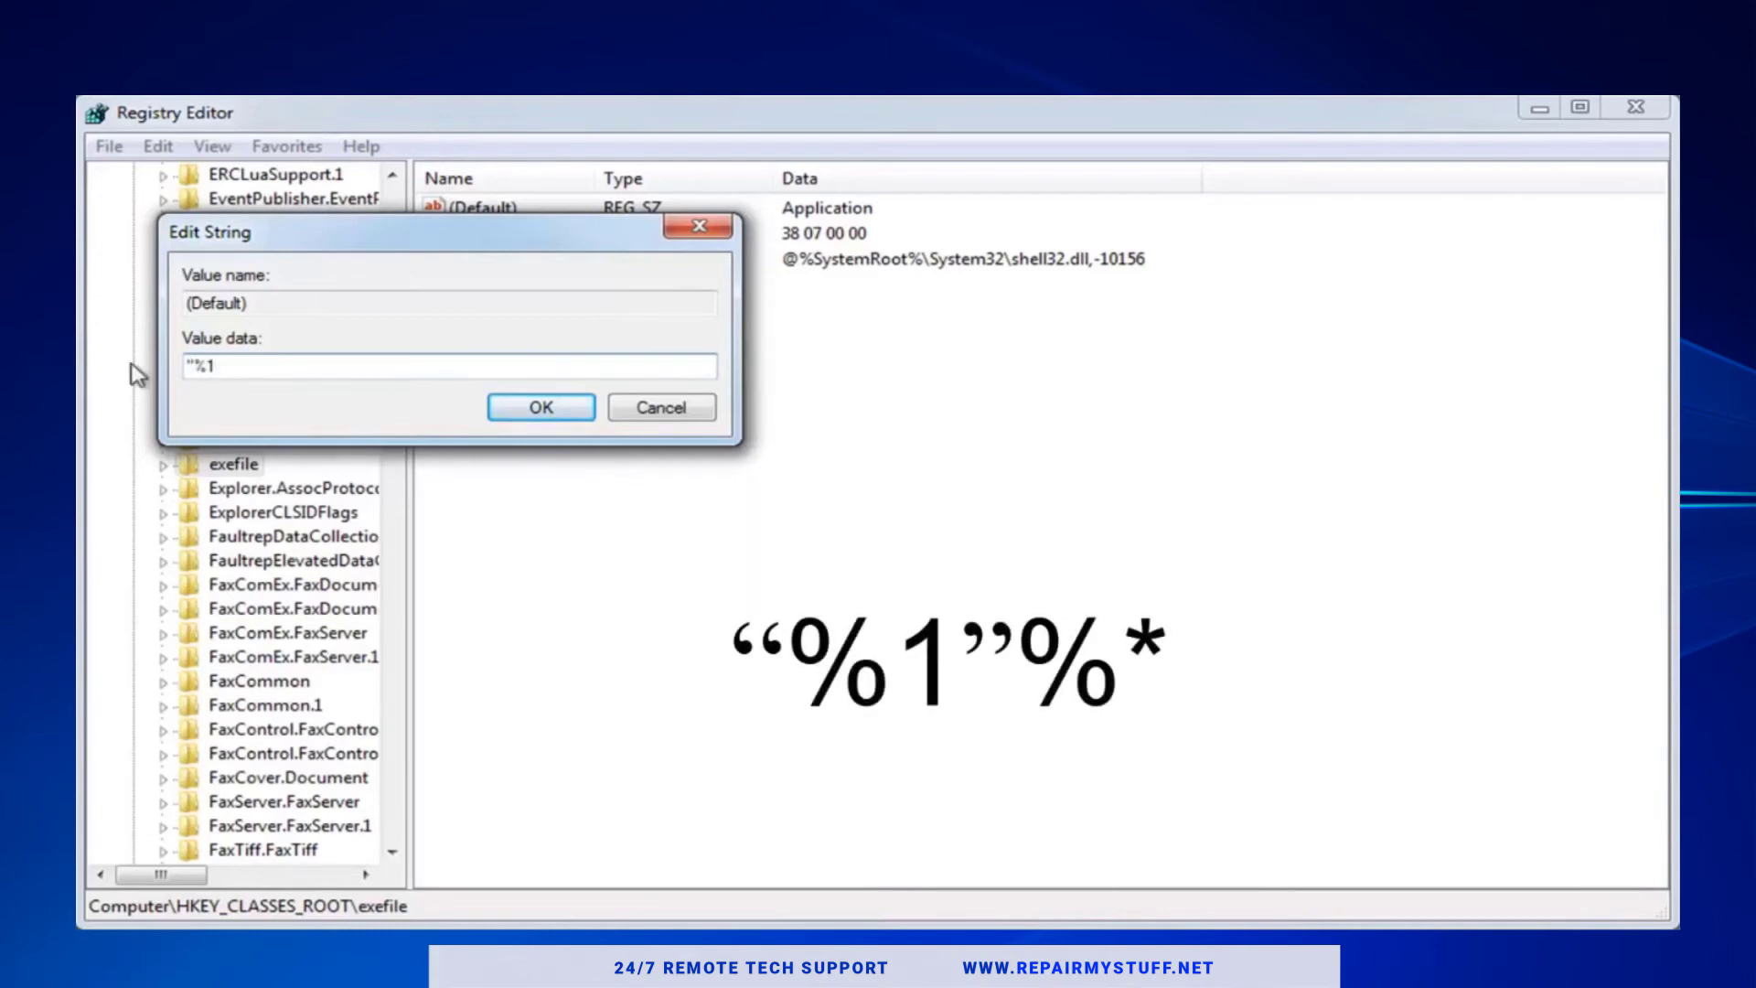
text(")
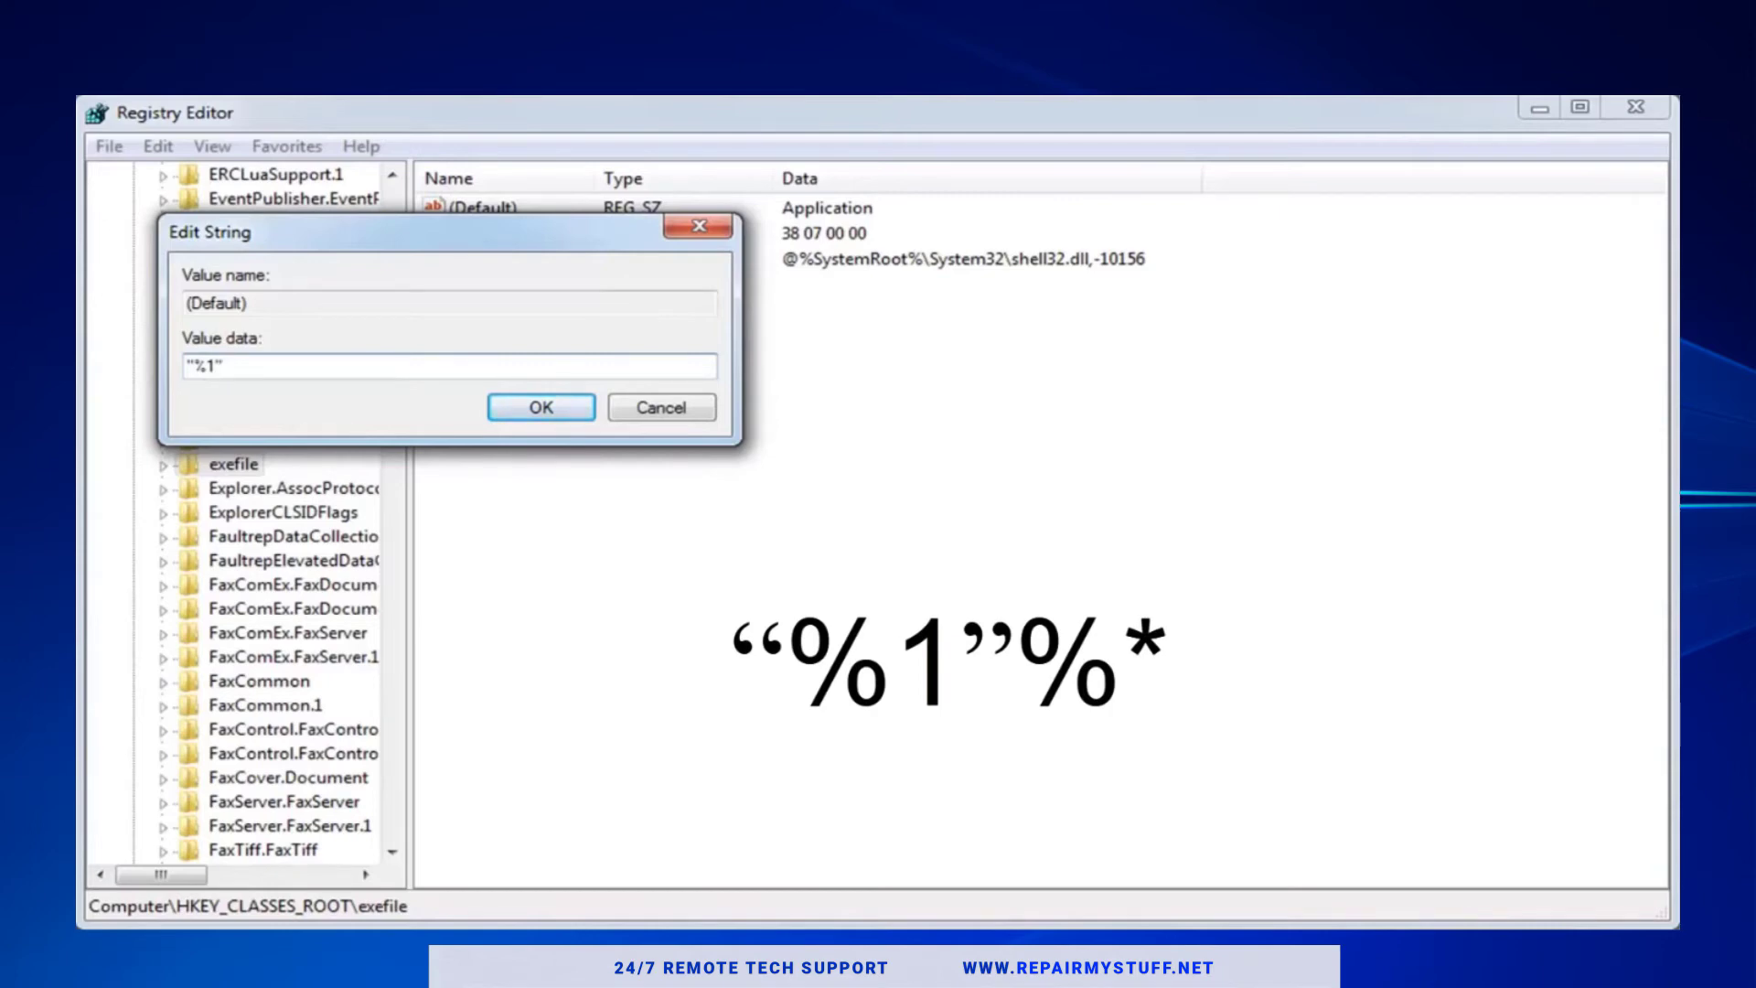
click(541, 406)
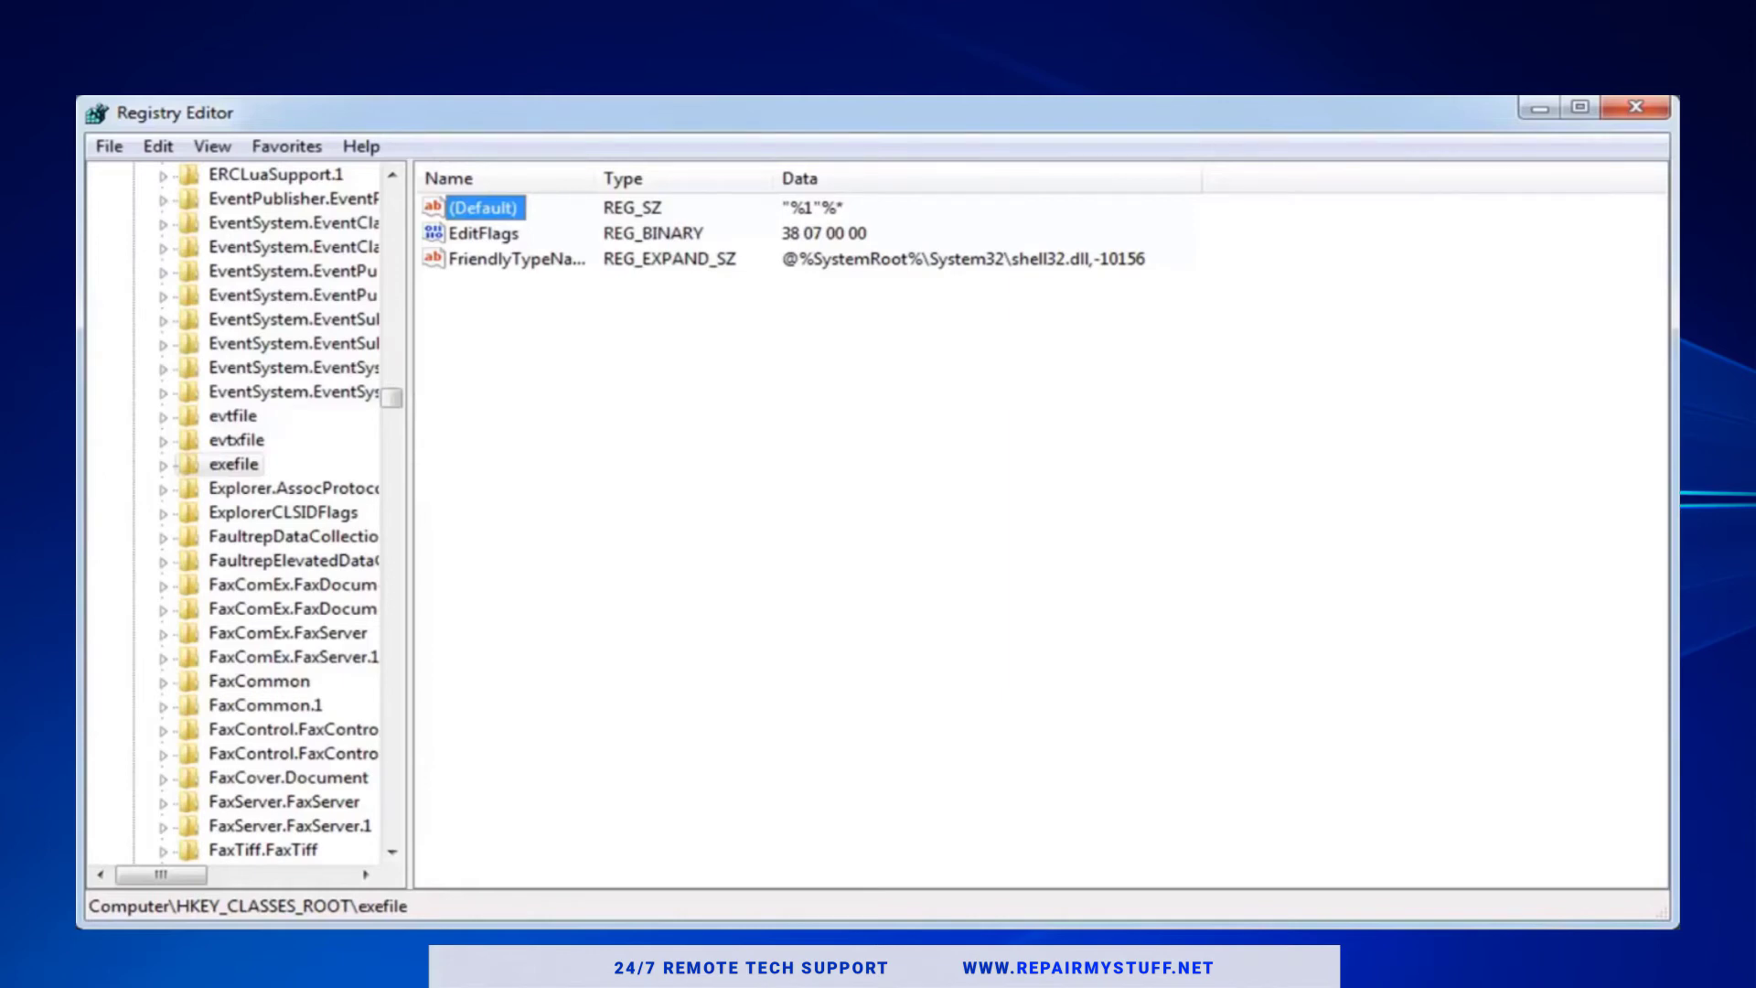
- Expand exefile and shell, then select the open subkey to show its unset Default value
click(162, 463)
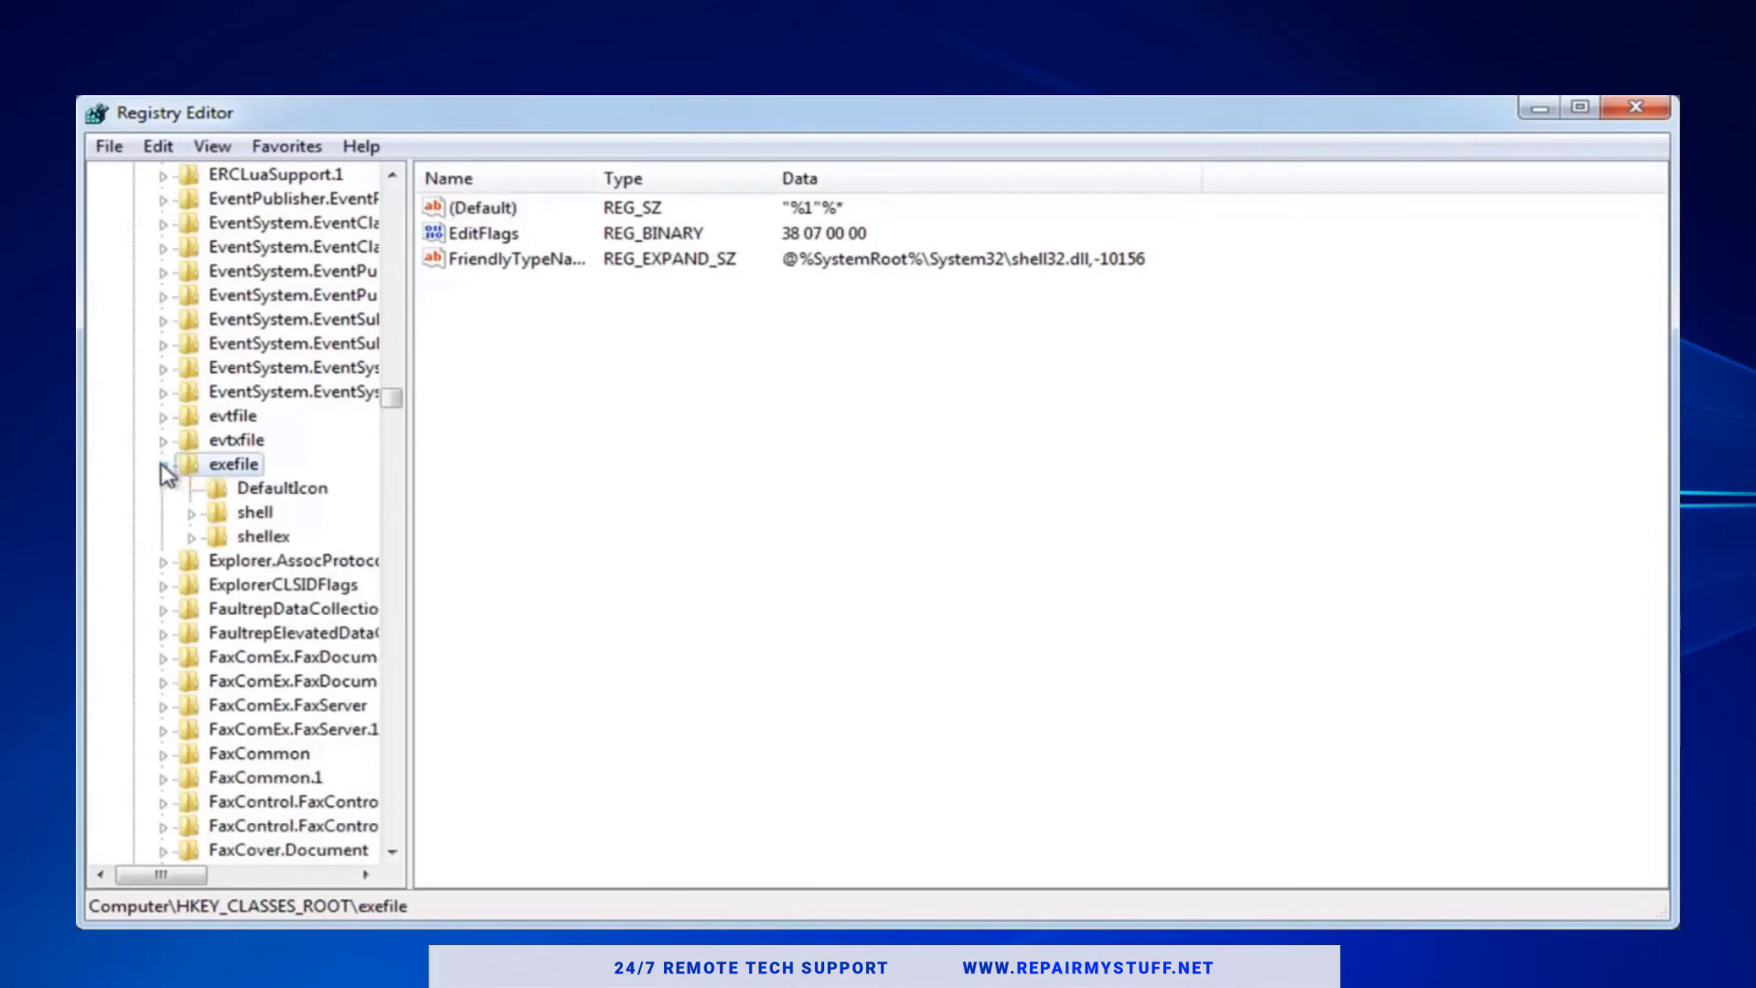
click(164, 463)
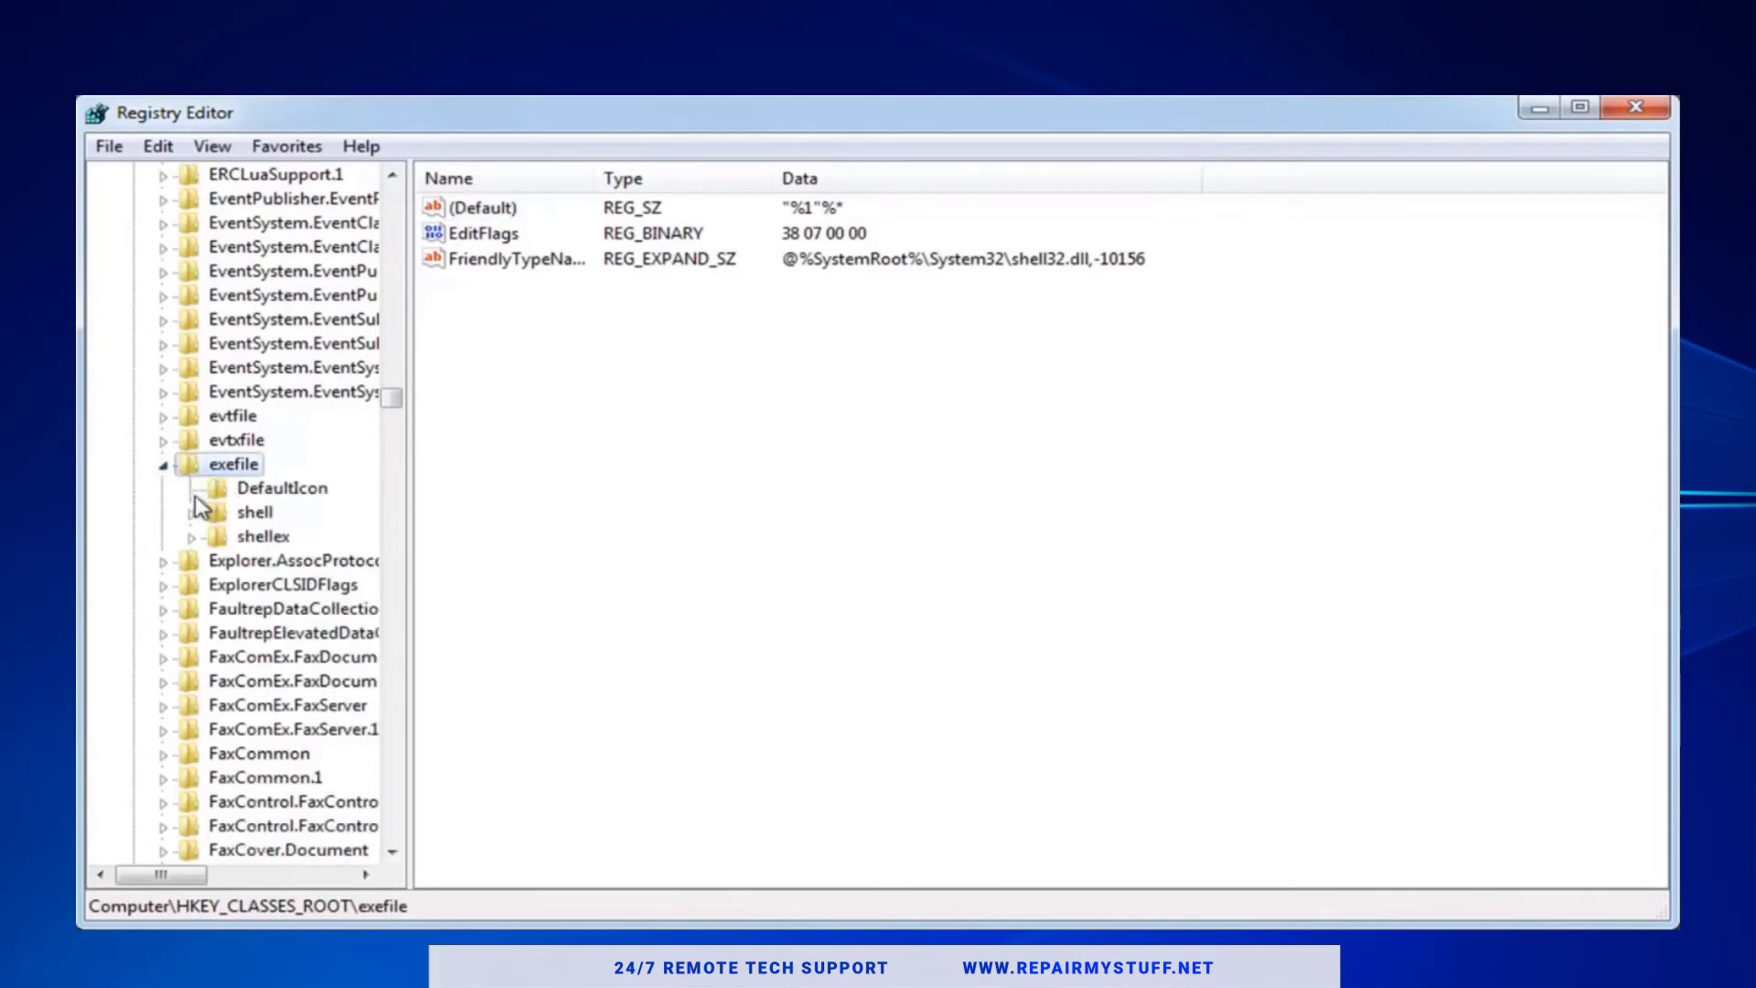
click(216, 512)
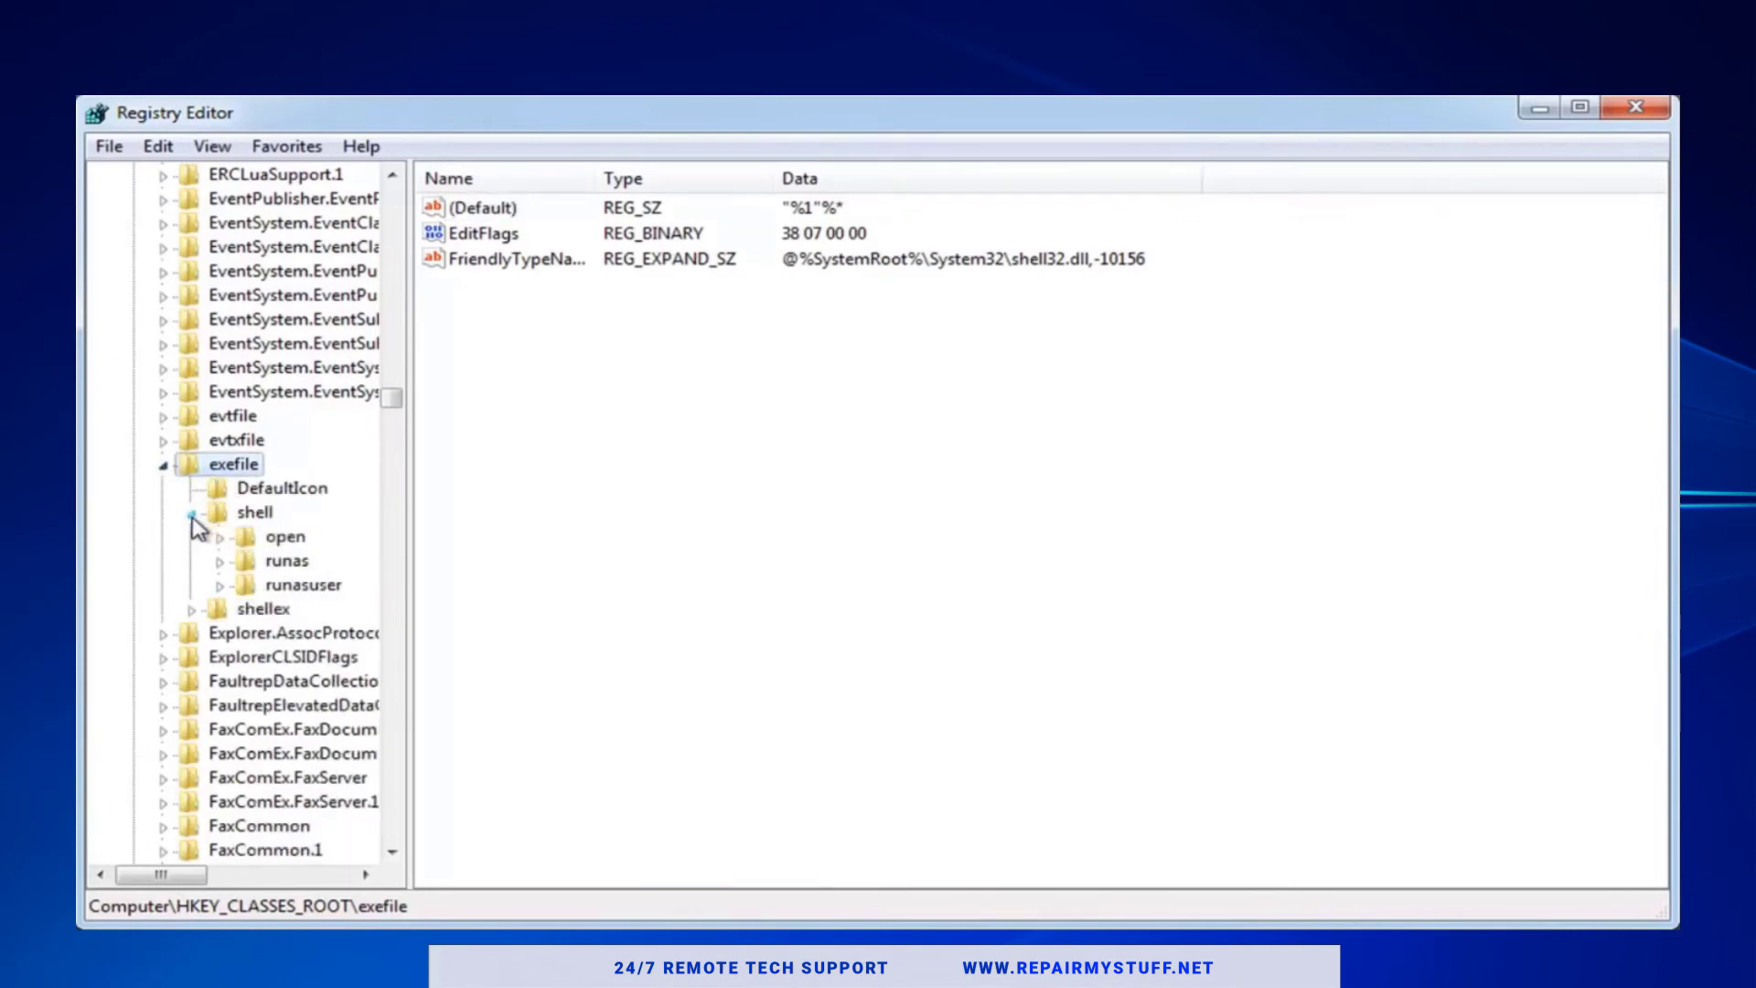
click(230, 536)
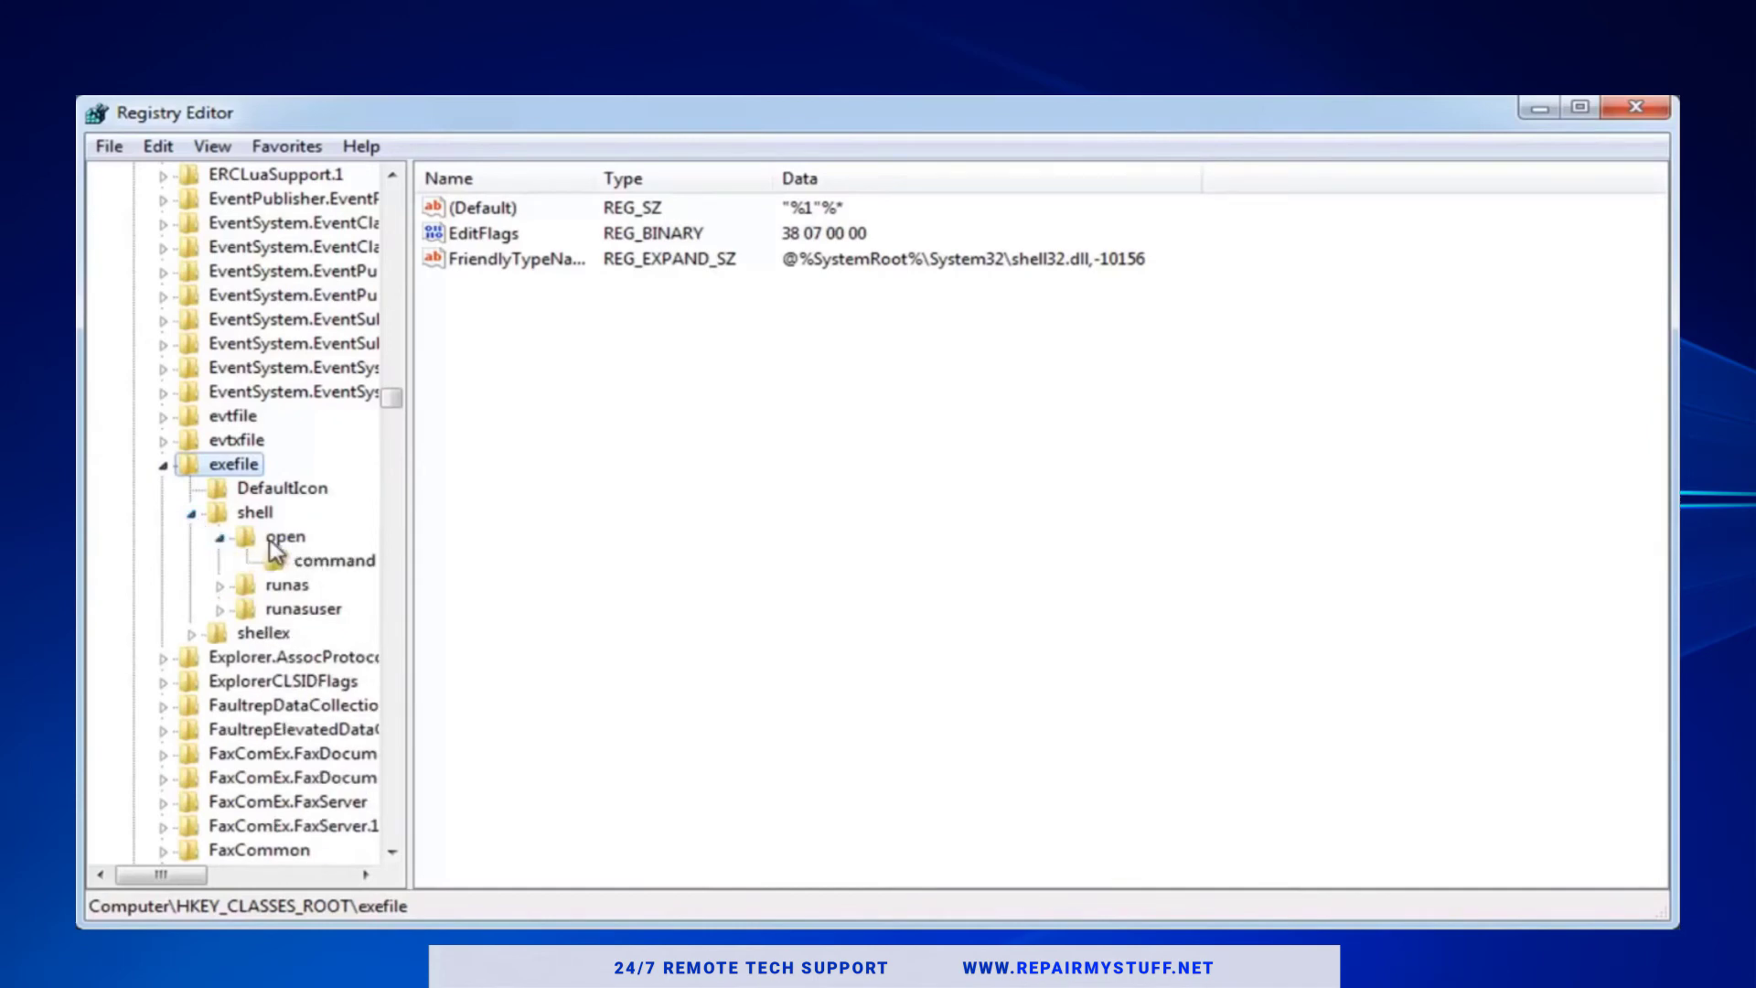
click(285, 536)
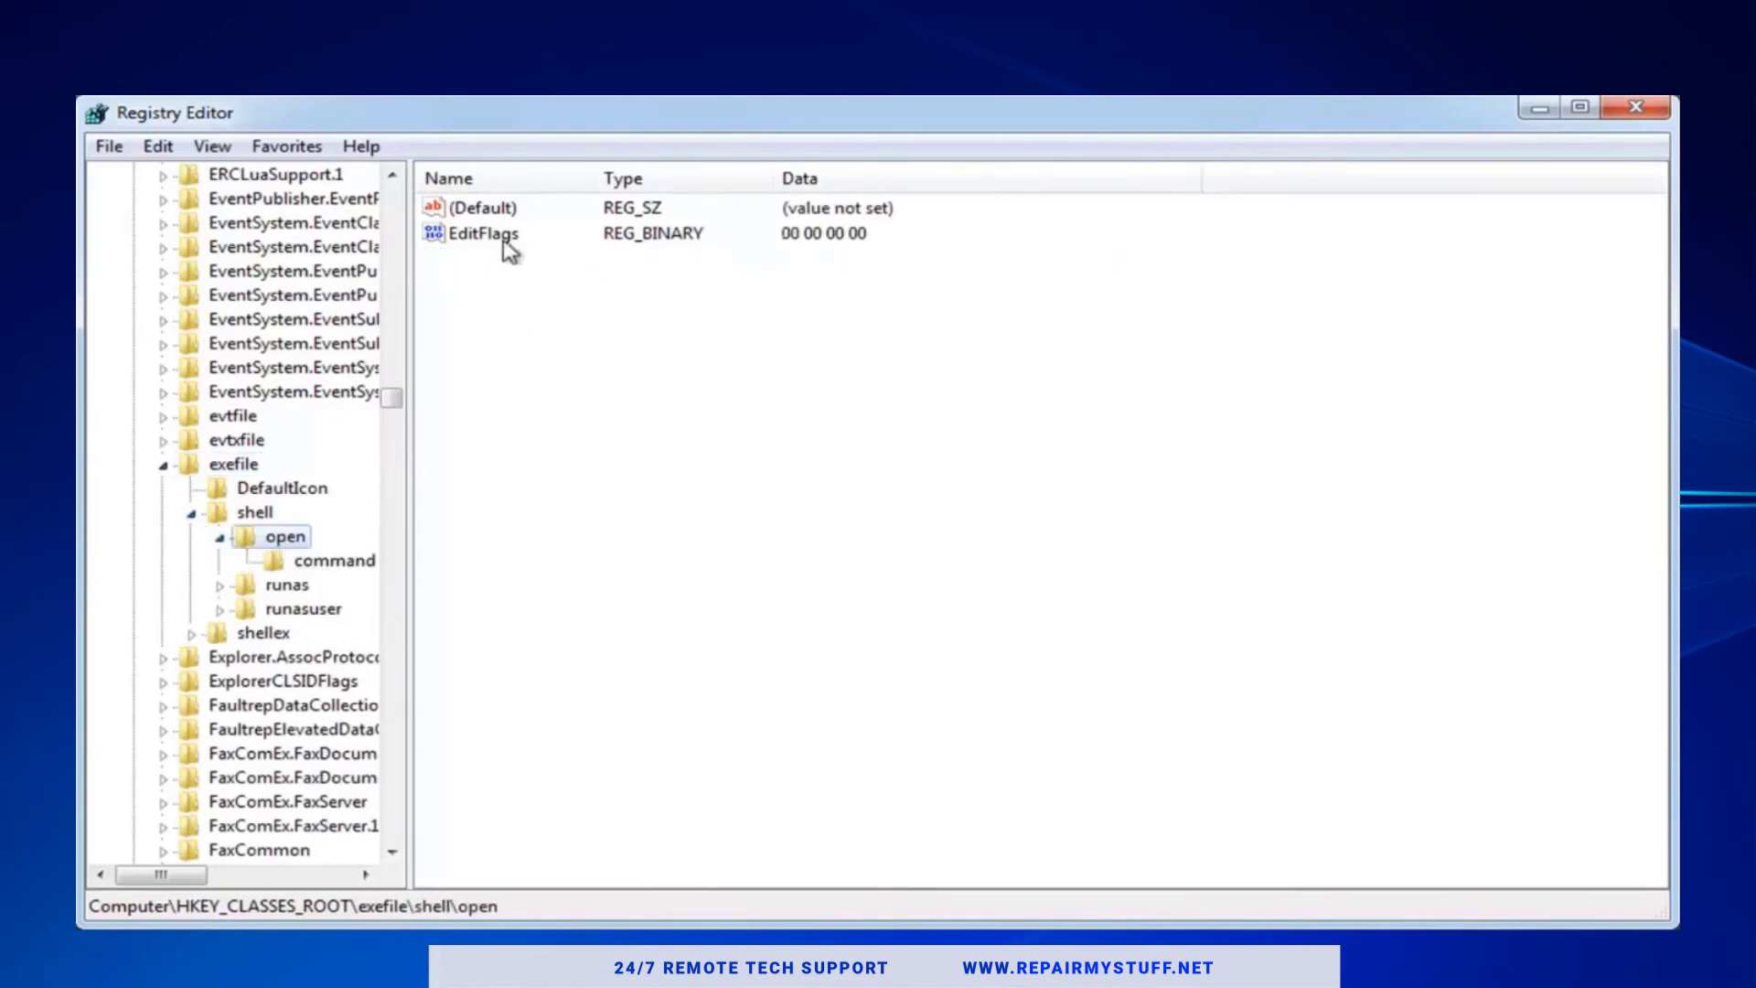
mouse_move(485, 214)
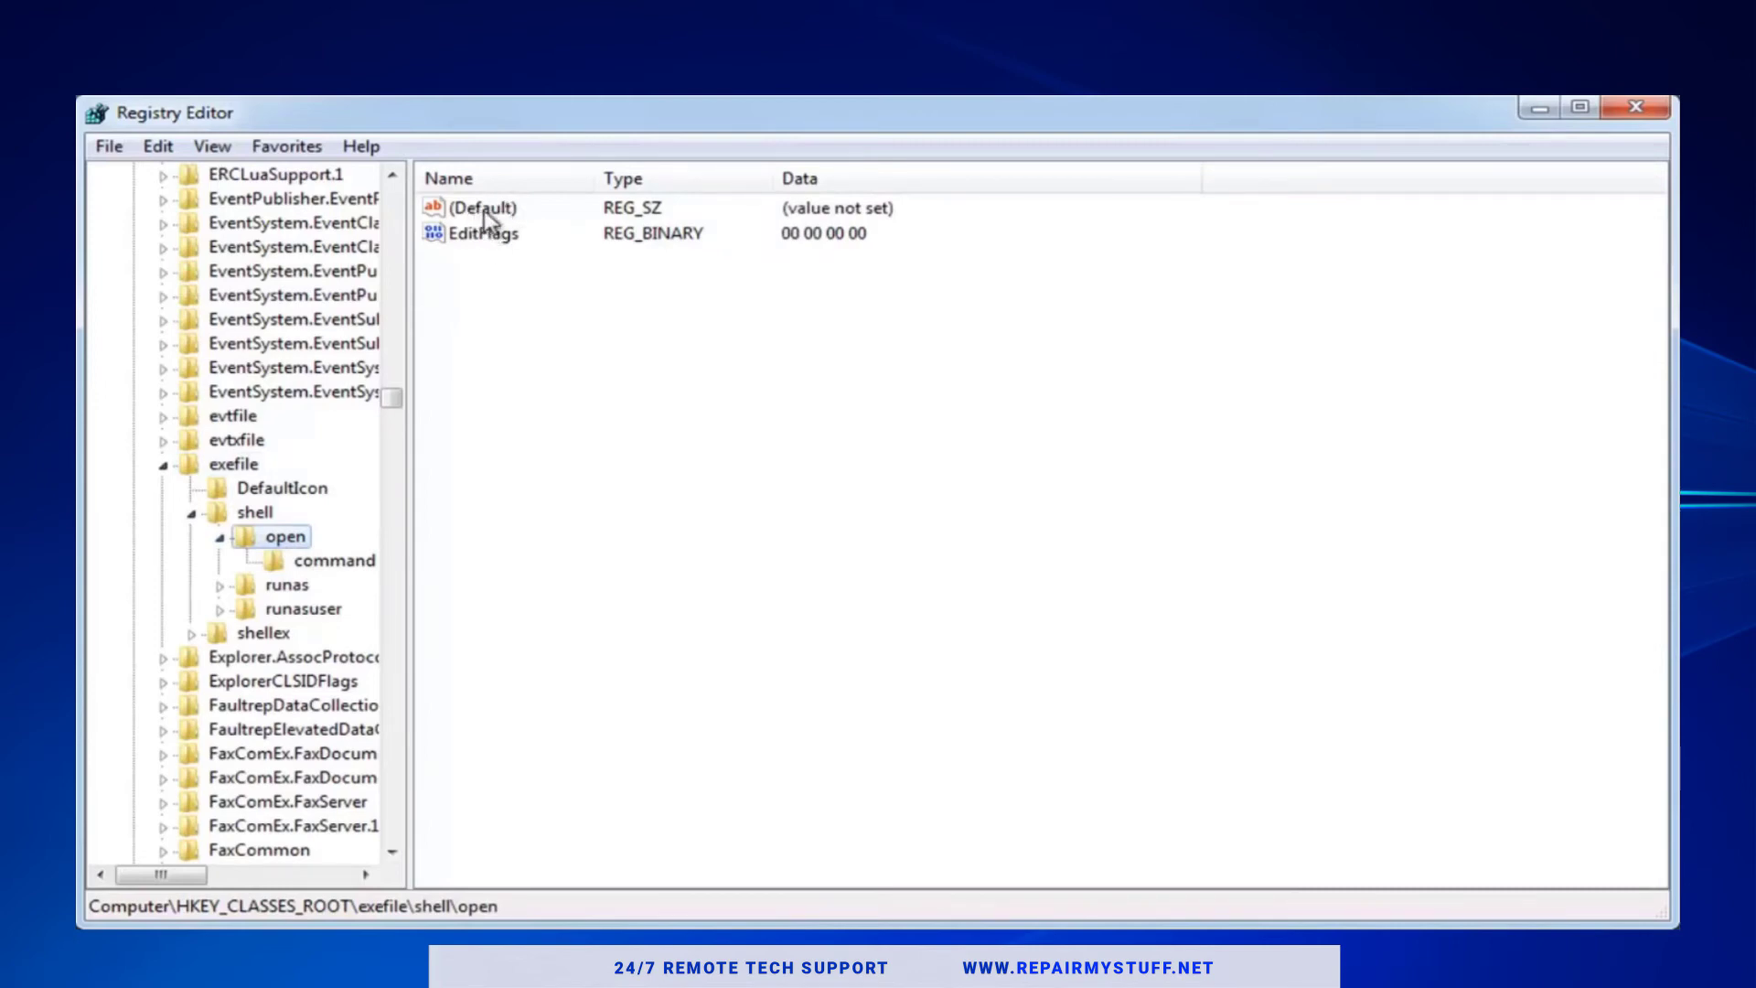
- Change exefile\shell\open's (Default) value data from not set to "%1"%* and confirm
double_click(477, 207)
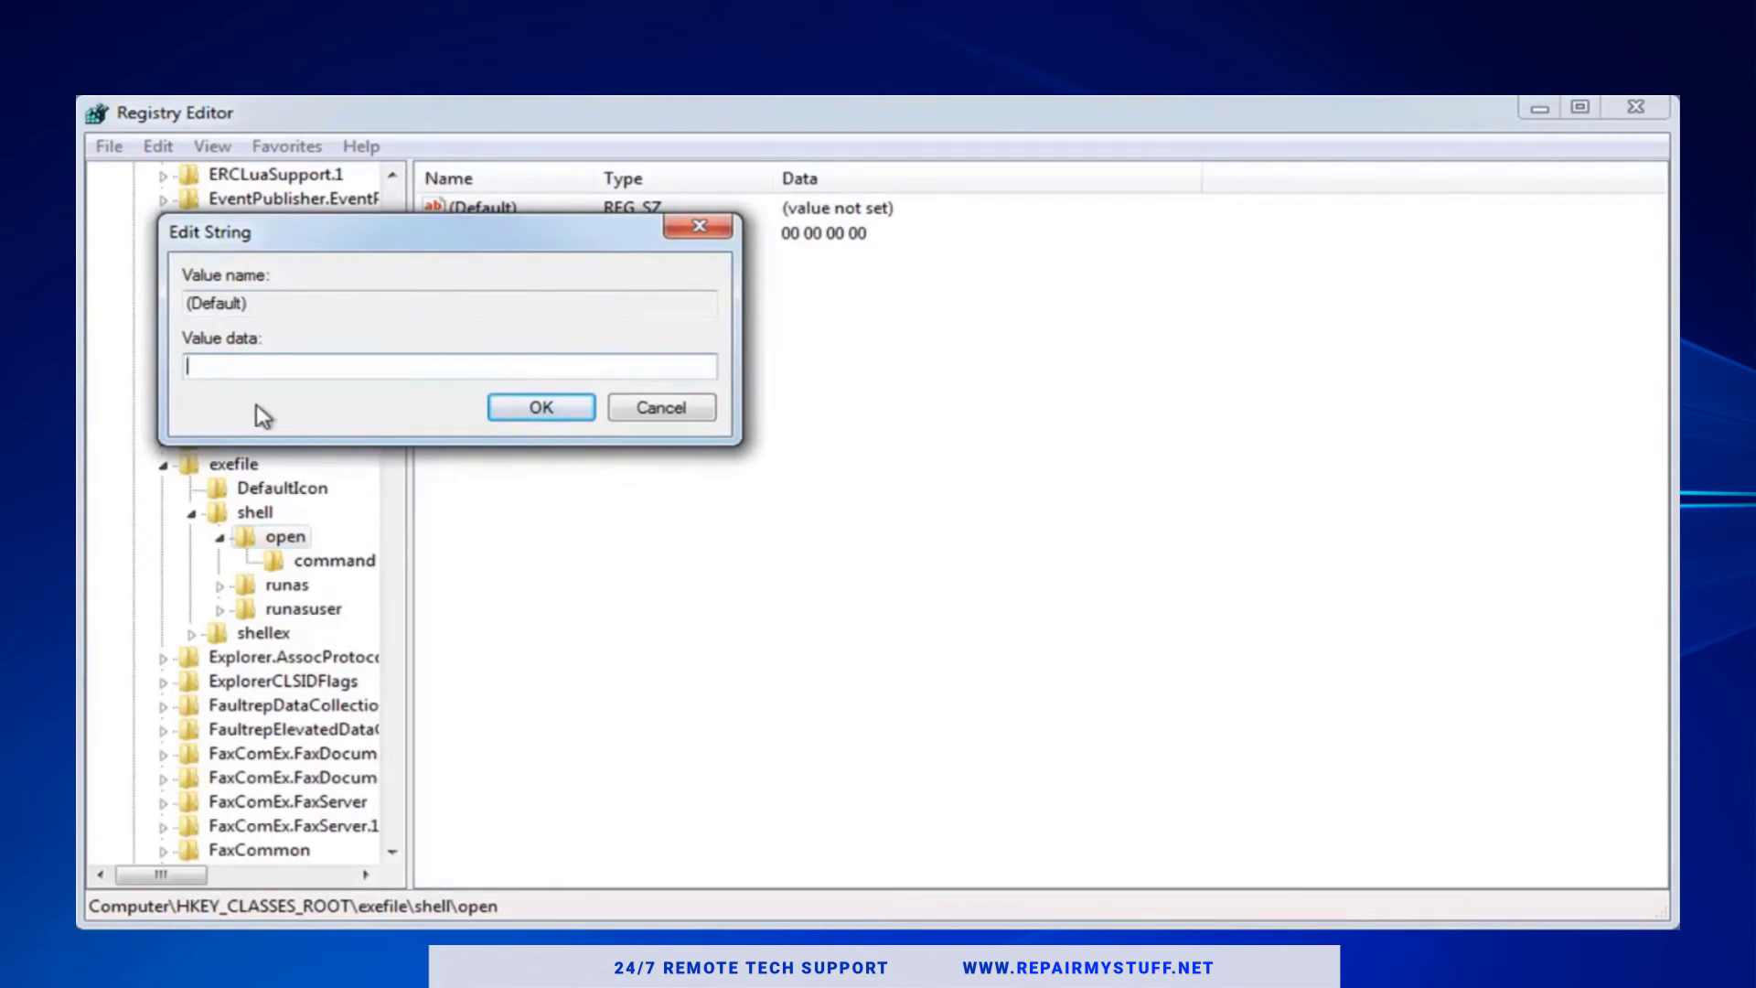
mouse_move(261, 401)
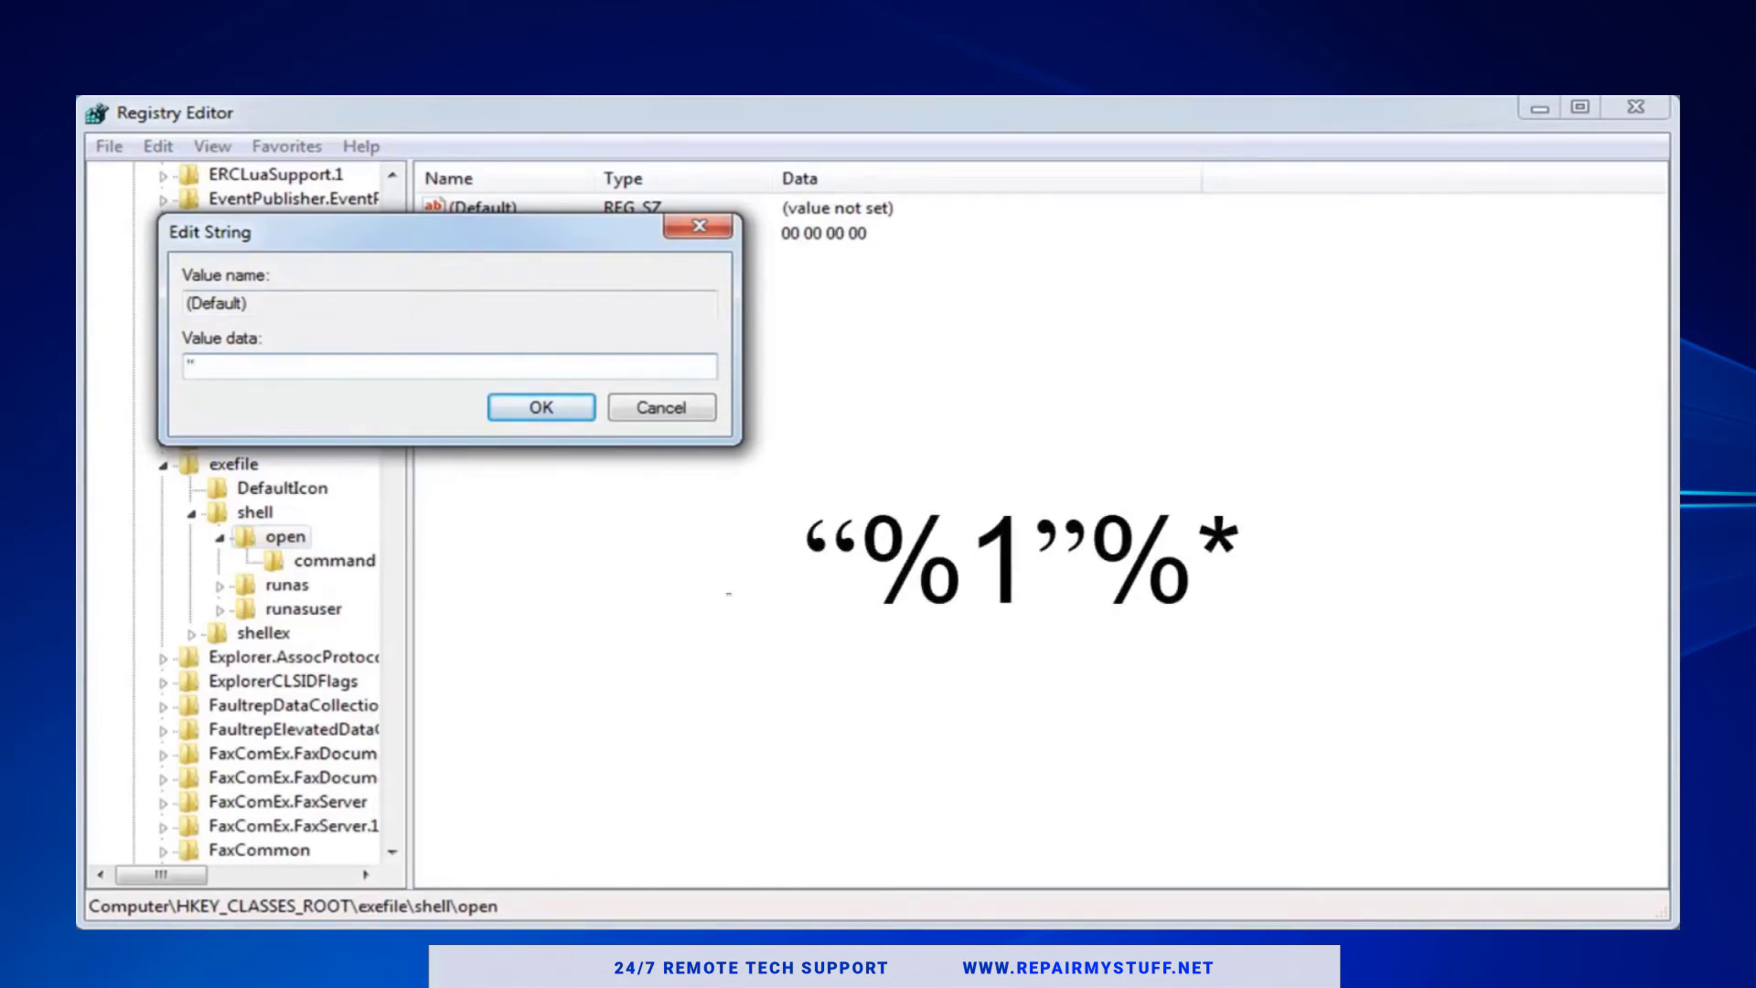
text(")
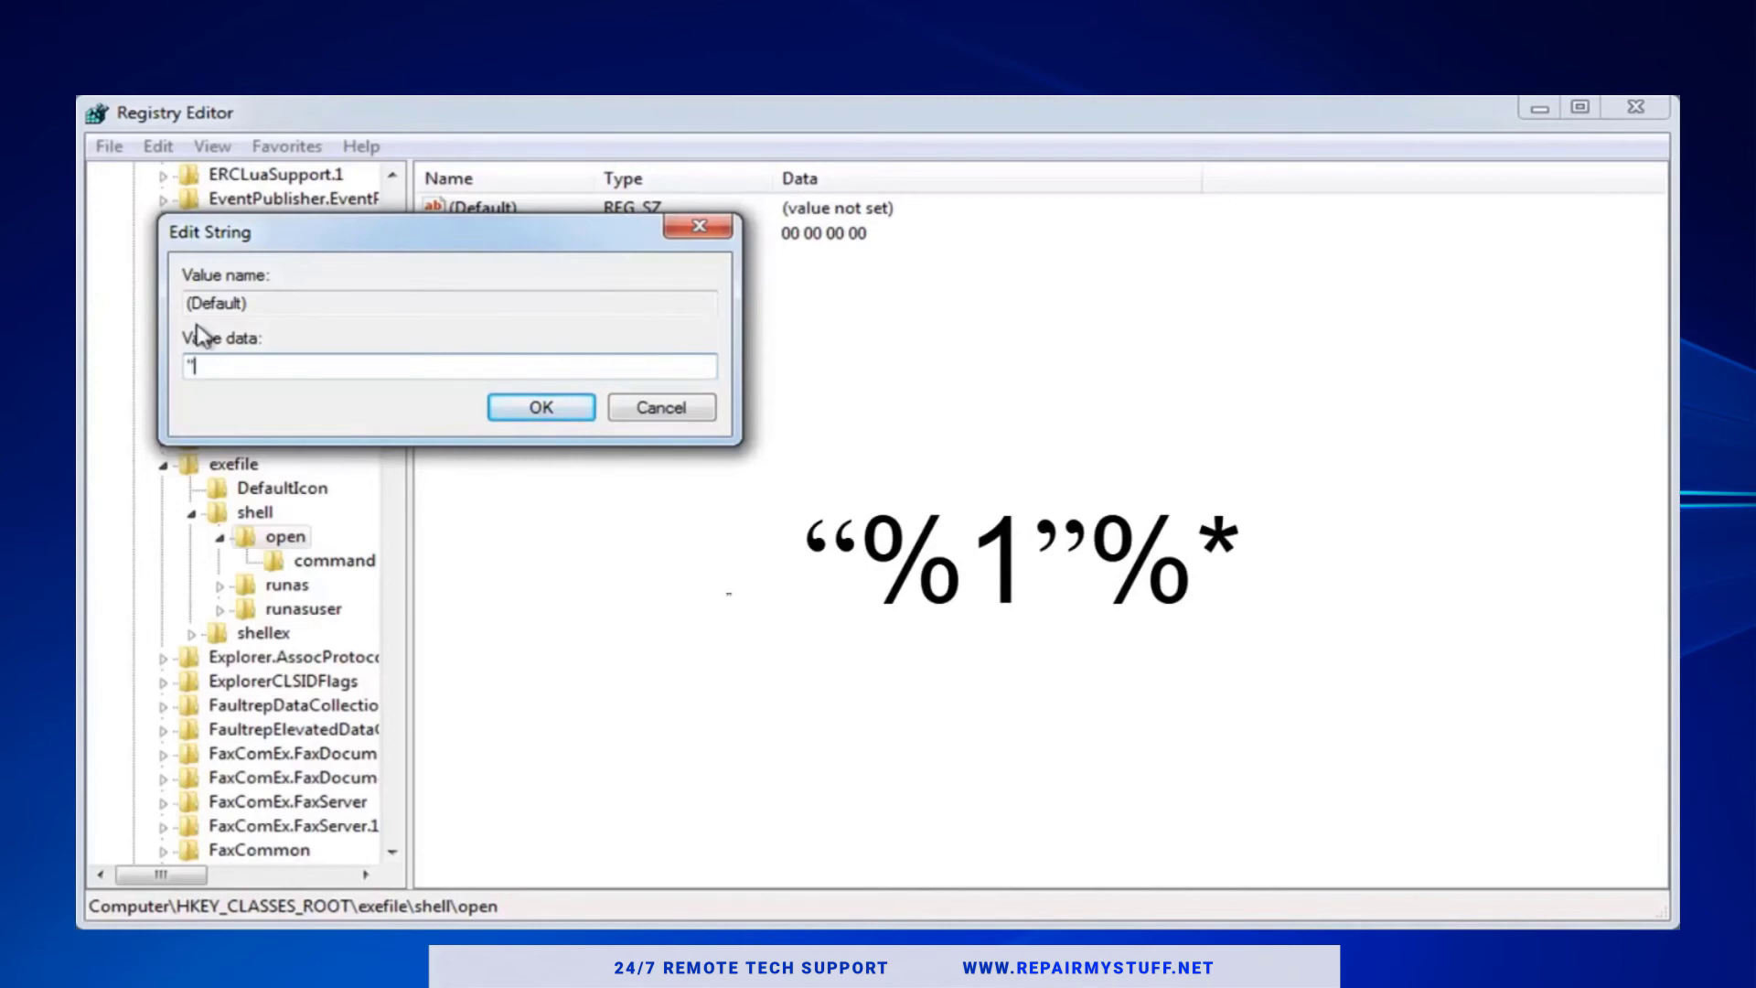
key(Backspace)
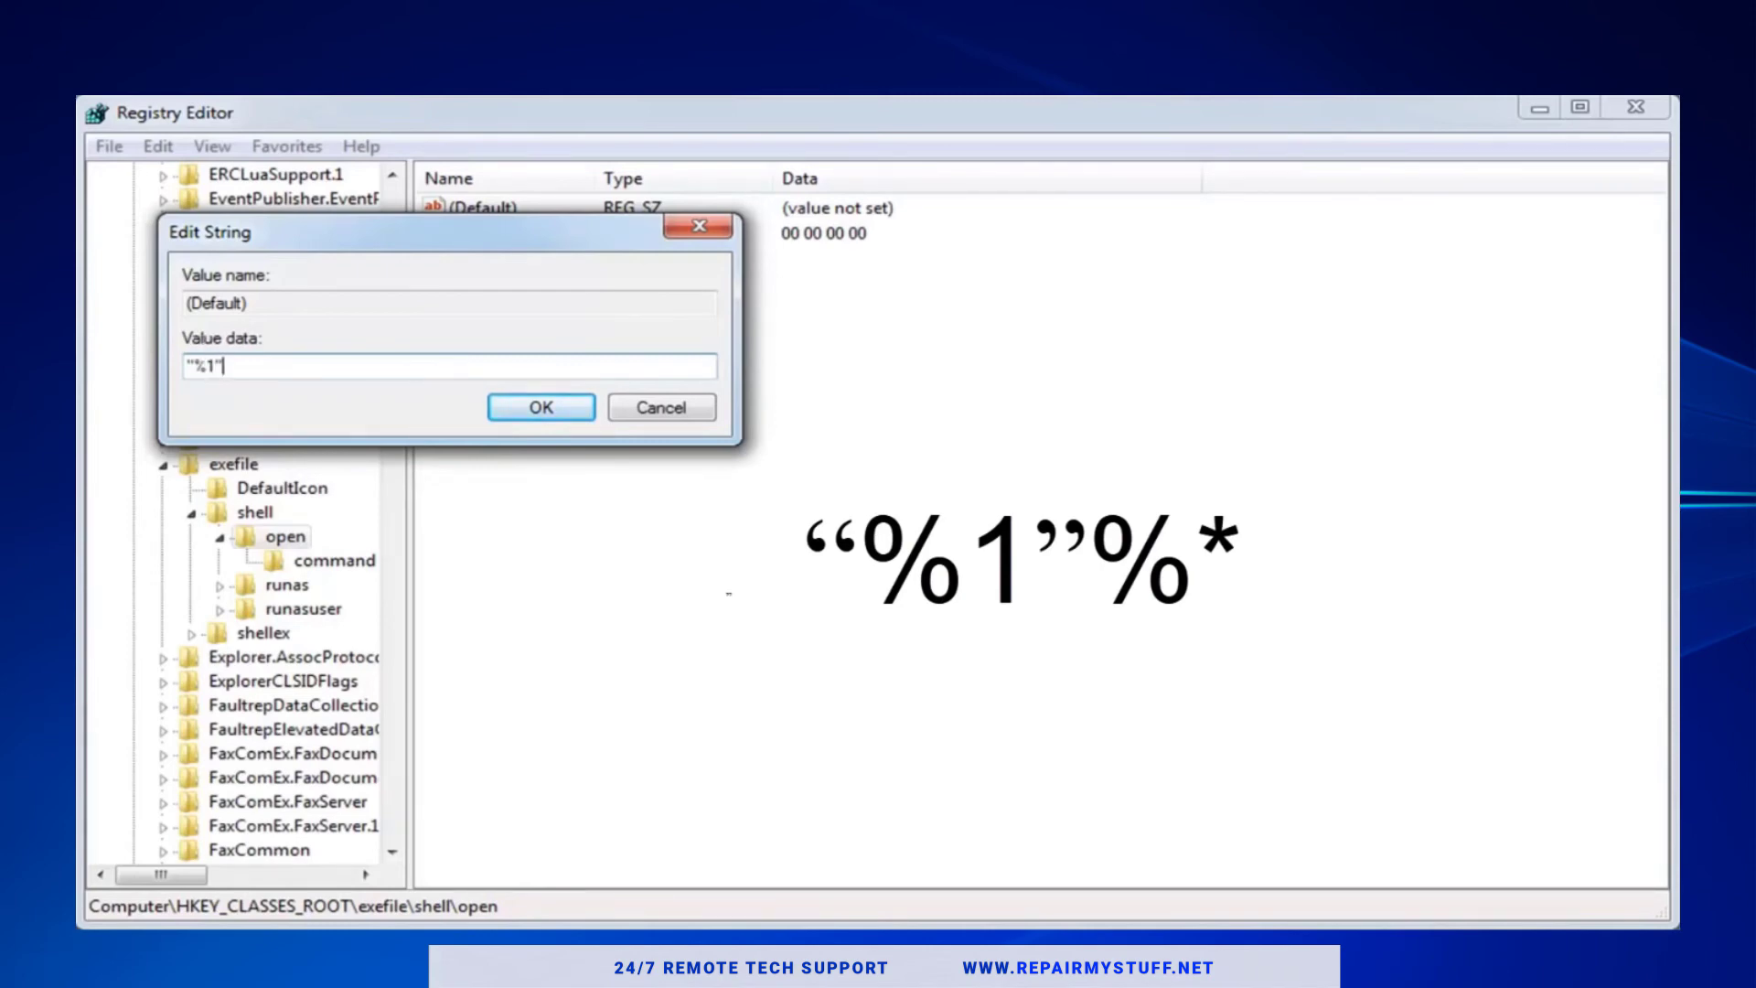
text(%)
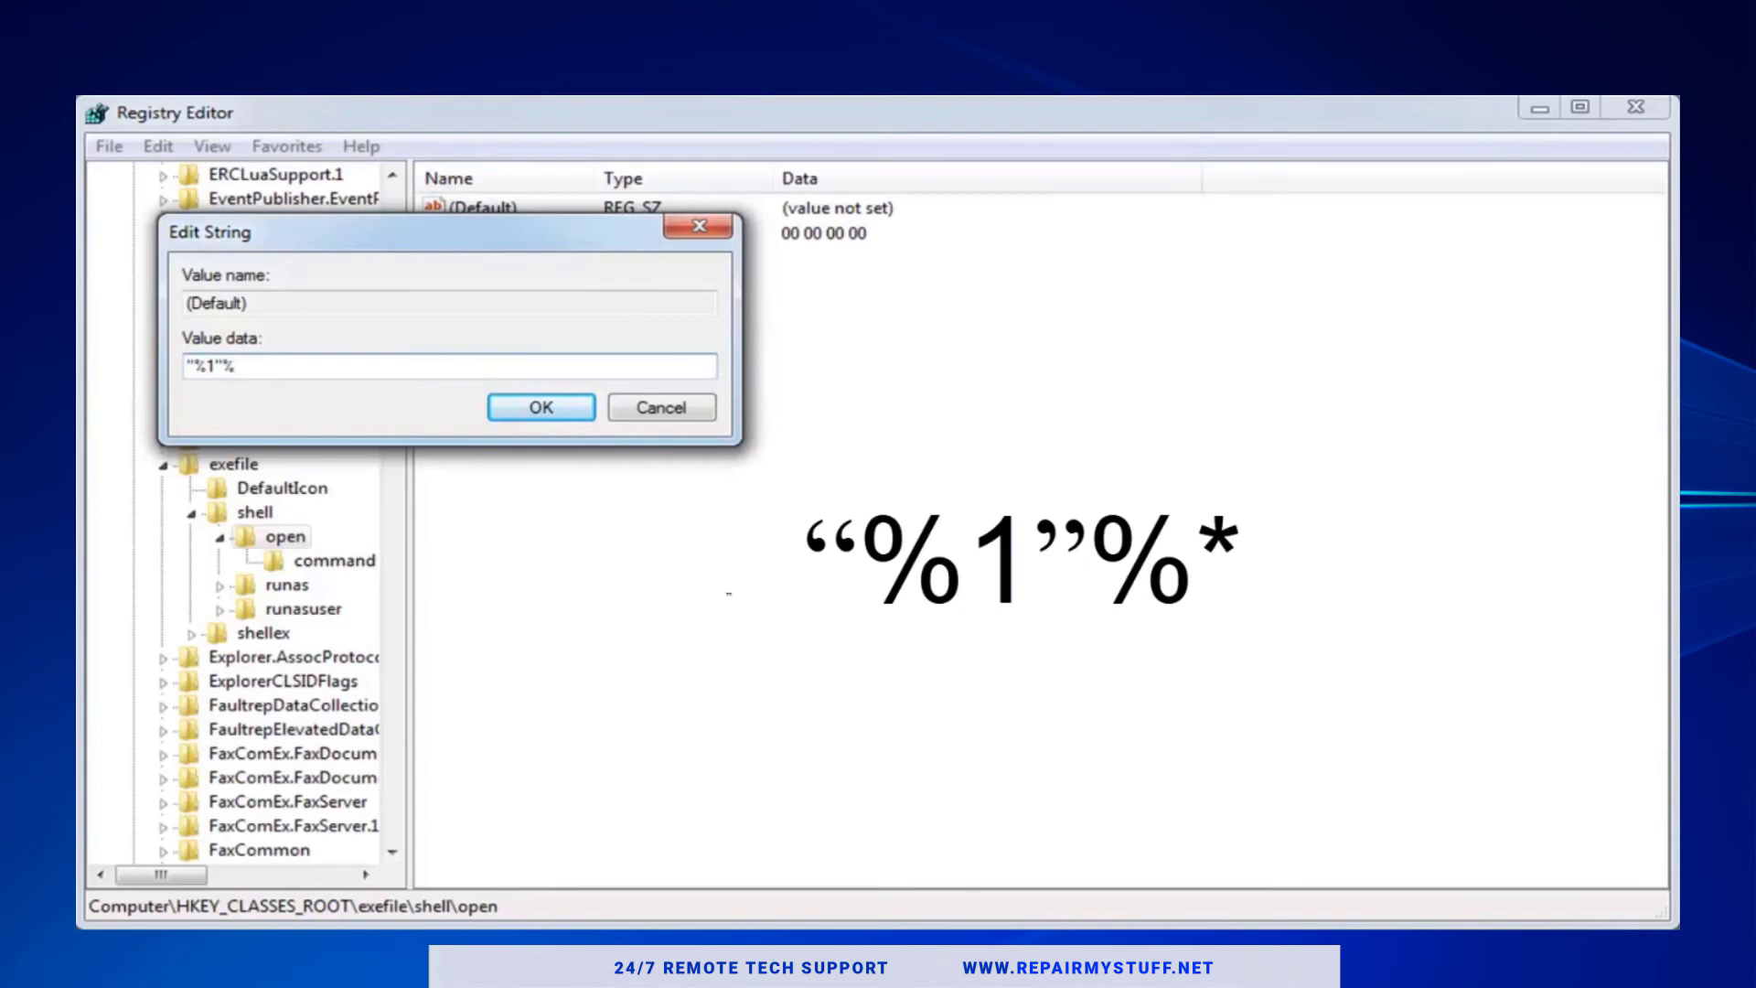
text(1)
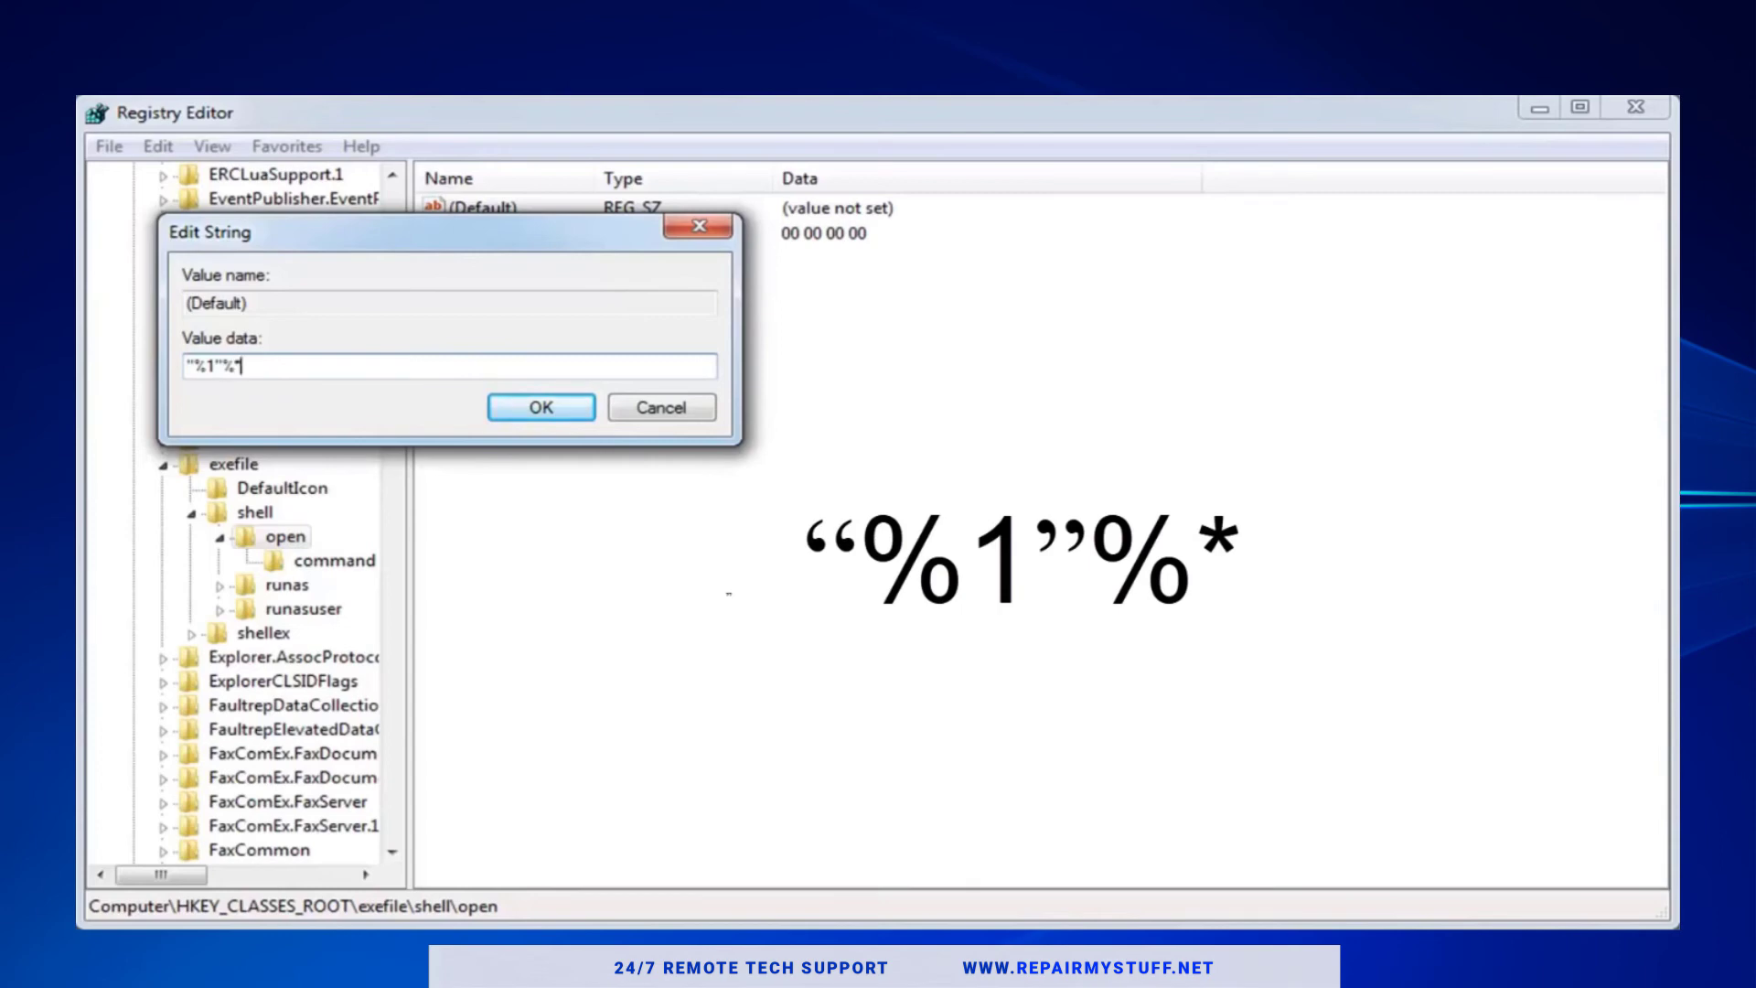
click(541, 406)
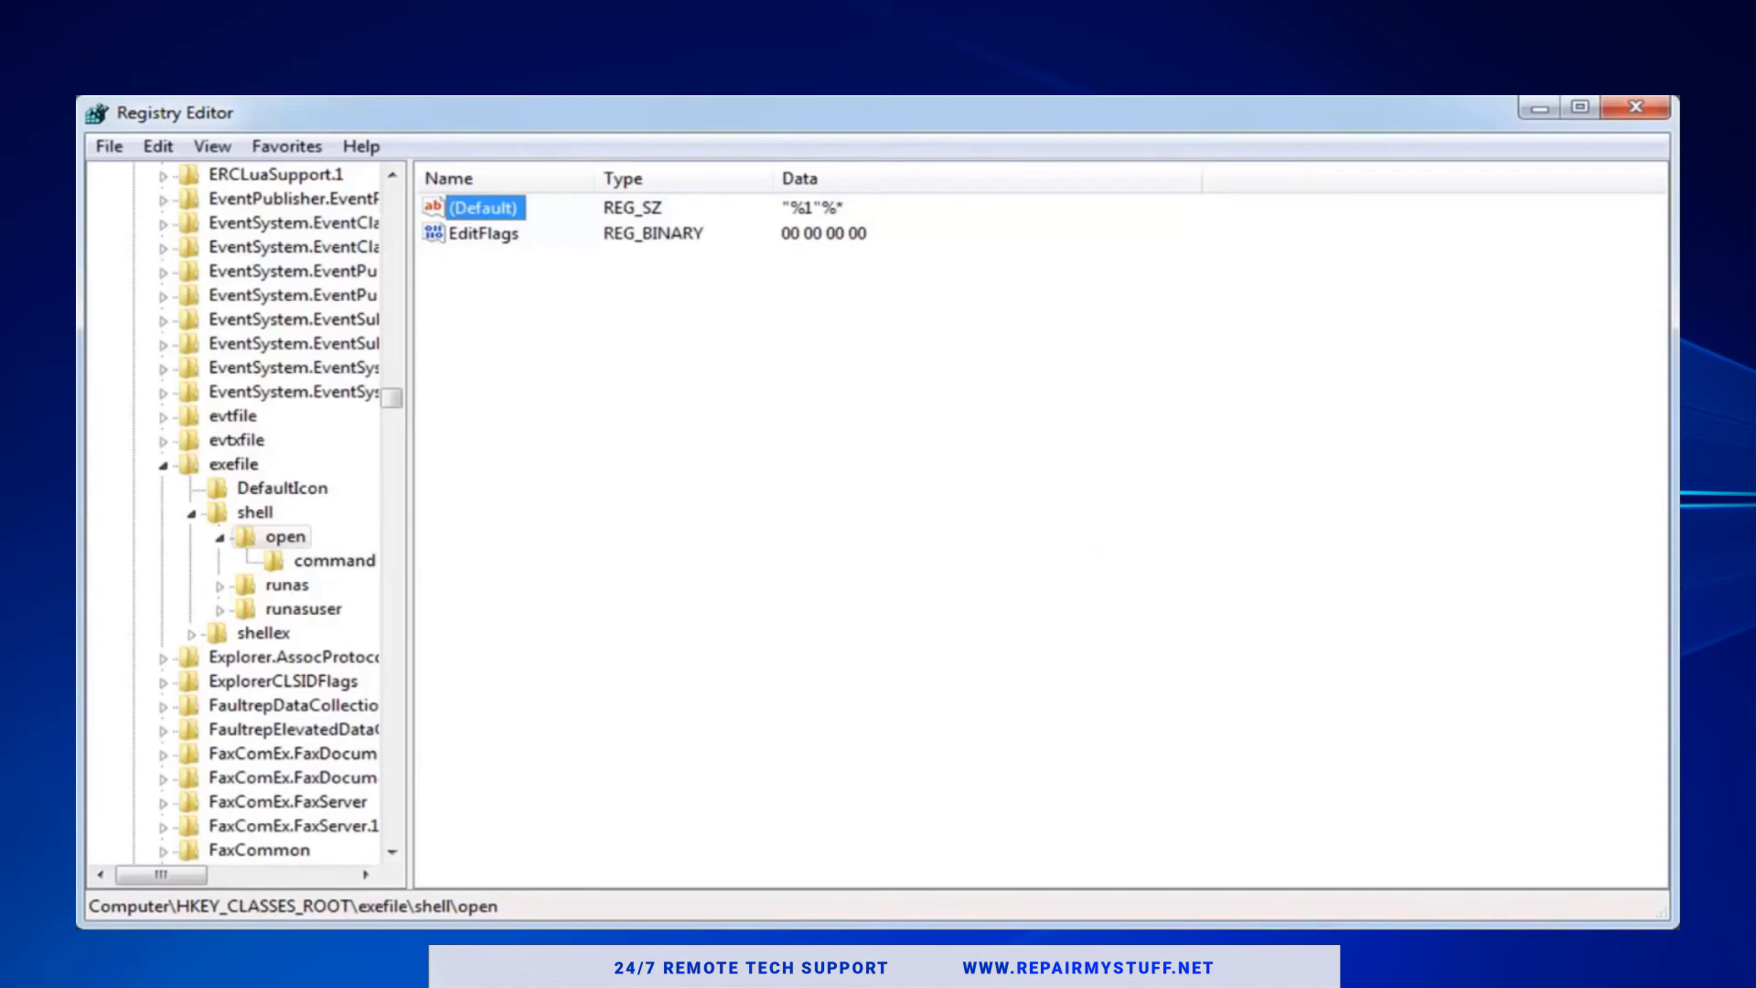
mouse_move(501, 128)
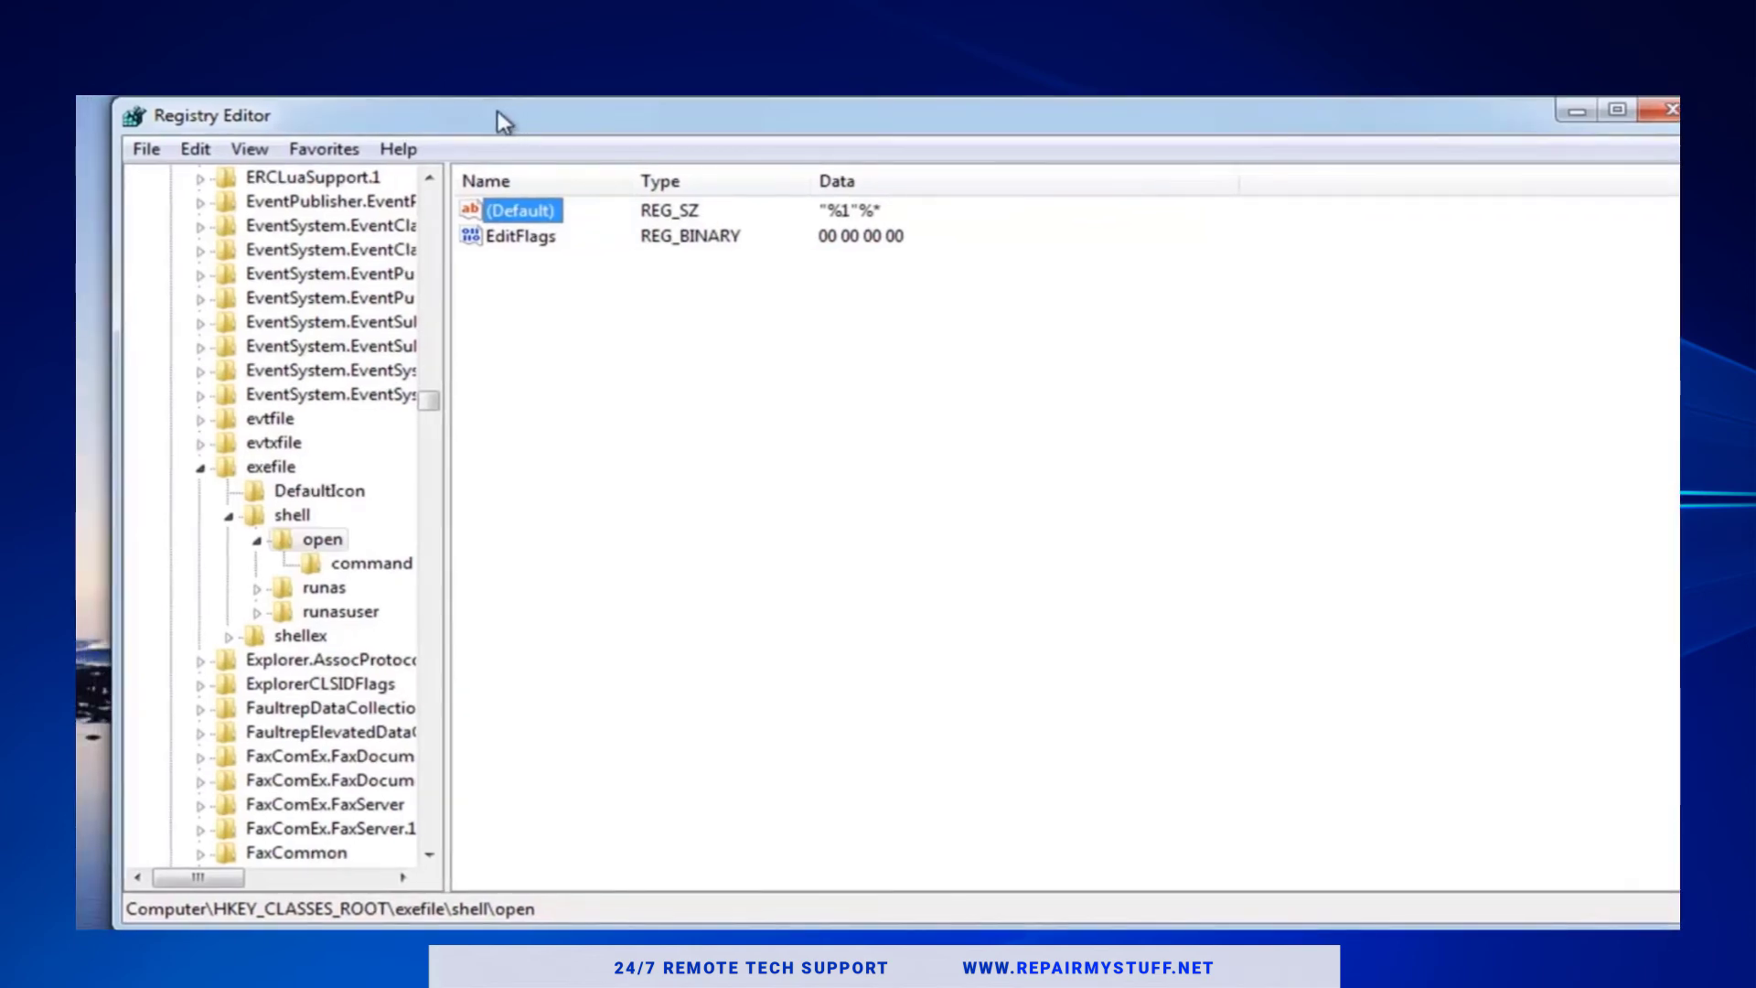
mouse_move(198, 148)
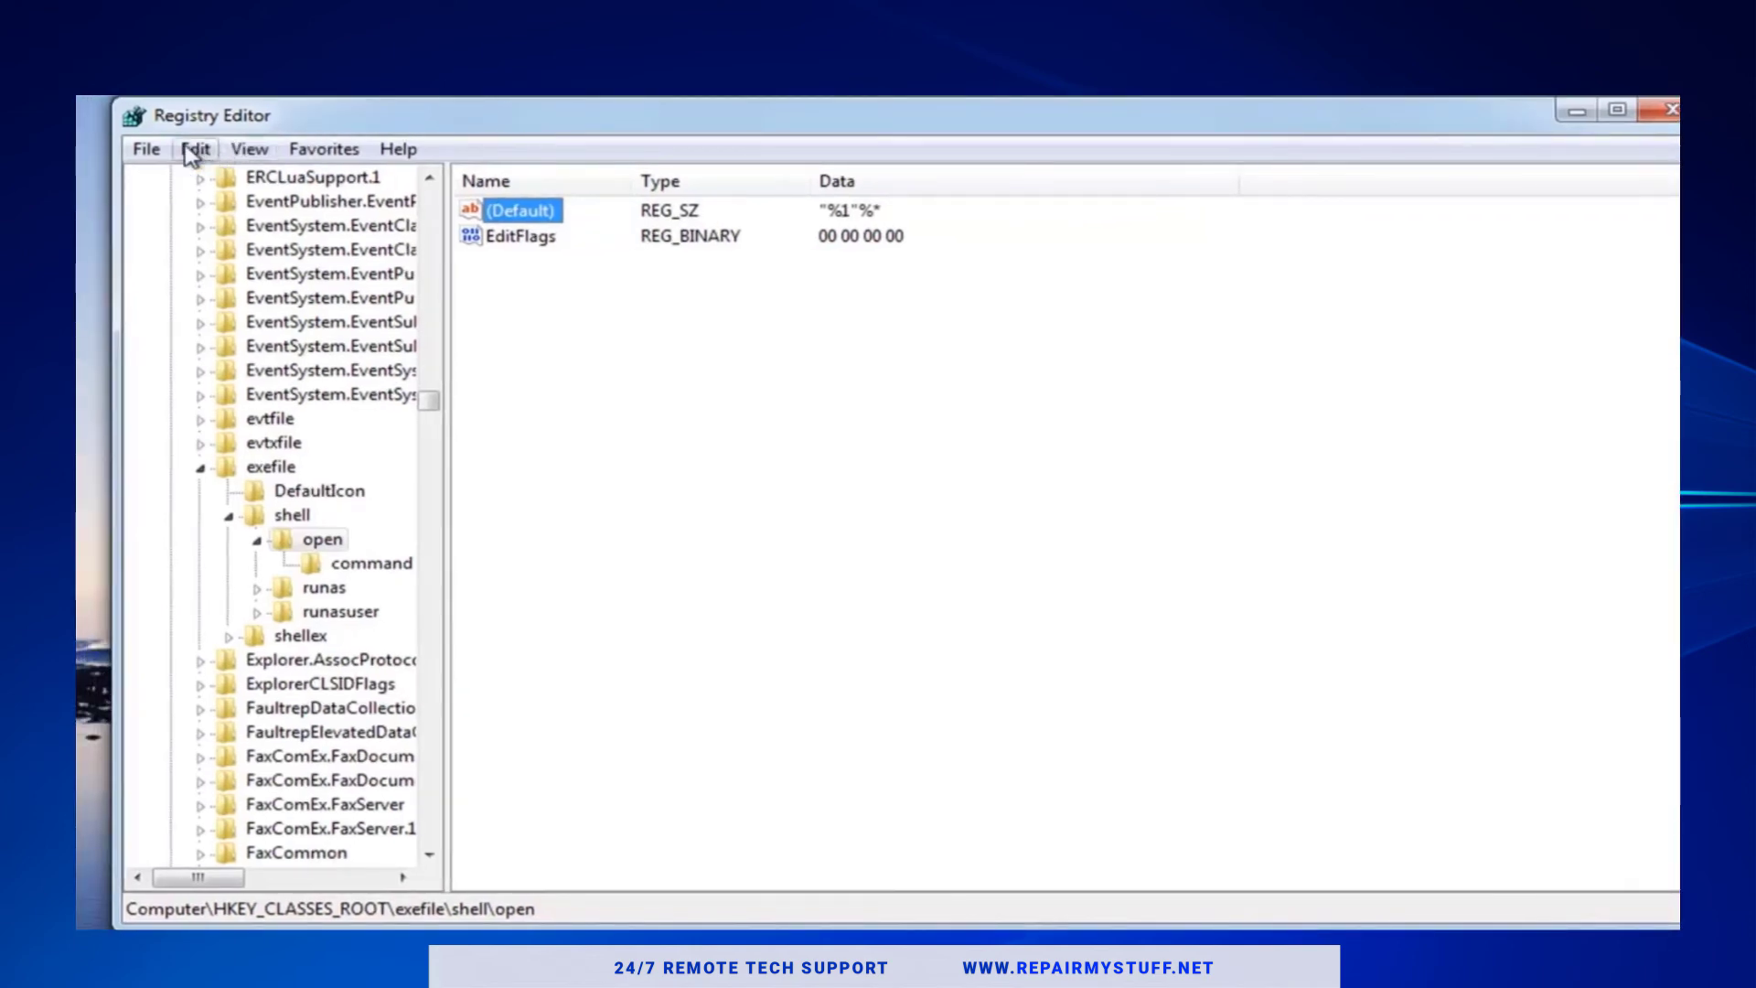
mouse_move(397, 275)
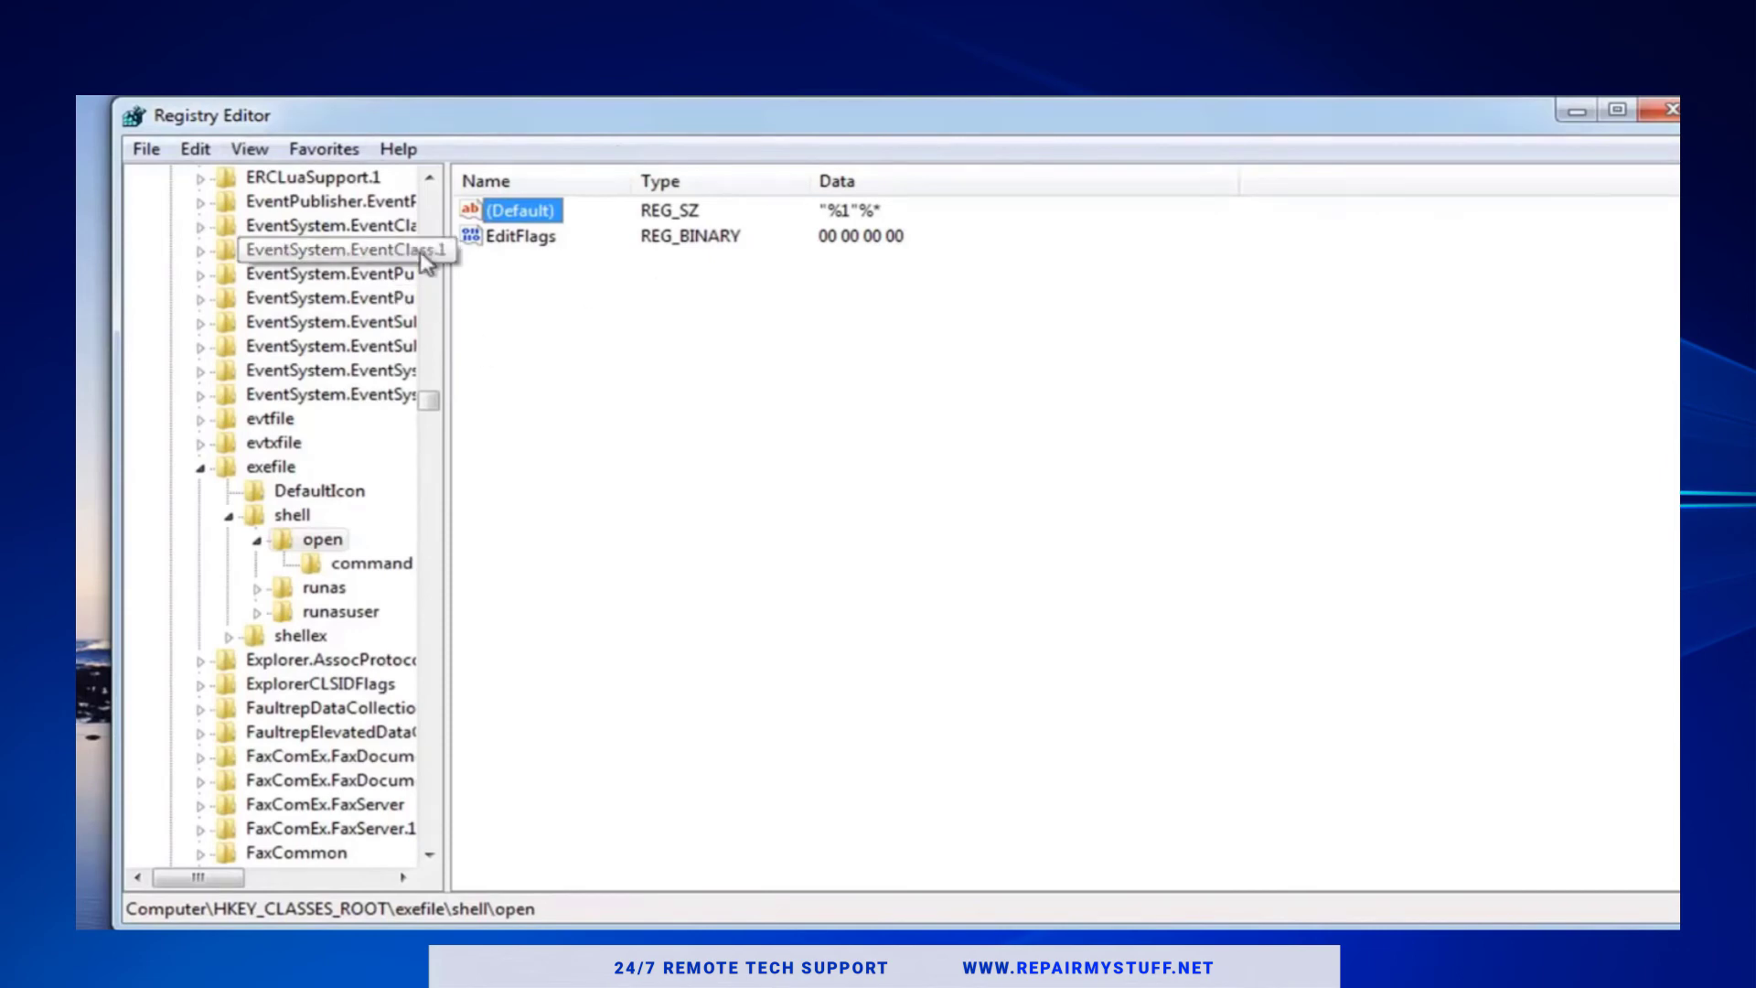
click(144, 148)
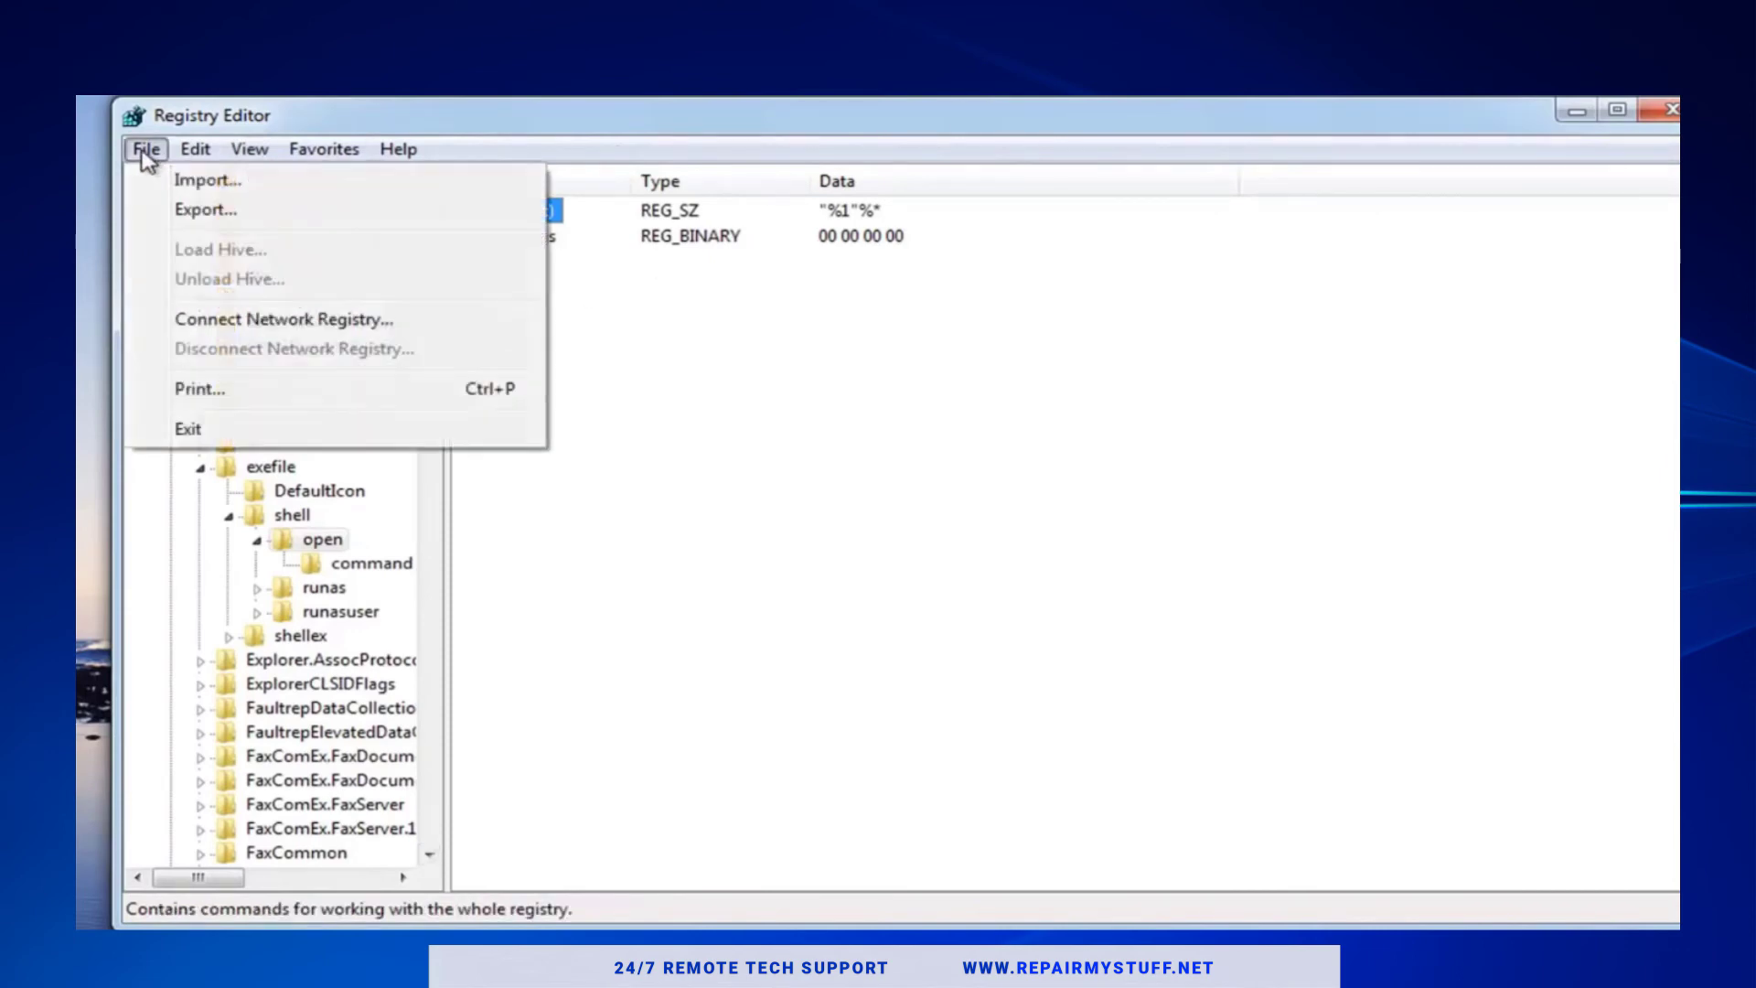
click(205, 209)
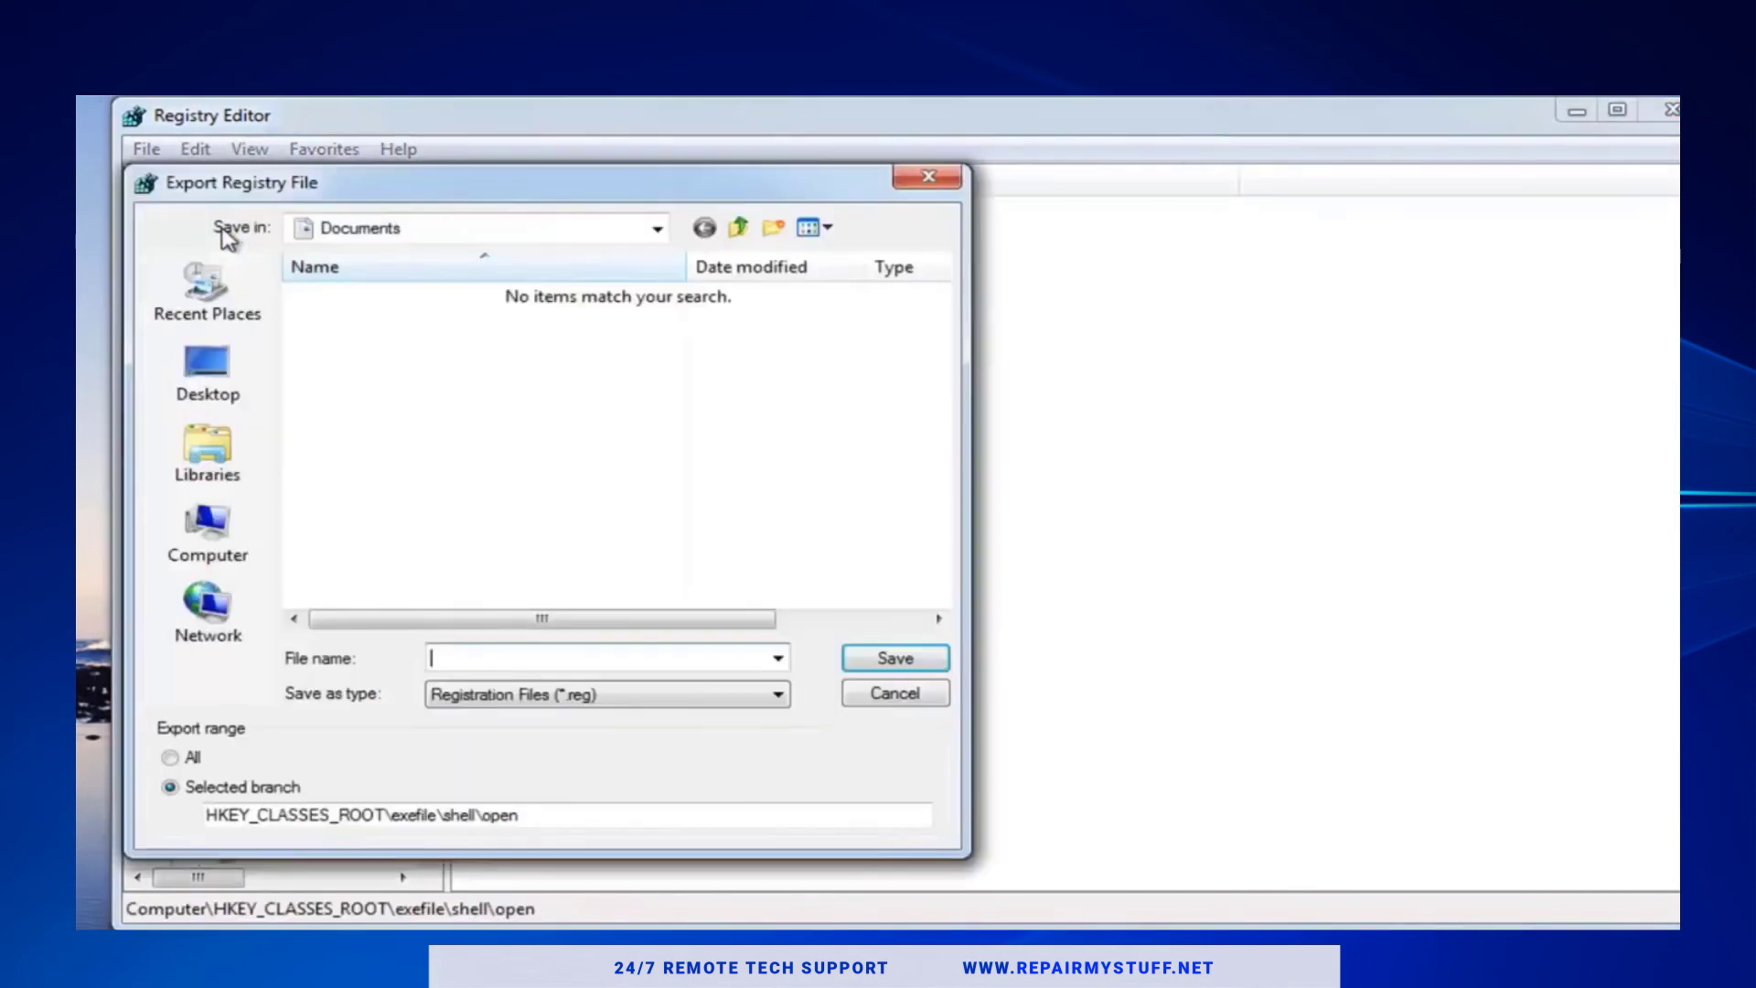
click(207, 369)
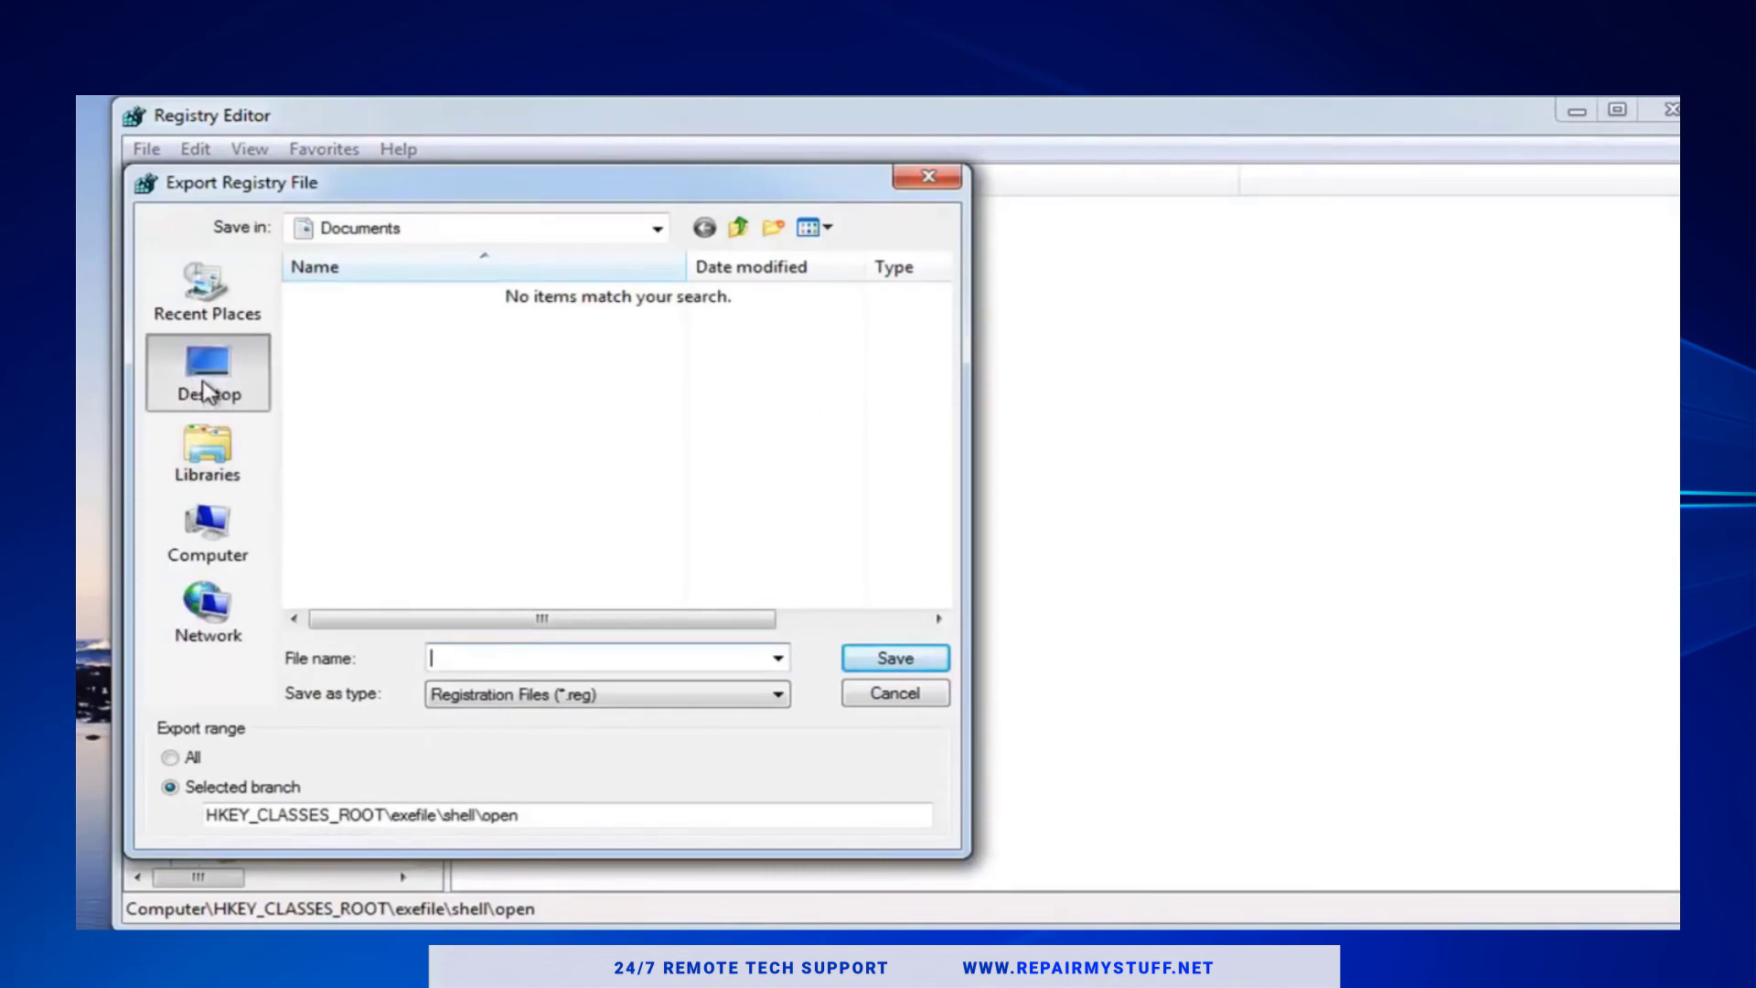
click(207, 371)
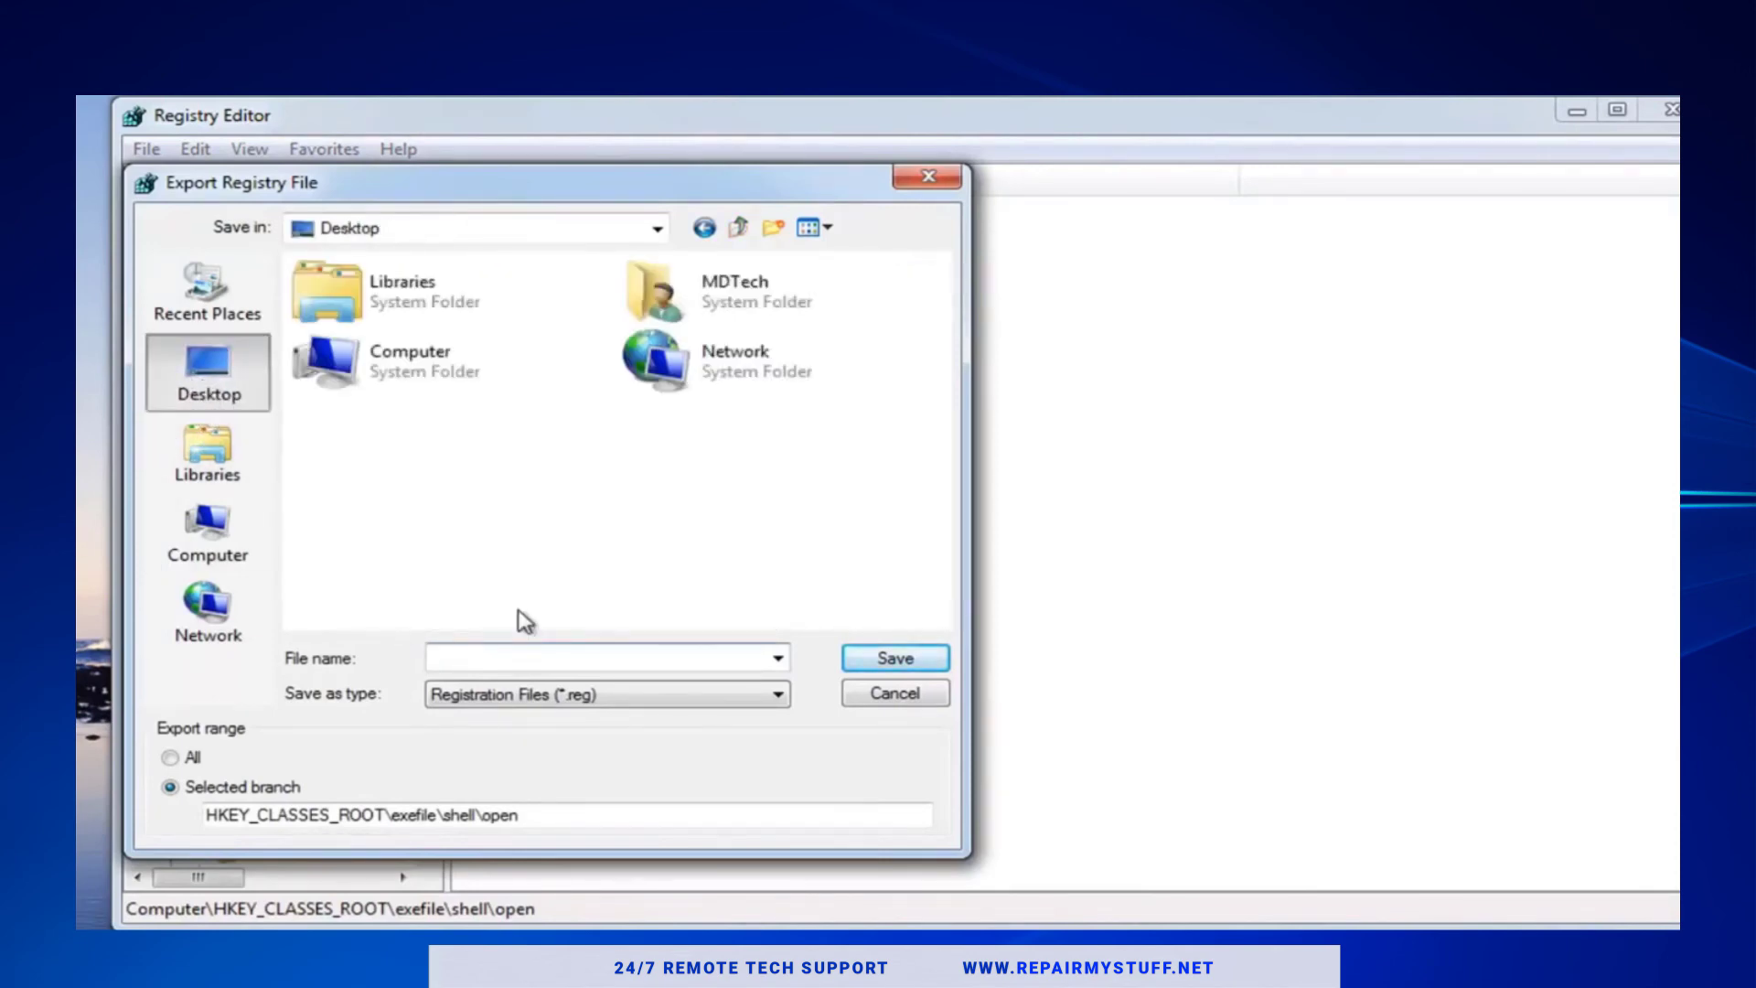
click(895, 692)
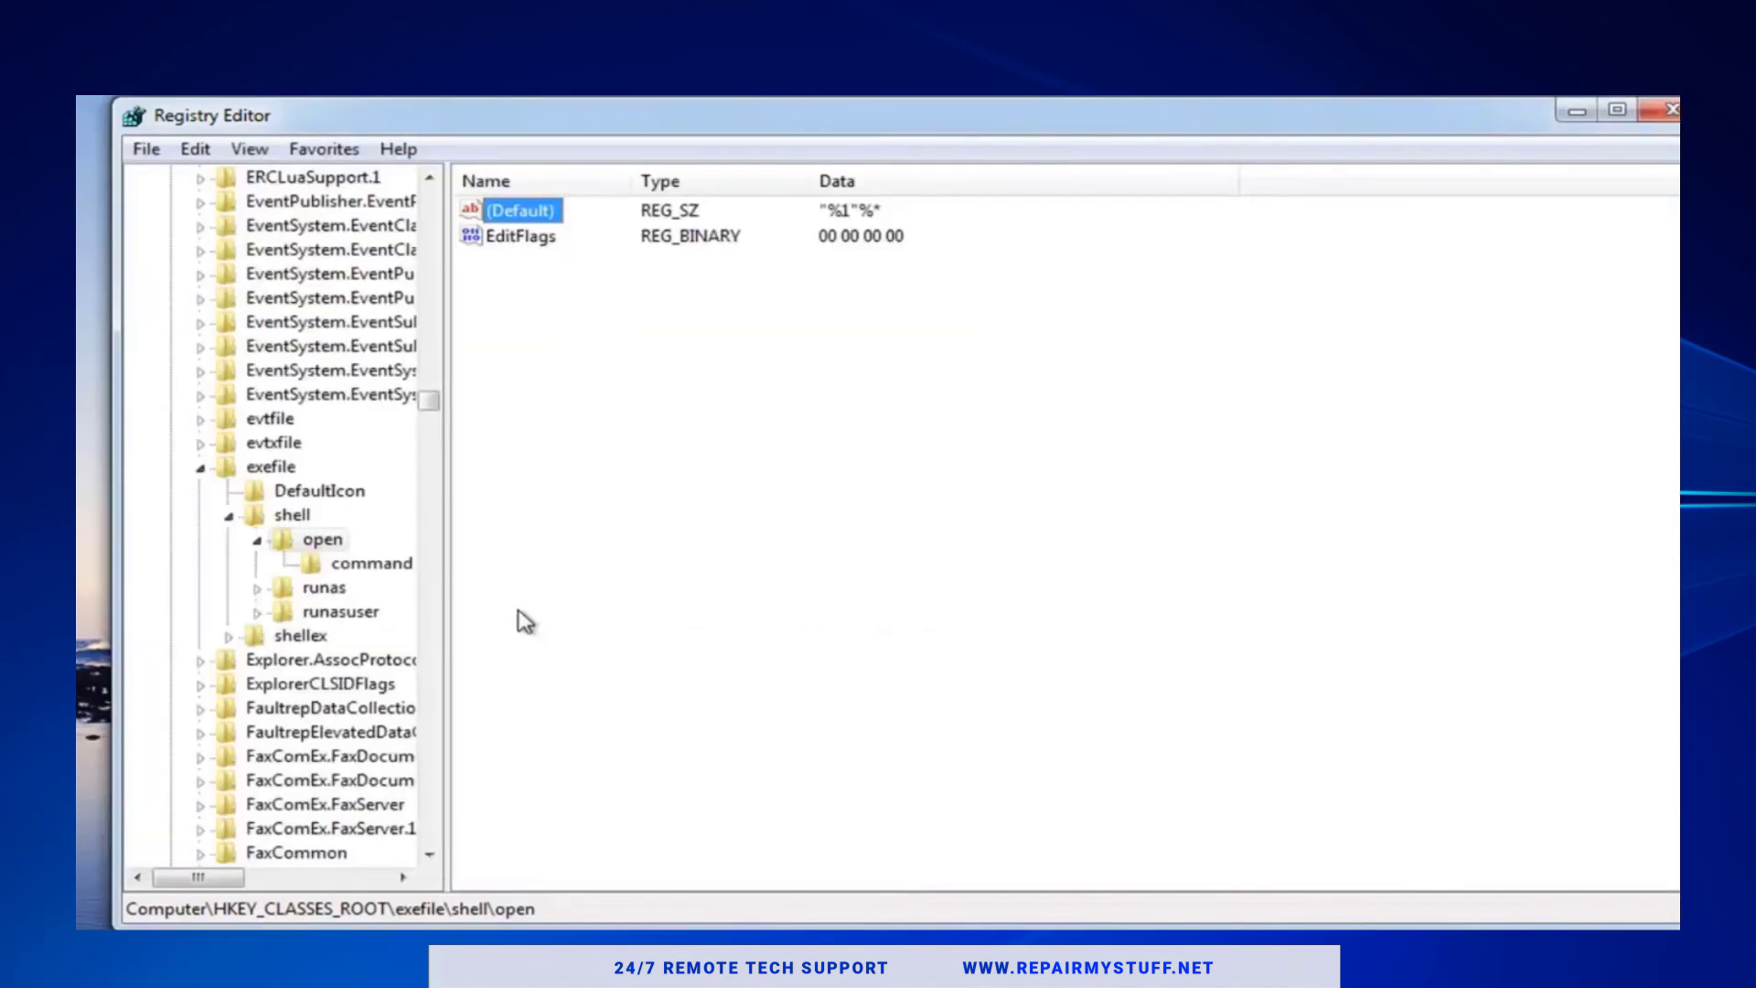